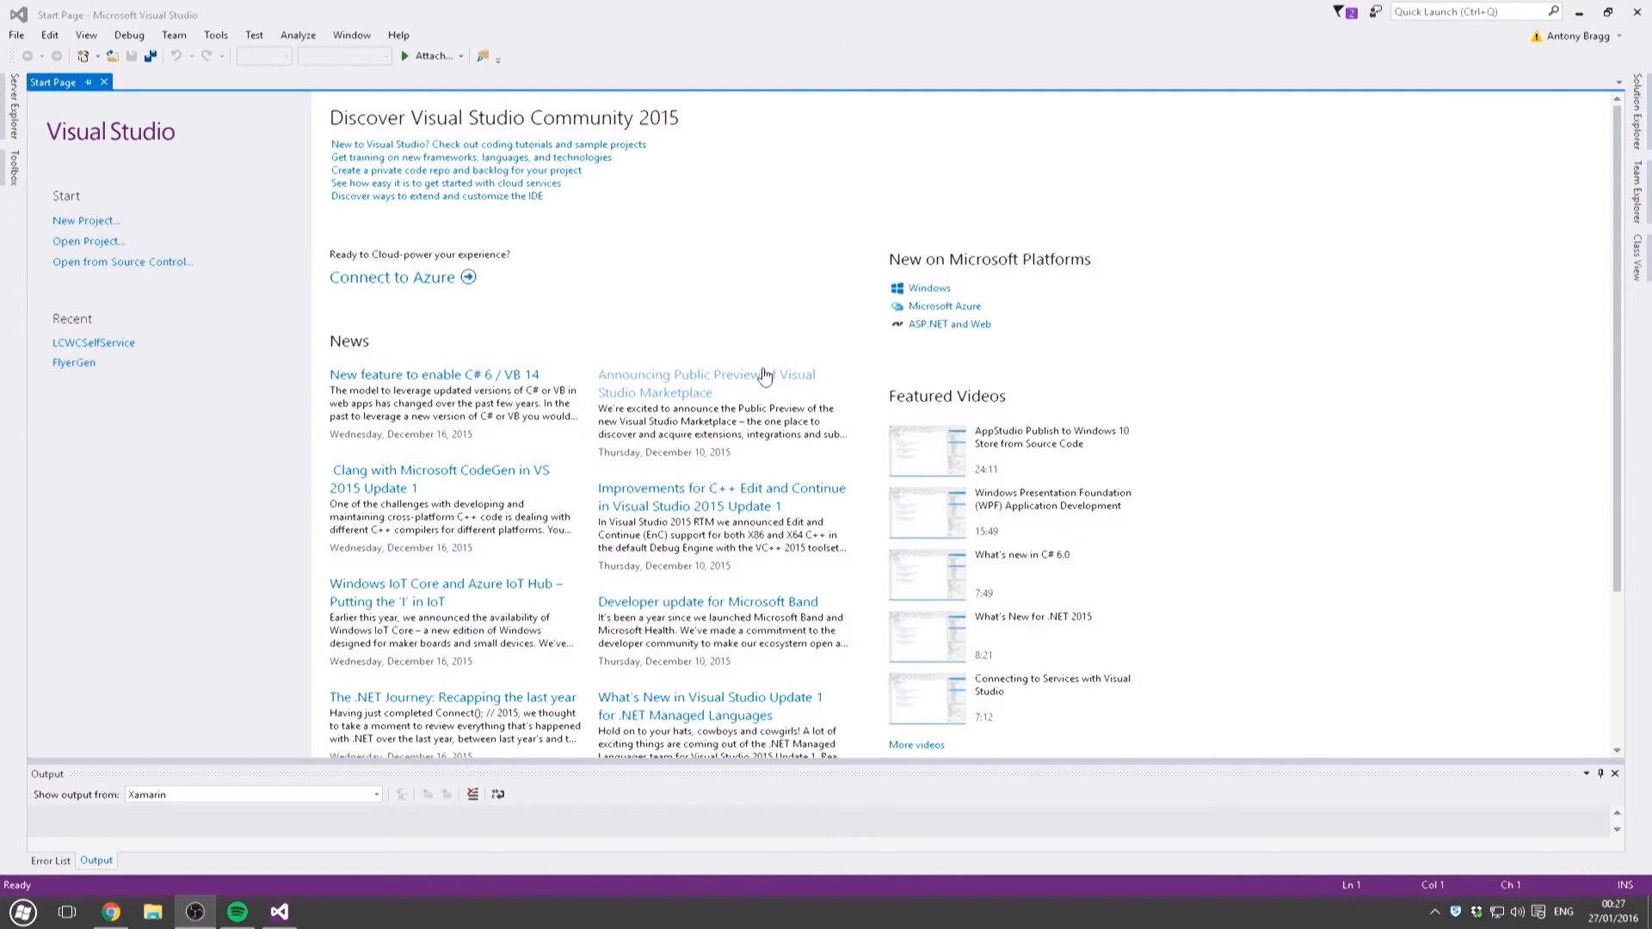
{"action": "mouse_move", "coordinate": [548, 309]}
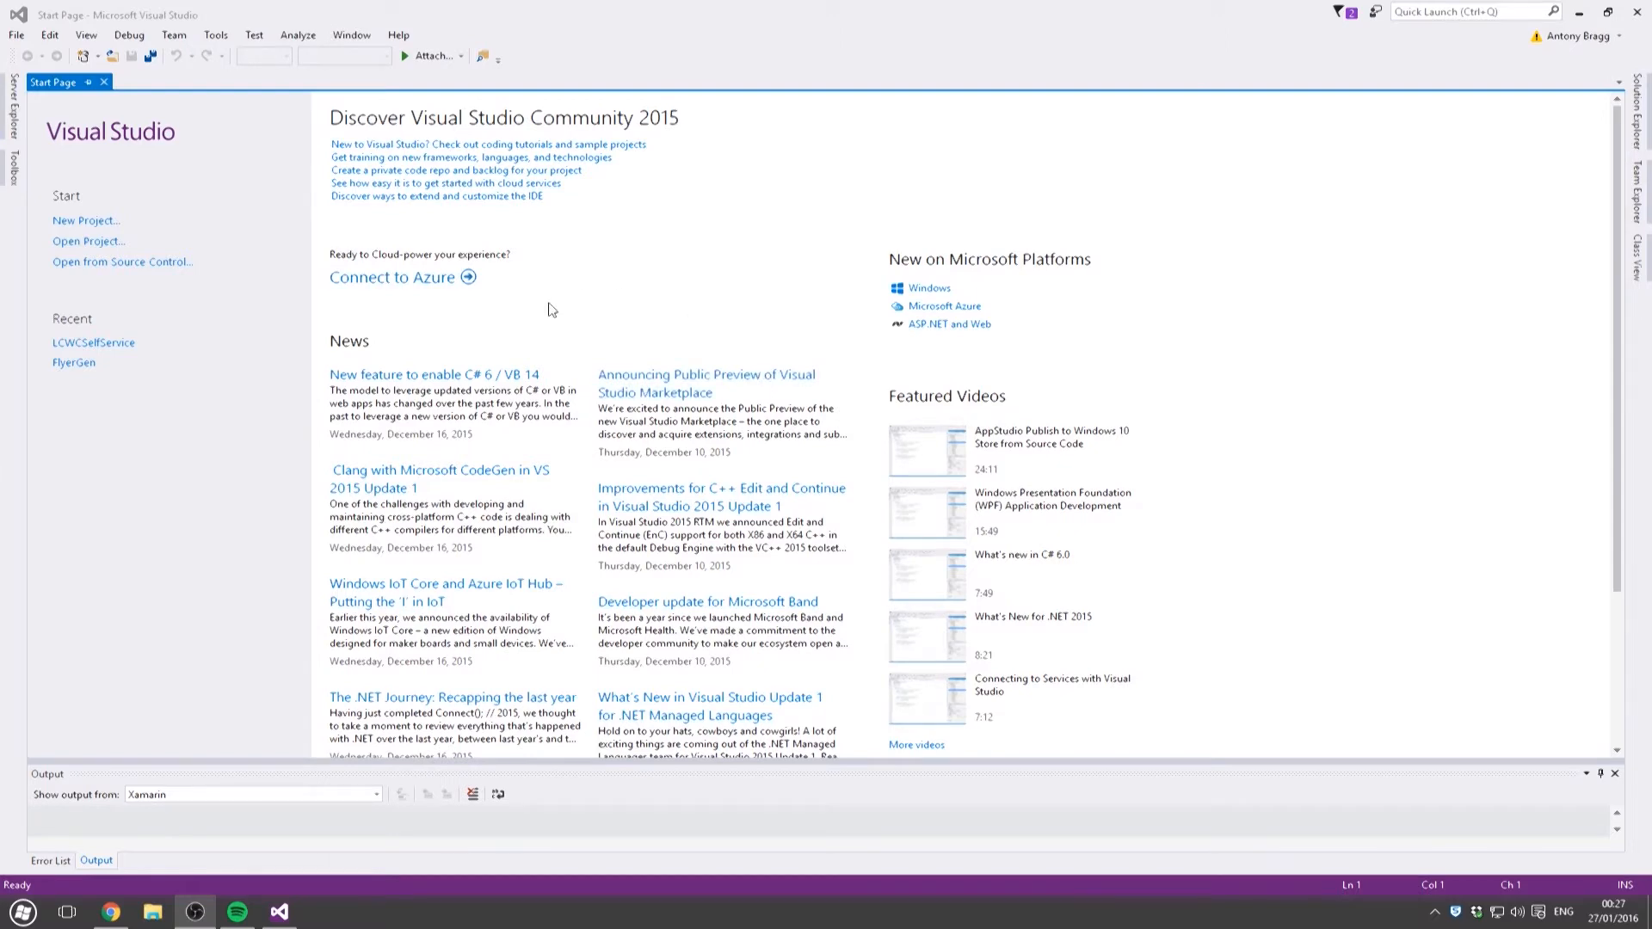
{"action": "mouse_move", "coordinate": [94, 233]}
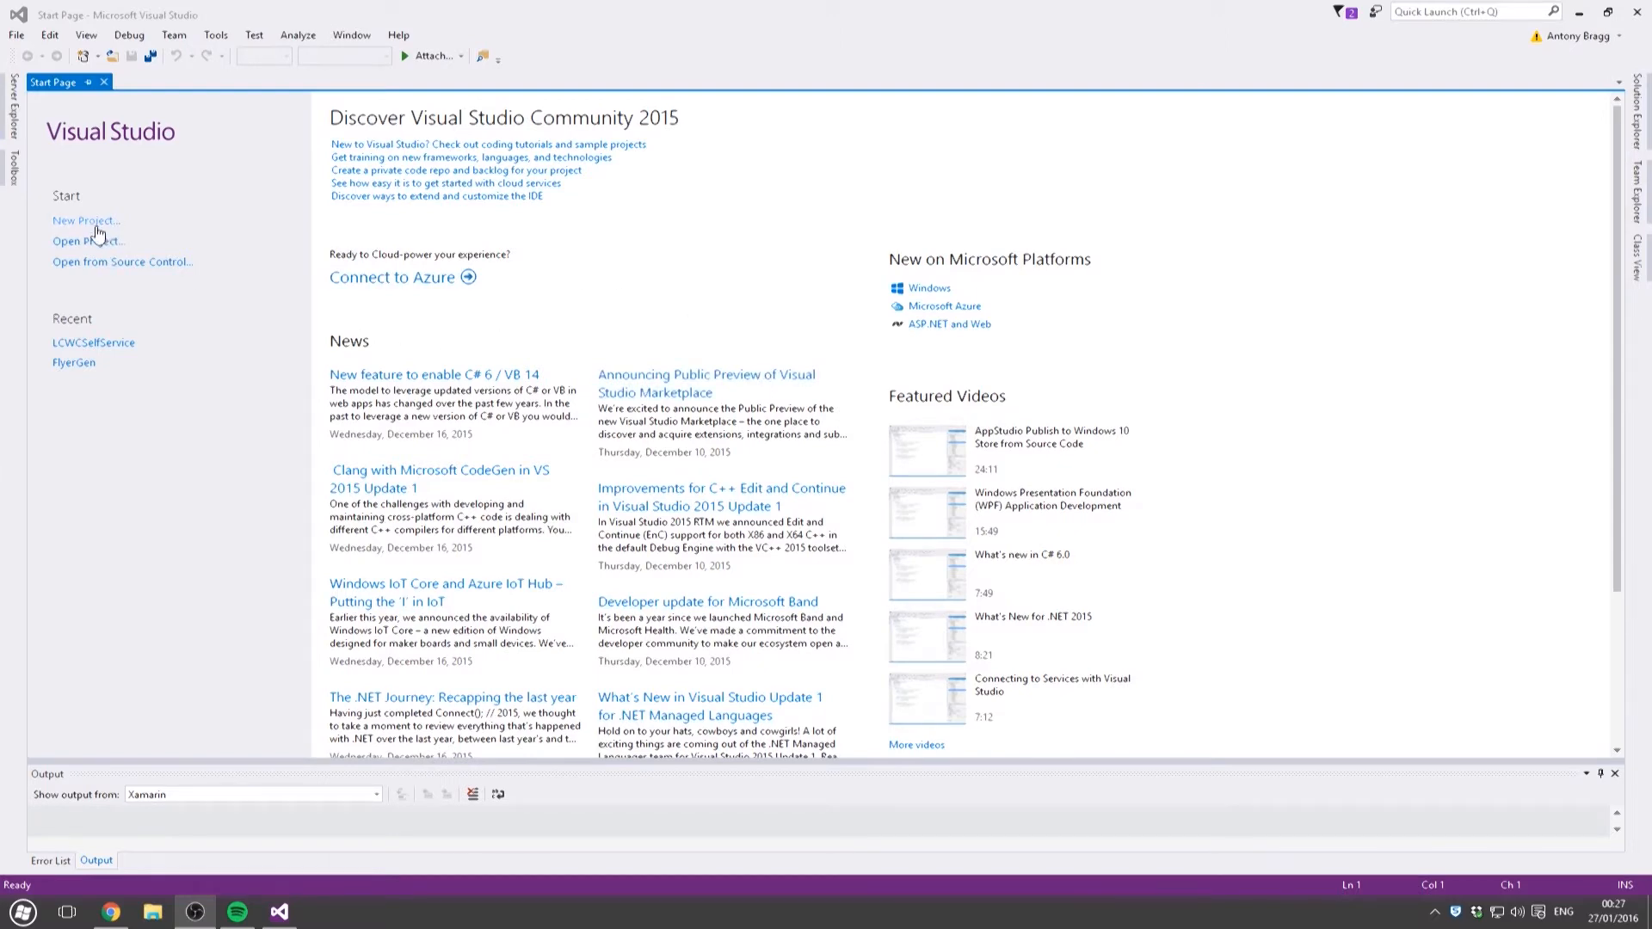
- Create a new Visual C# Console Application project named SecondProgram
{"action": "left_click", "coordinate": [86, 220]}
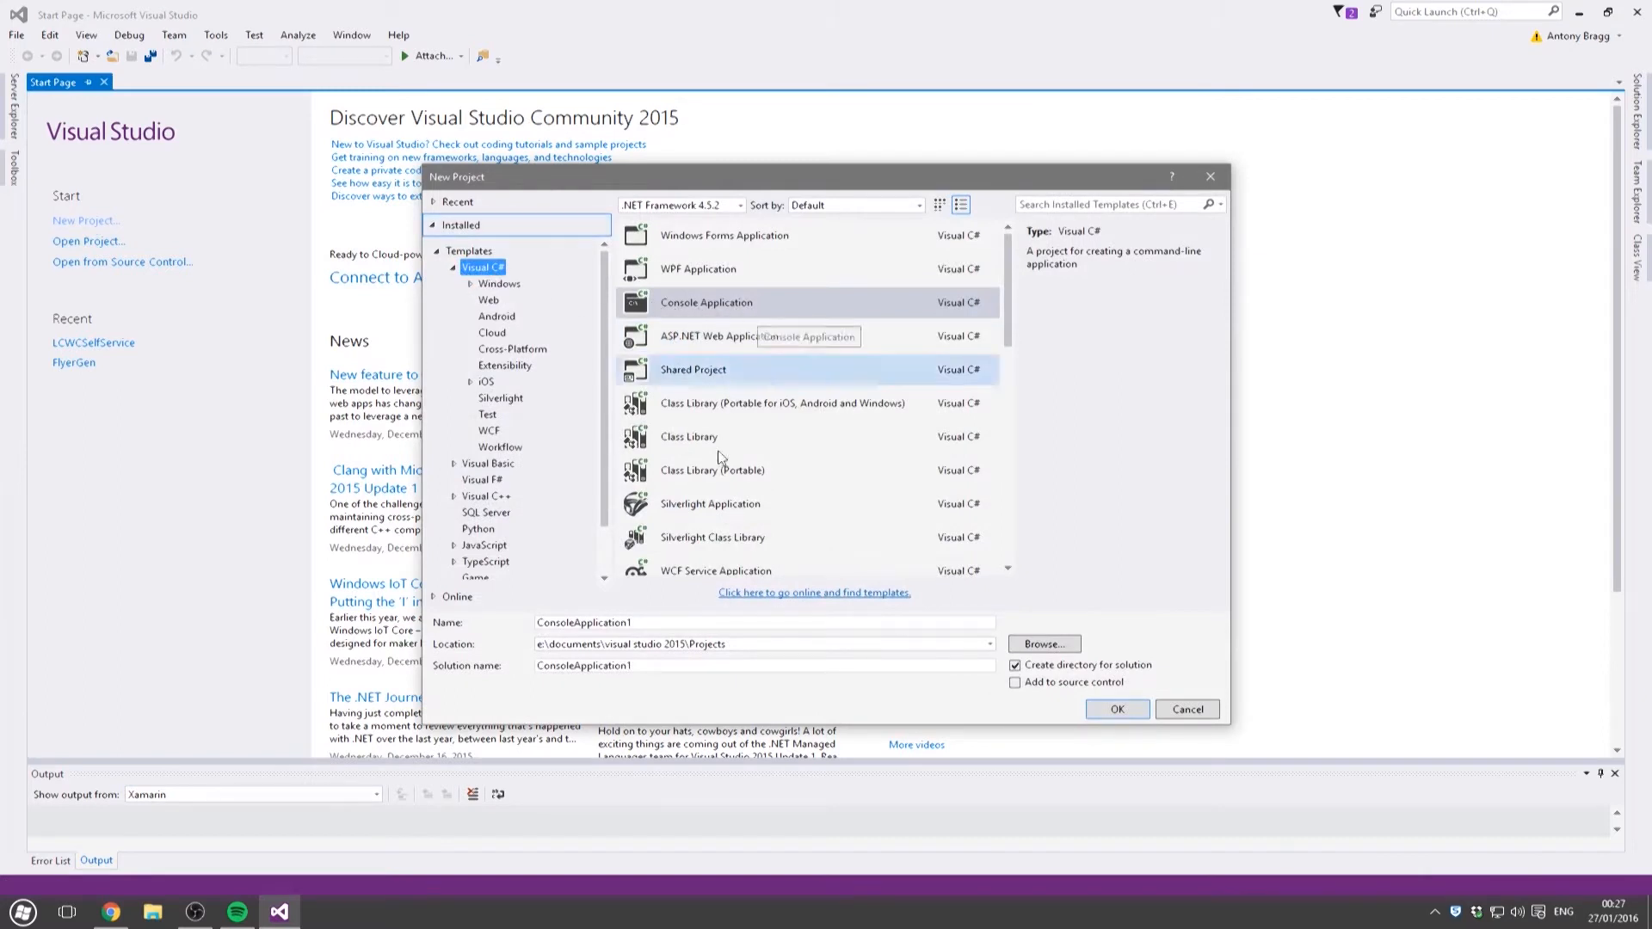
{"action": "type", "text": "S"}
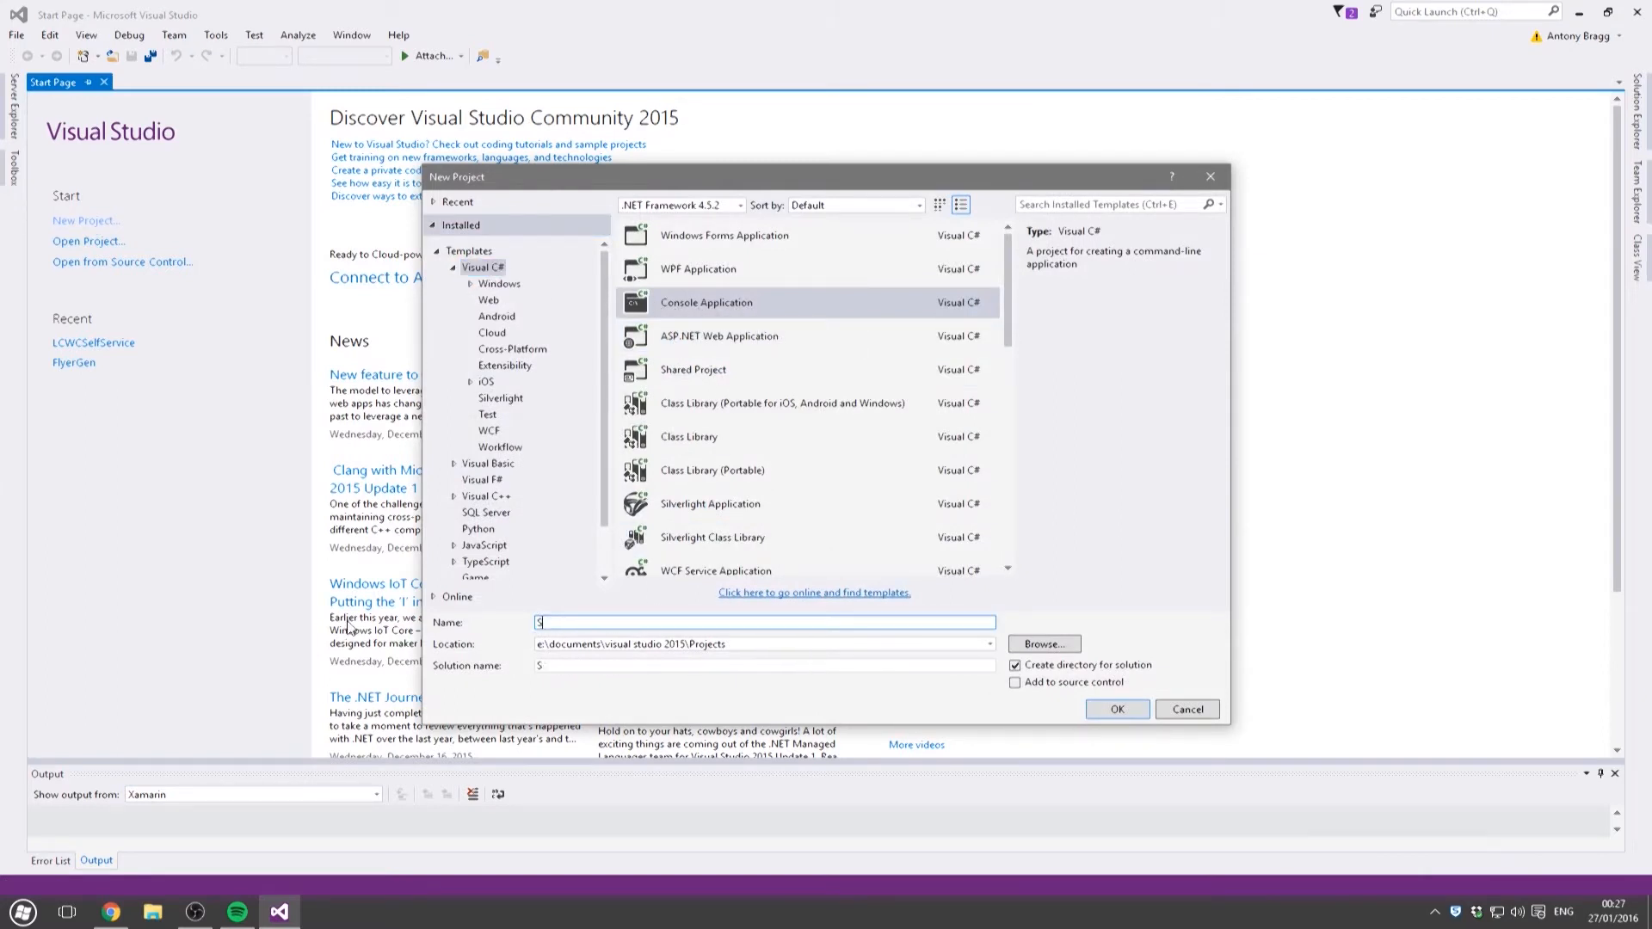
{"action": "type", "text": "SecondProgram"}
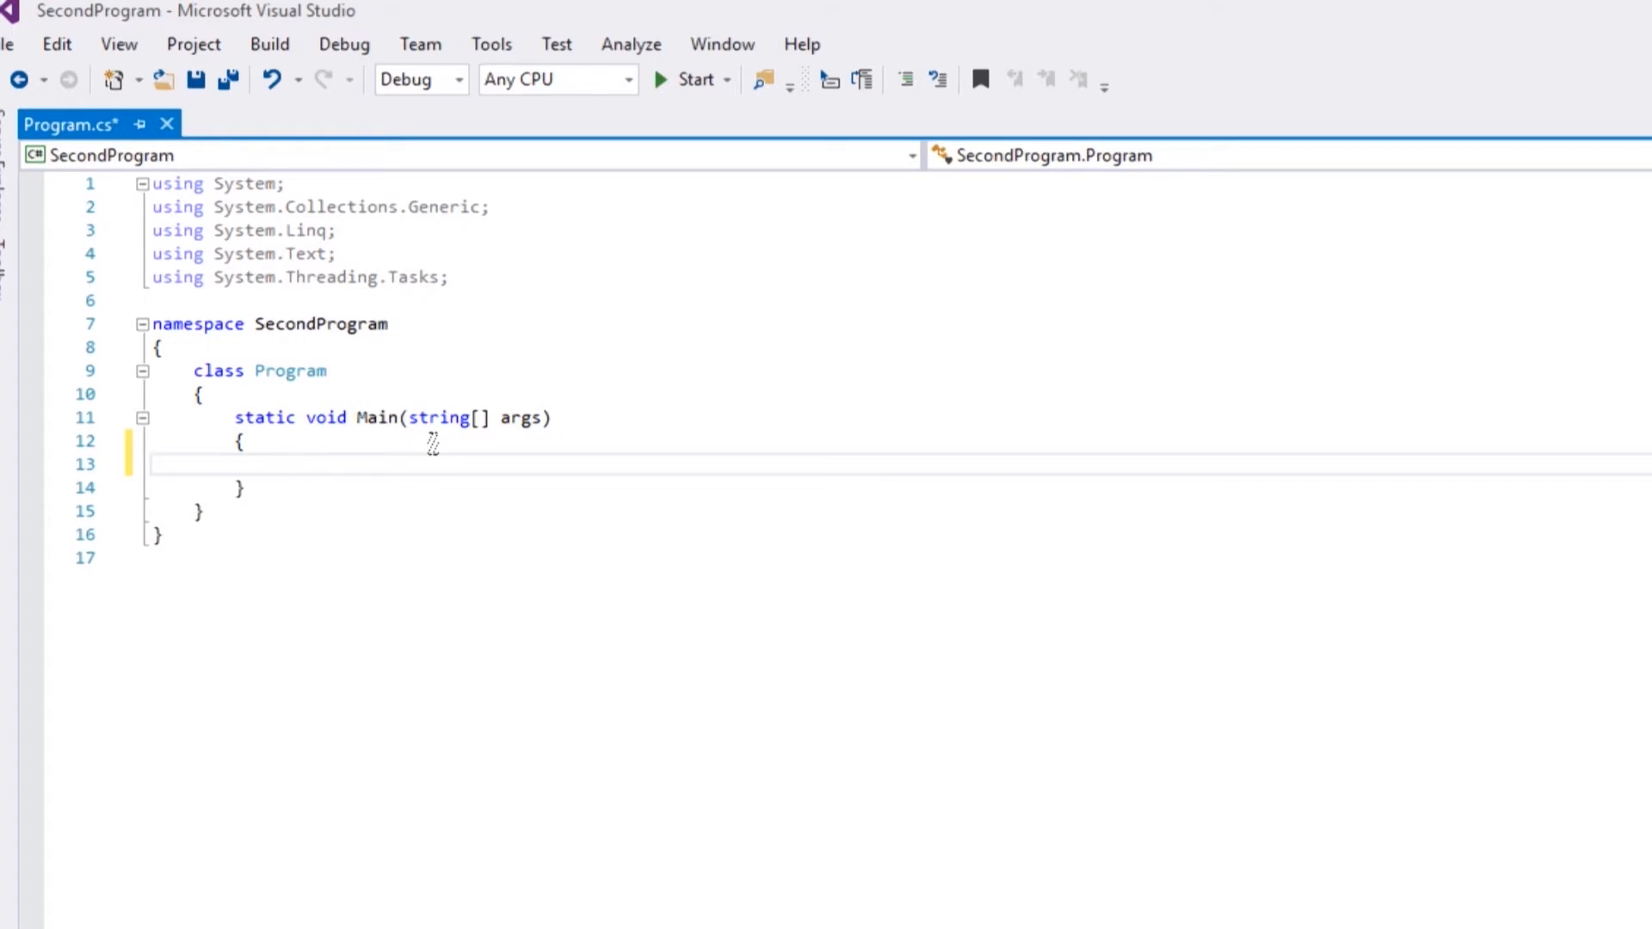
- Type the note '-2,147,483,648 to 2,147,483,647' inside Main and select it
{"action": "type", "text": "-2,147,483,648 to 2,147,483,647"}
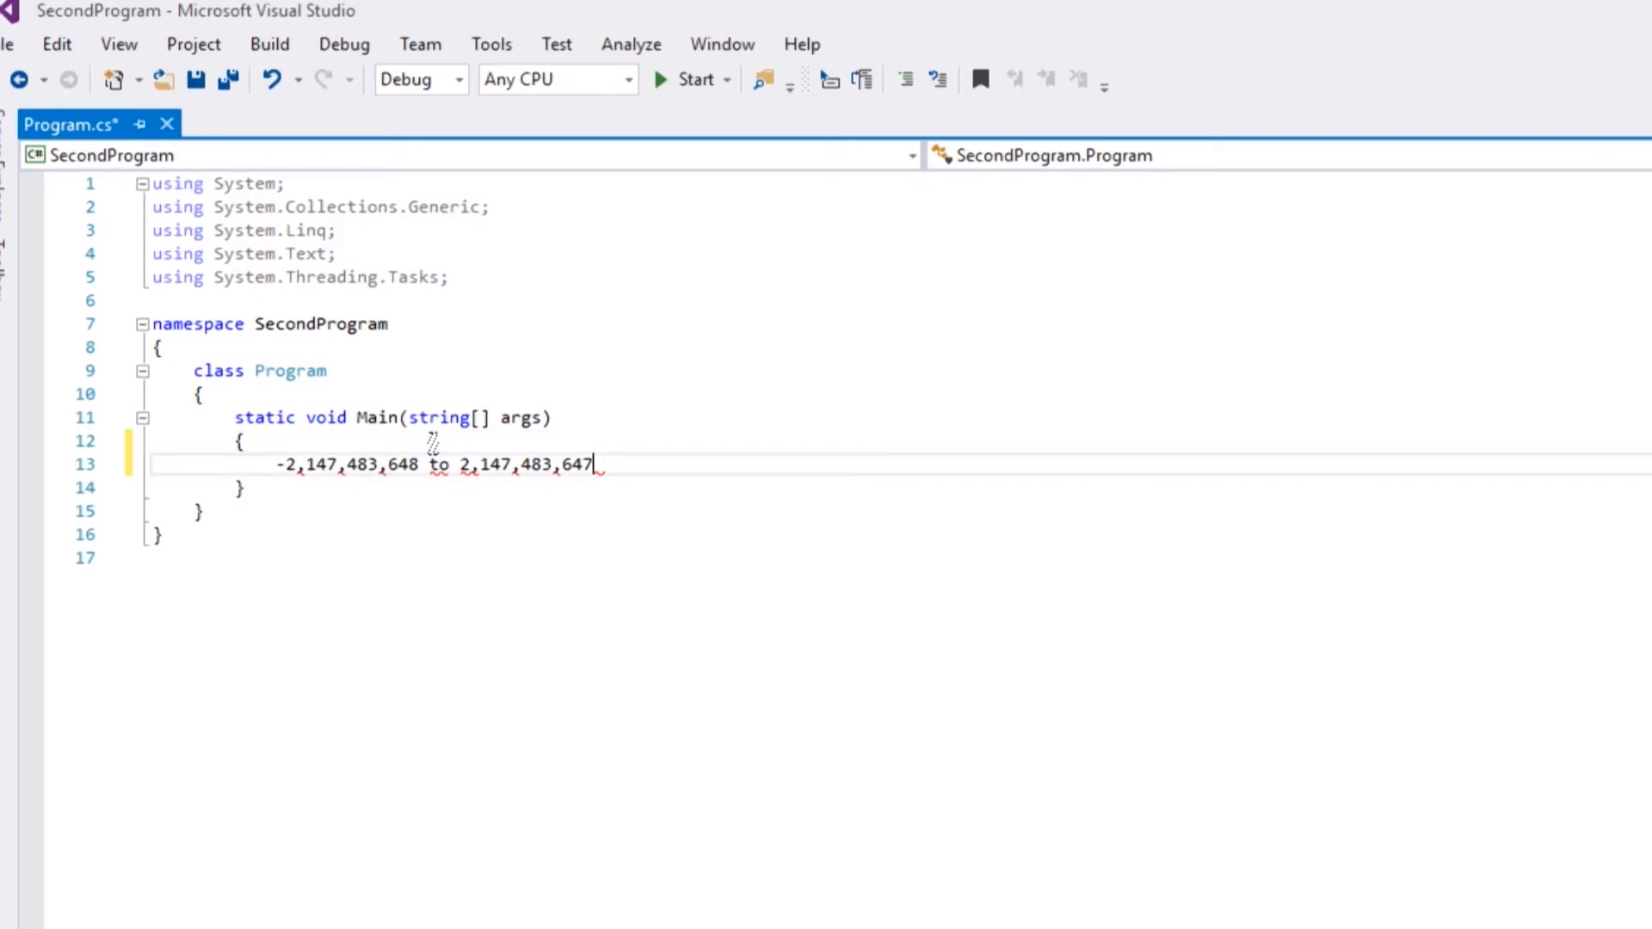
{"action": "left_click_drag", "start_coordinate": [593, 464], "coordinate": [272, 464]}
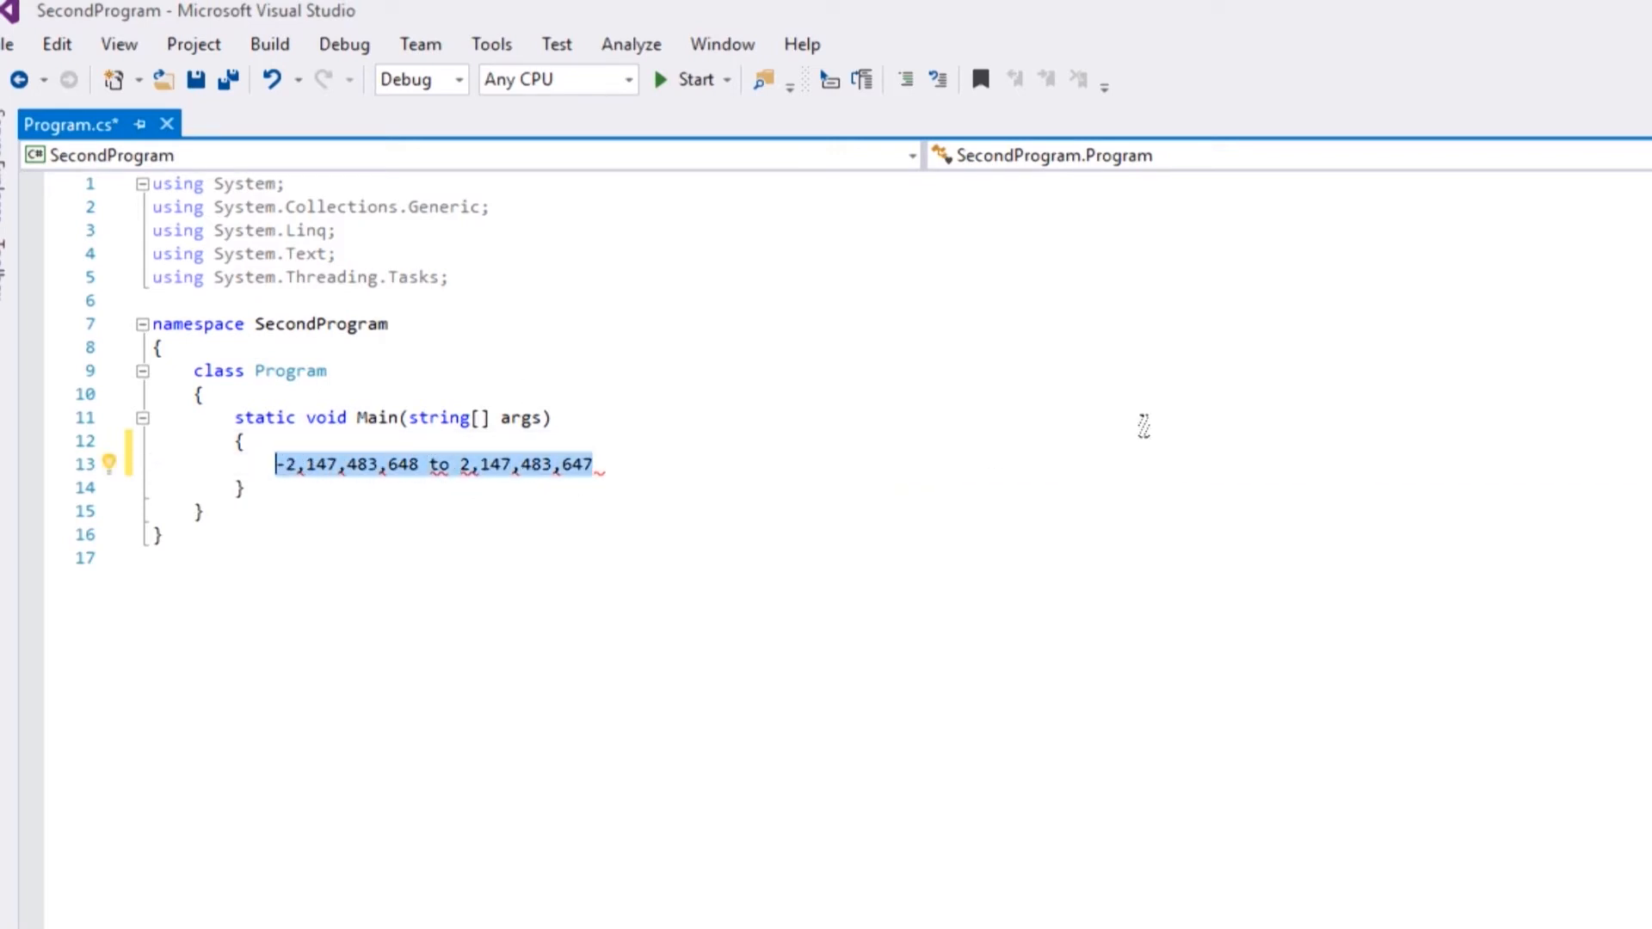
- Overtype the note with 'int num1;', 'int num2;' and 'int answer;', adding blank lines
{"action": "type", "text": "int num1"}
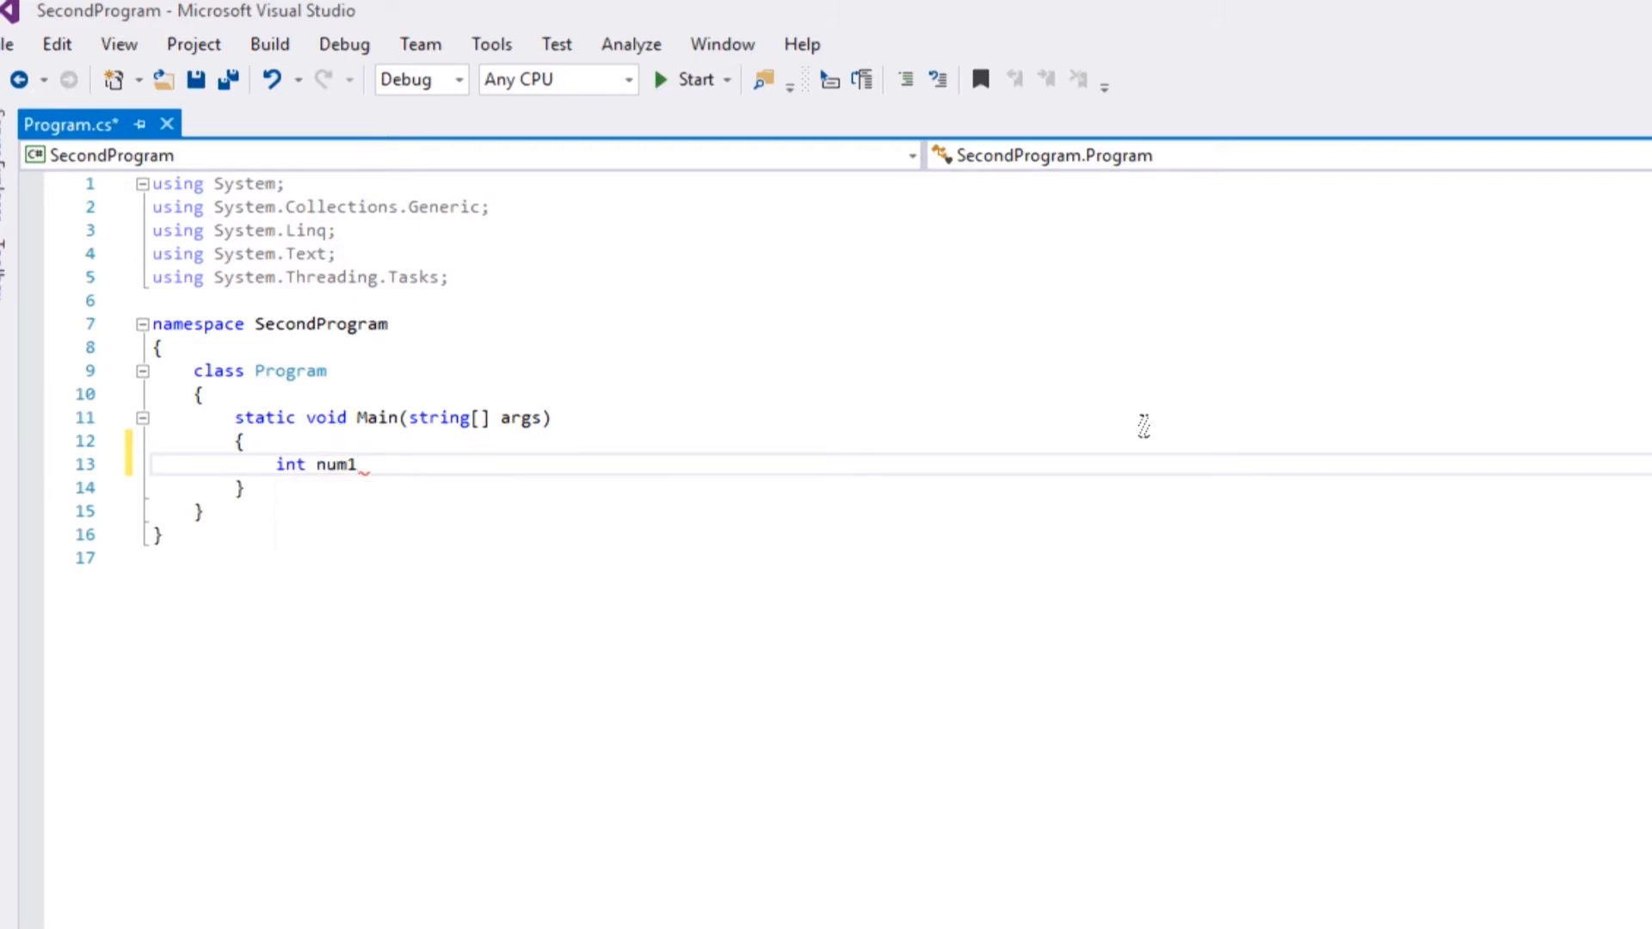
{"action": "type", "text": ";"}
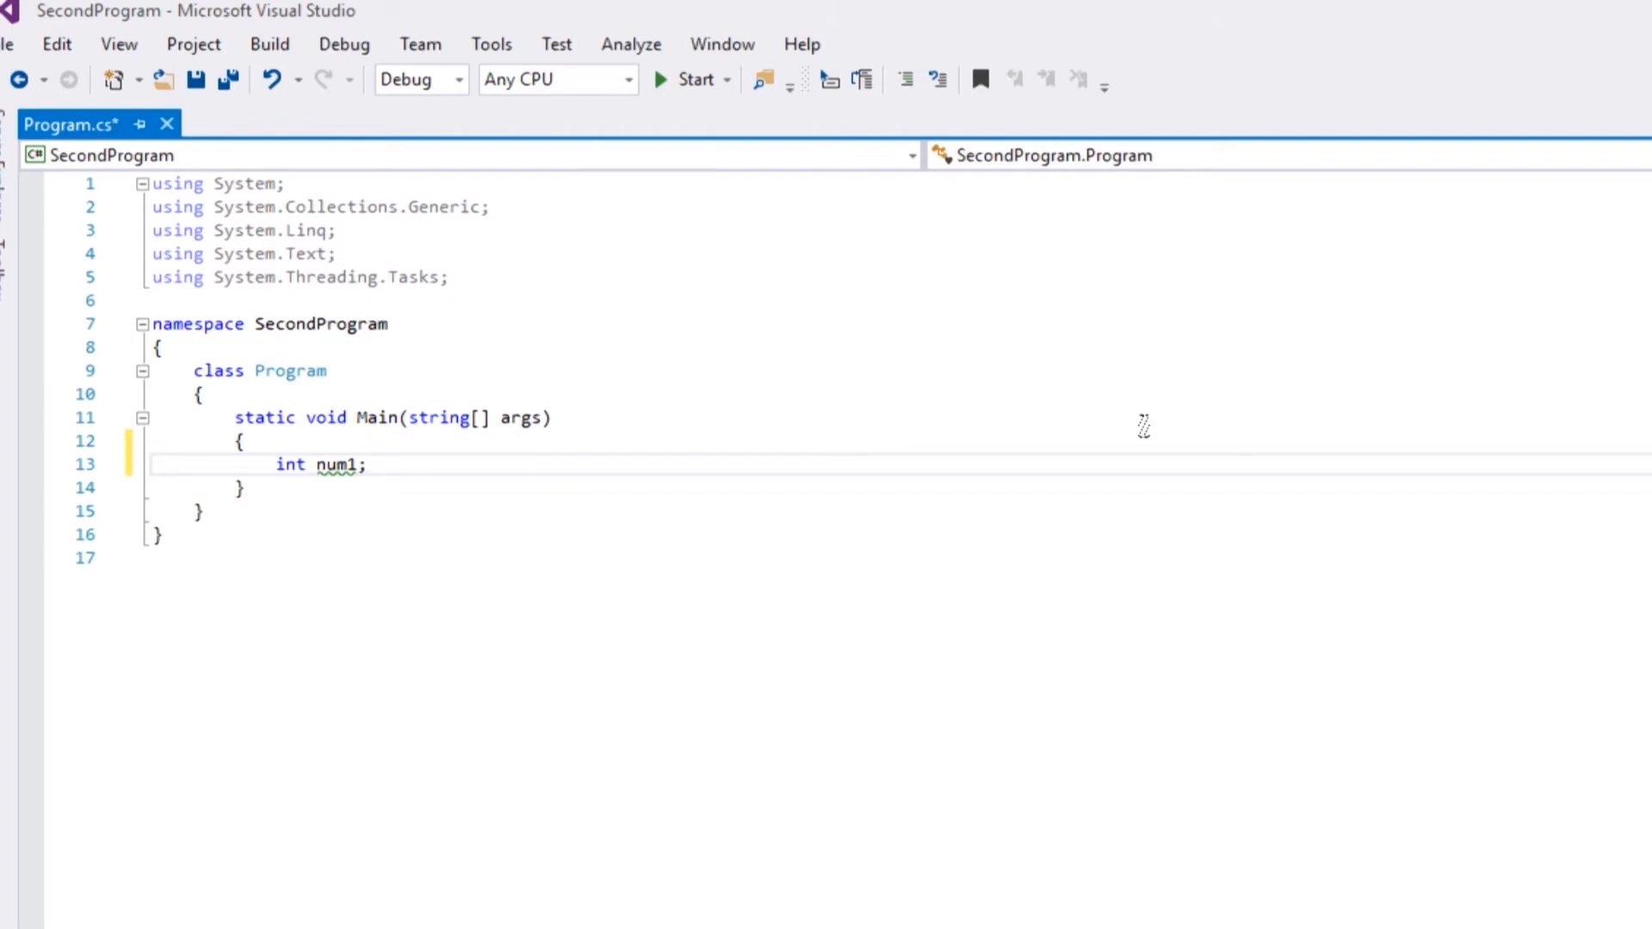
{"action": "type", "text": "int num2"}
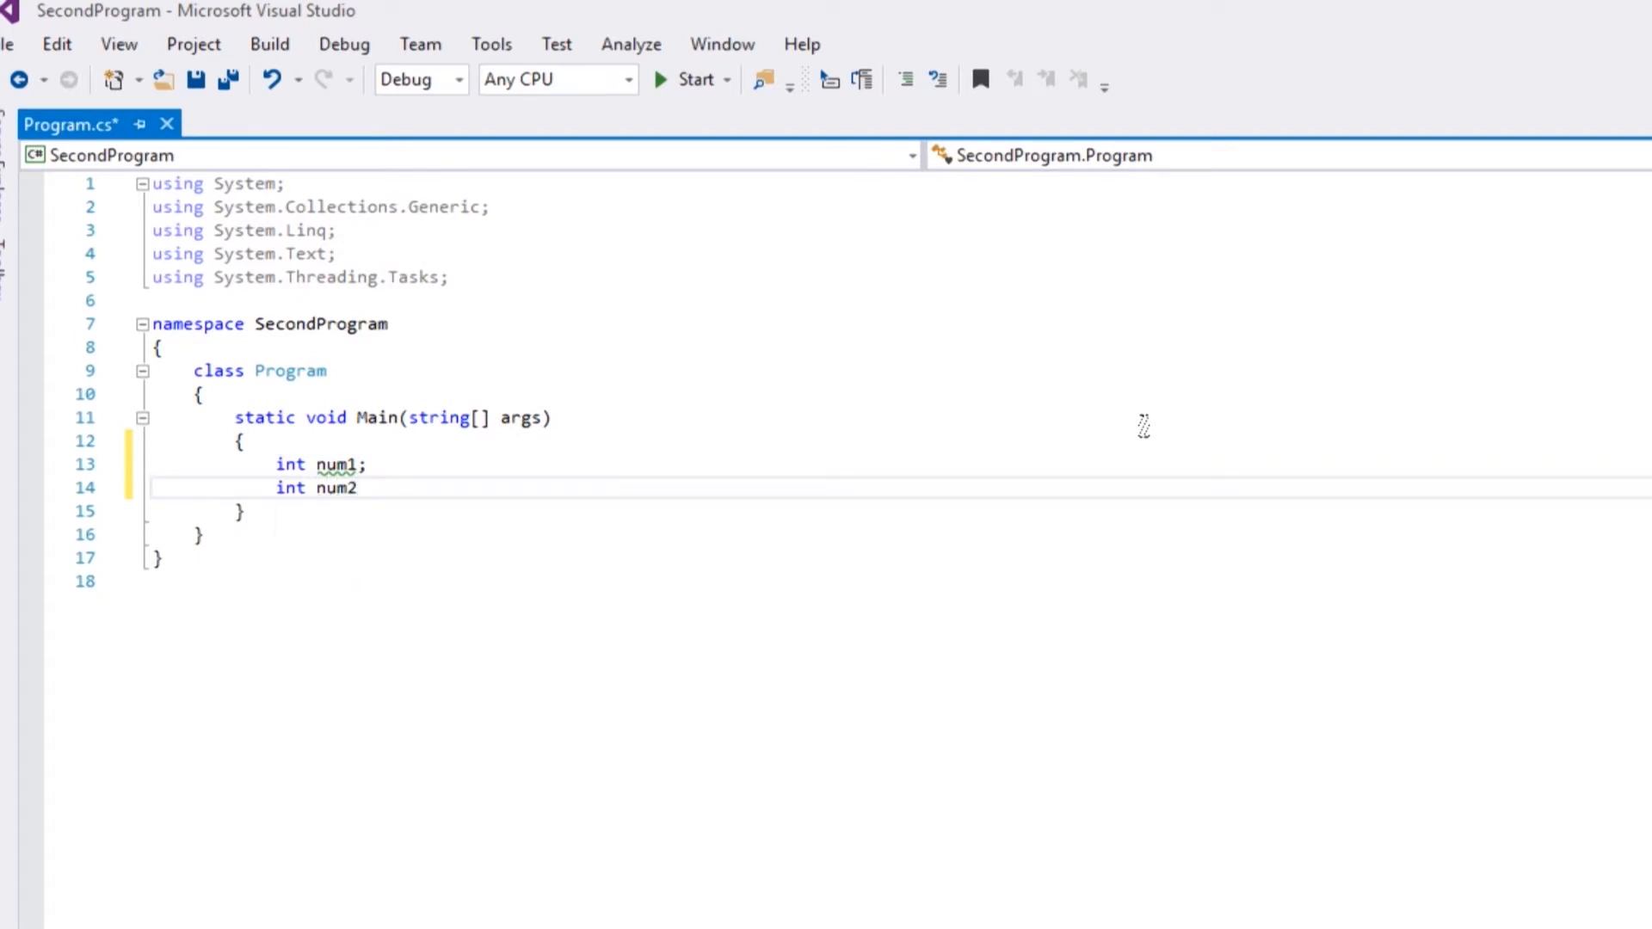
{"action": "type", "text": "int ans"}
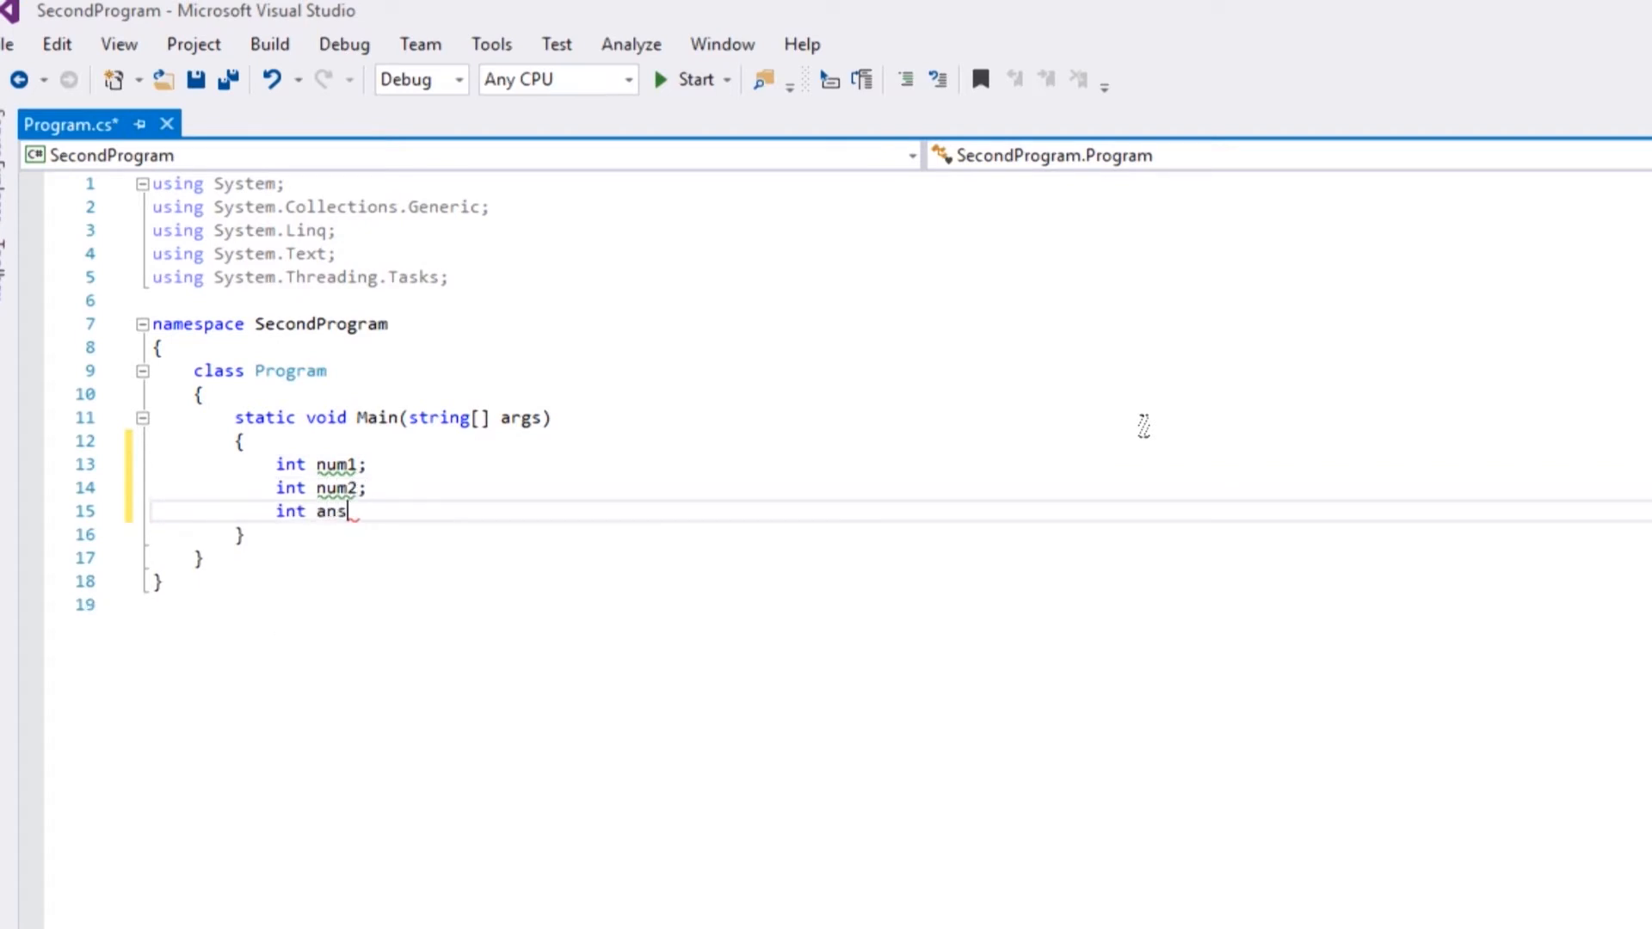
{"action": "type", "text": "wer;"}
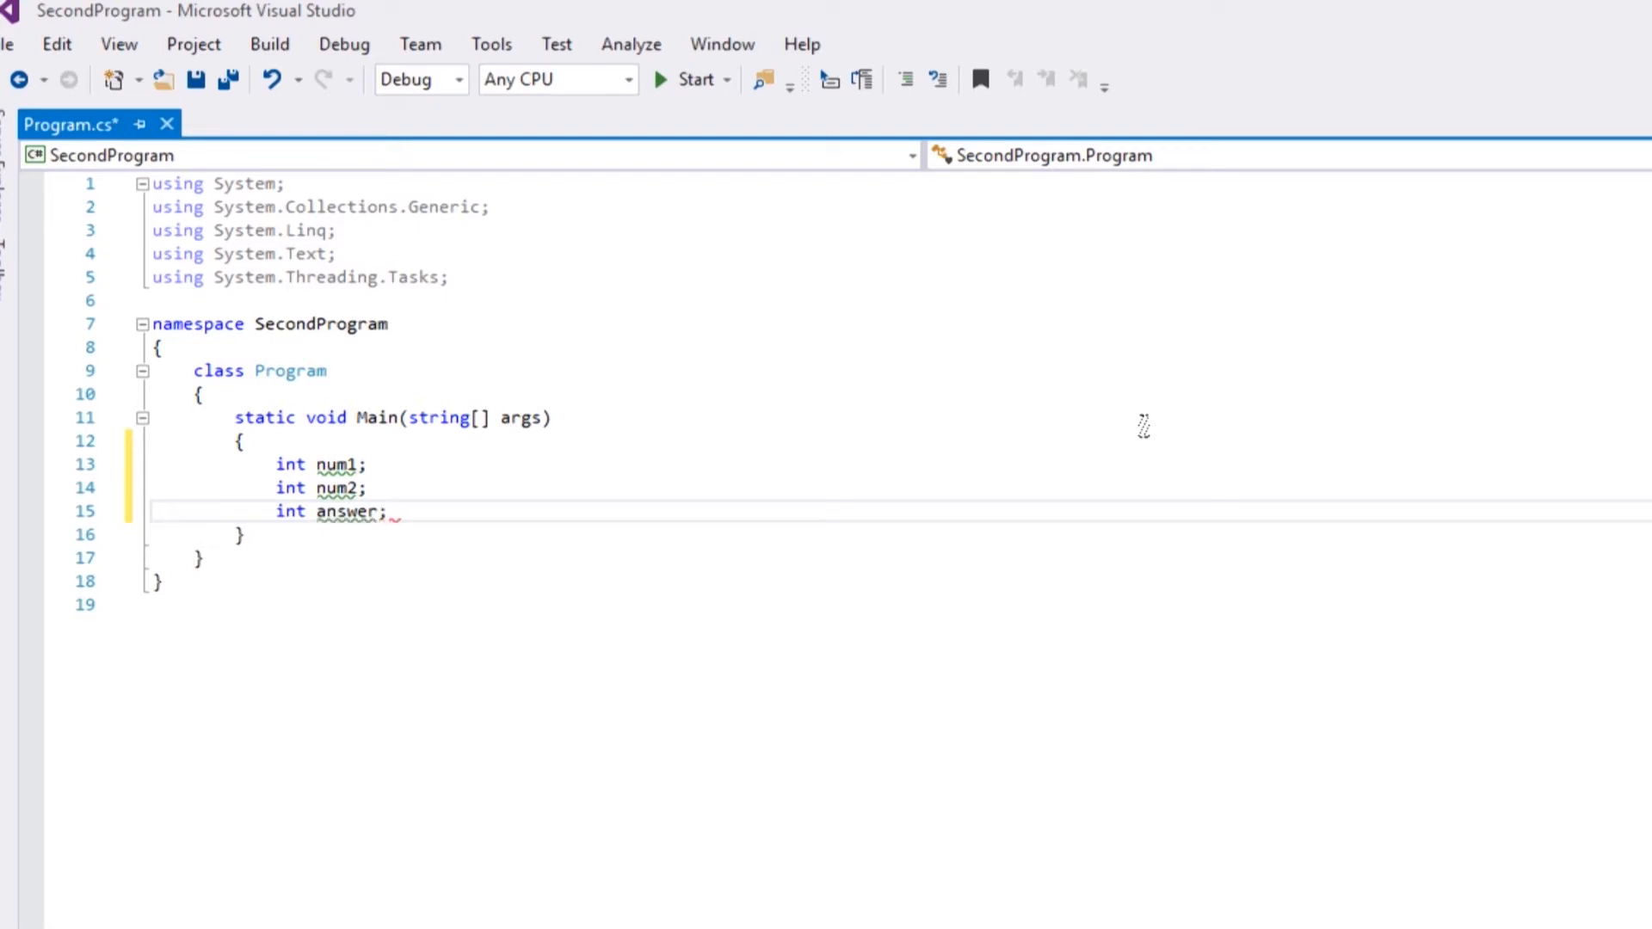
{"action": "key", "text": "Enter"}
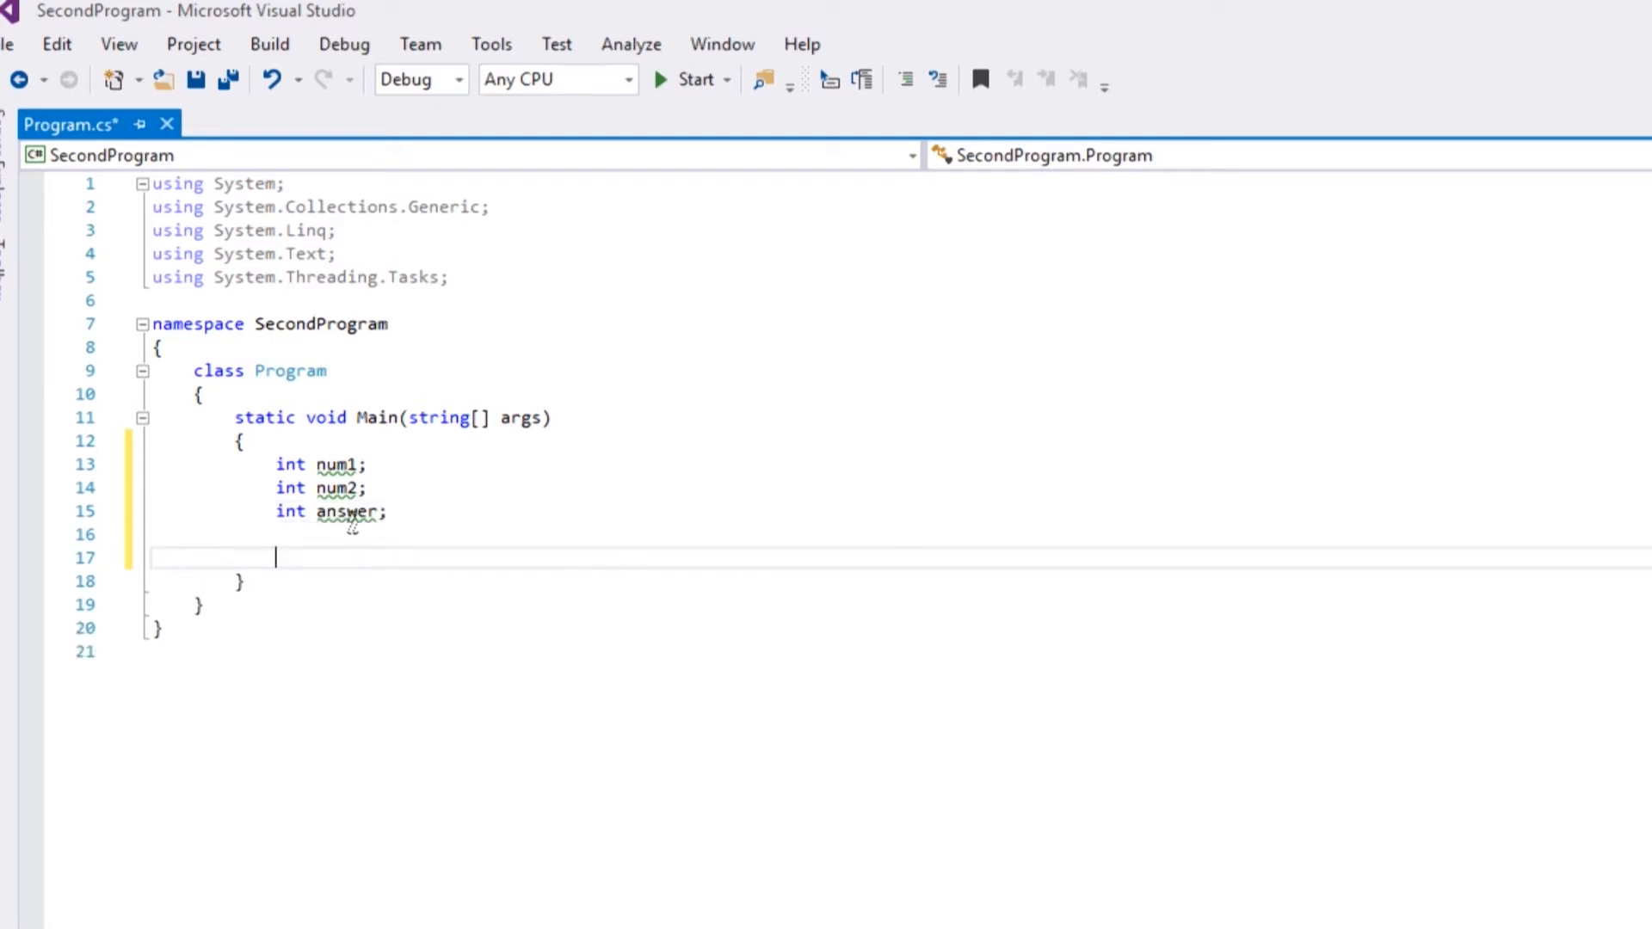
{"action": "mouse_move", "coordinate": [347, 512]}
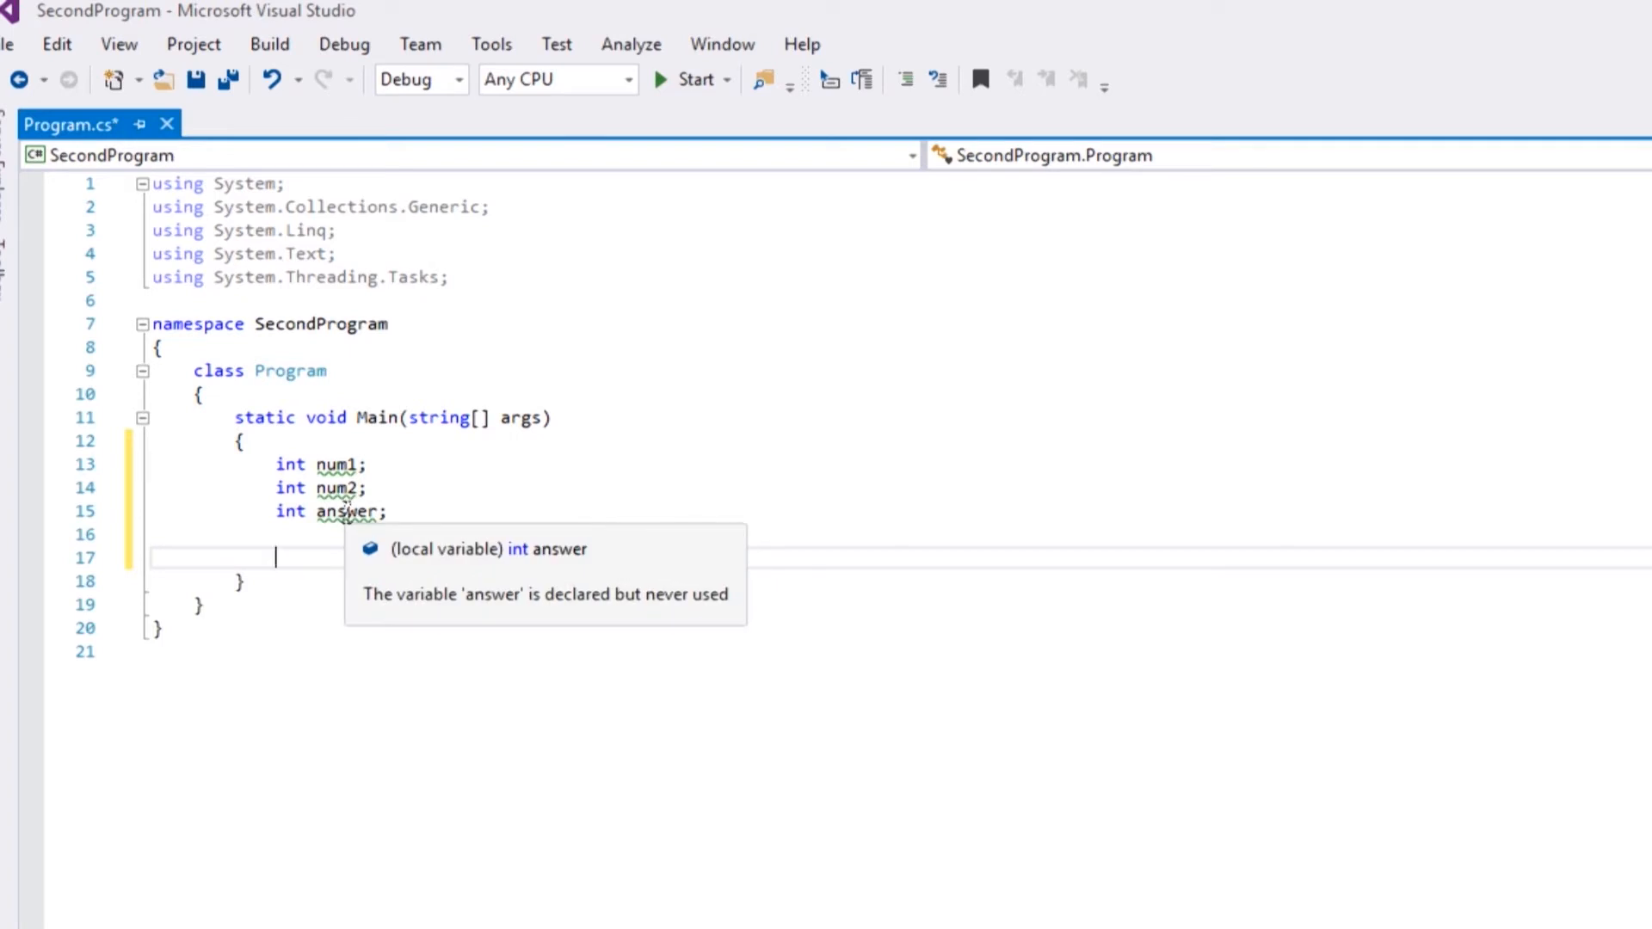
{"action": "mouse_move", "coordinate": [621, 501]}
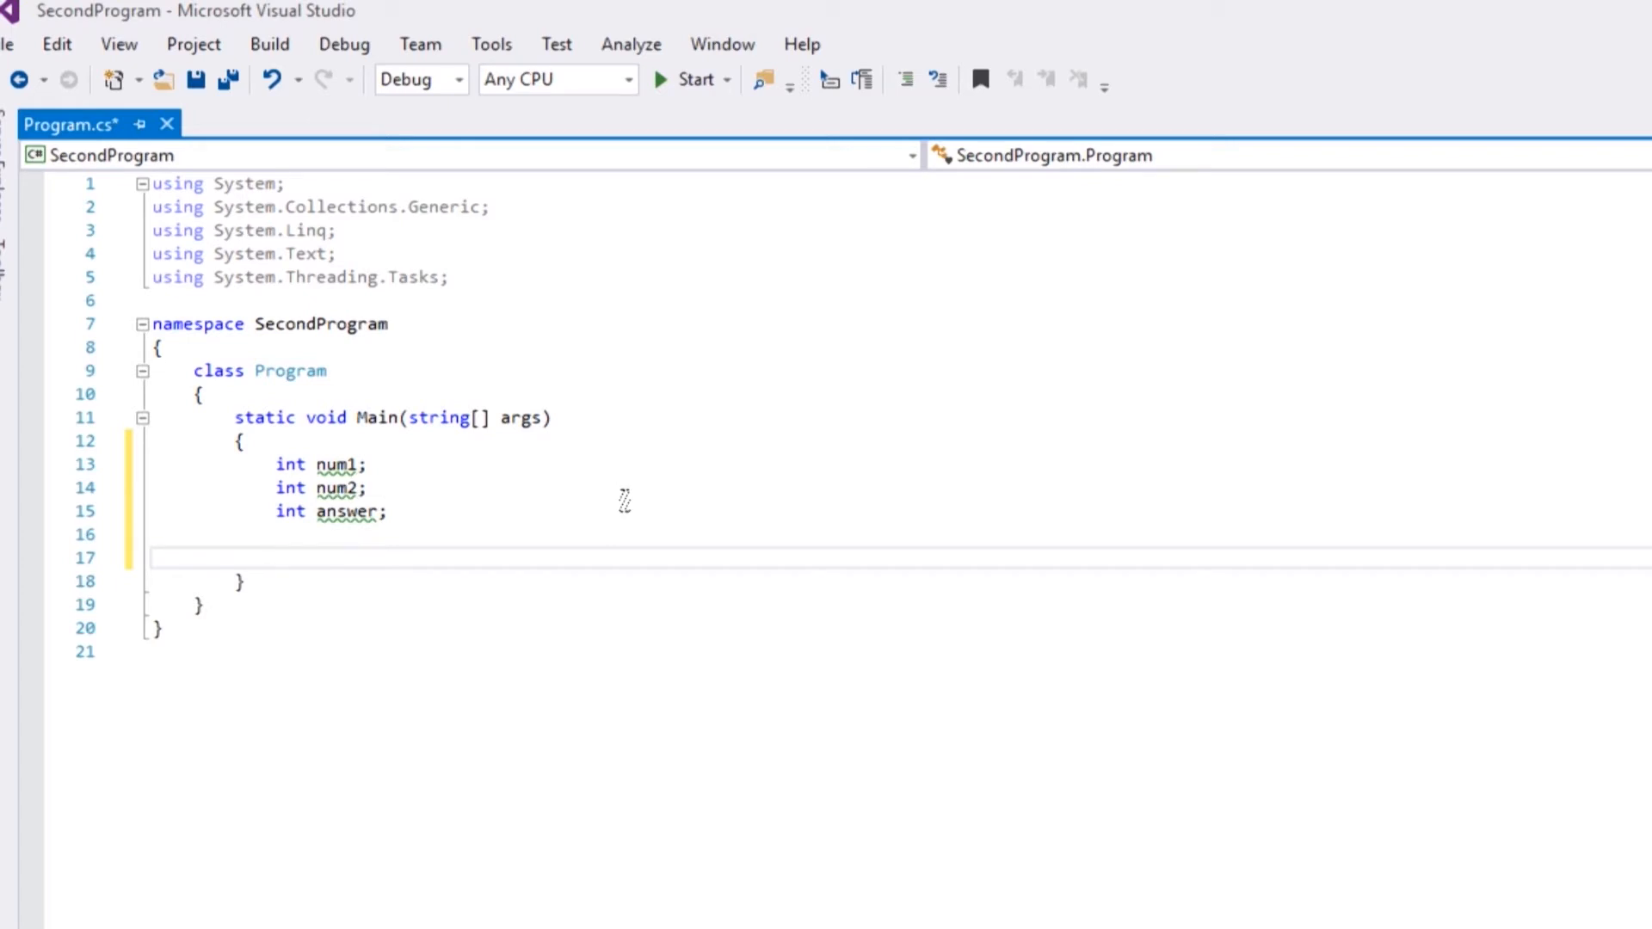
- Add the statement Console.Write("What is your first number? "); in Main
{"action": "type", "text": "Console"}
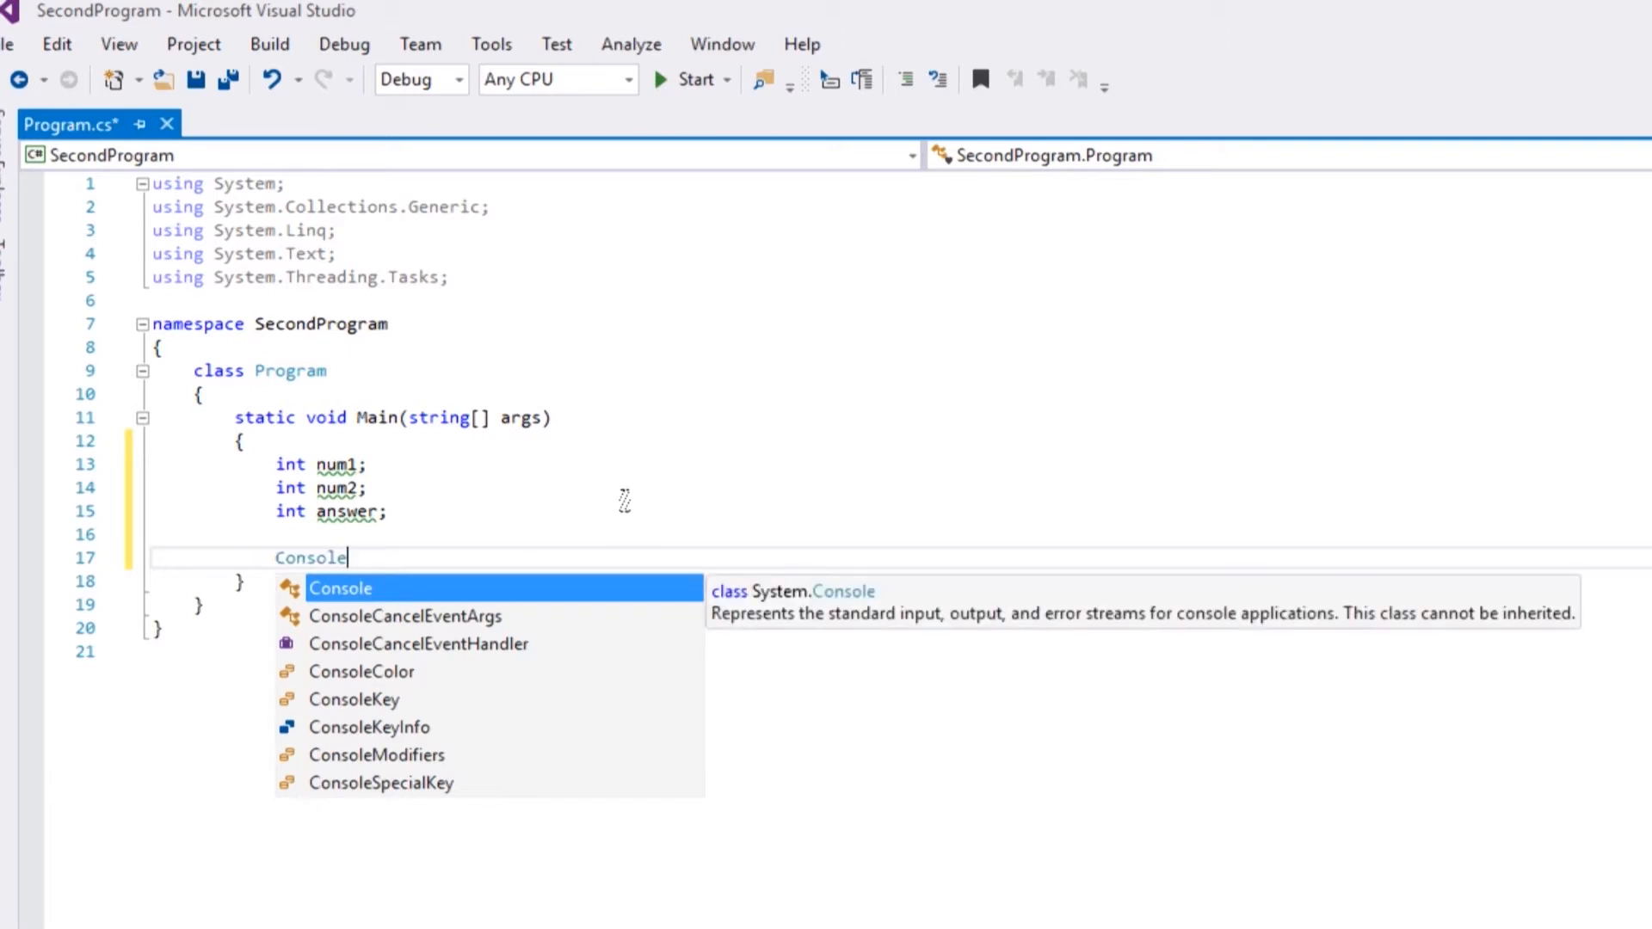
{"action": "type", "text": "."}
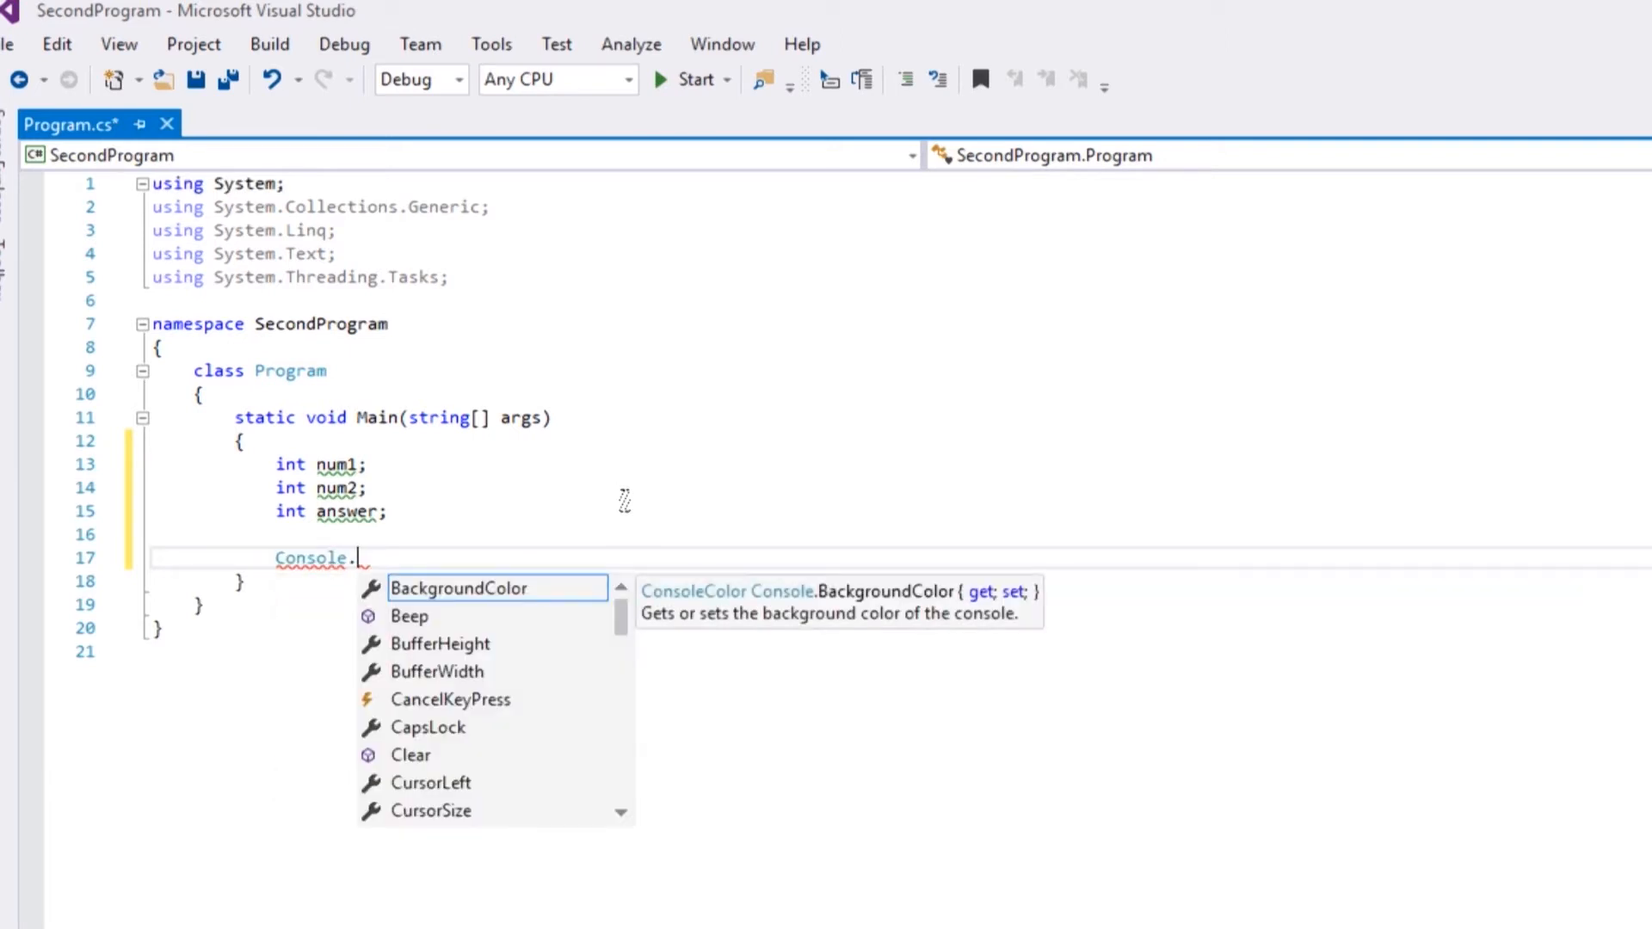
{"action": "type", "text": "Write"}
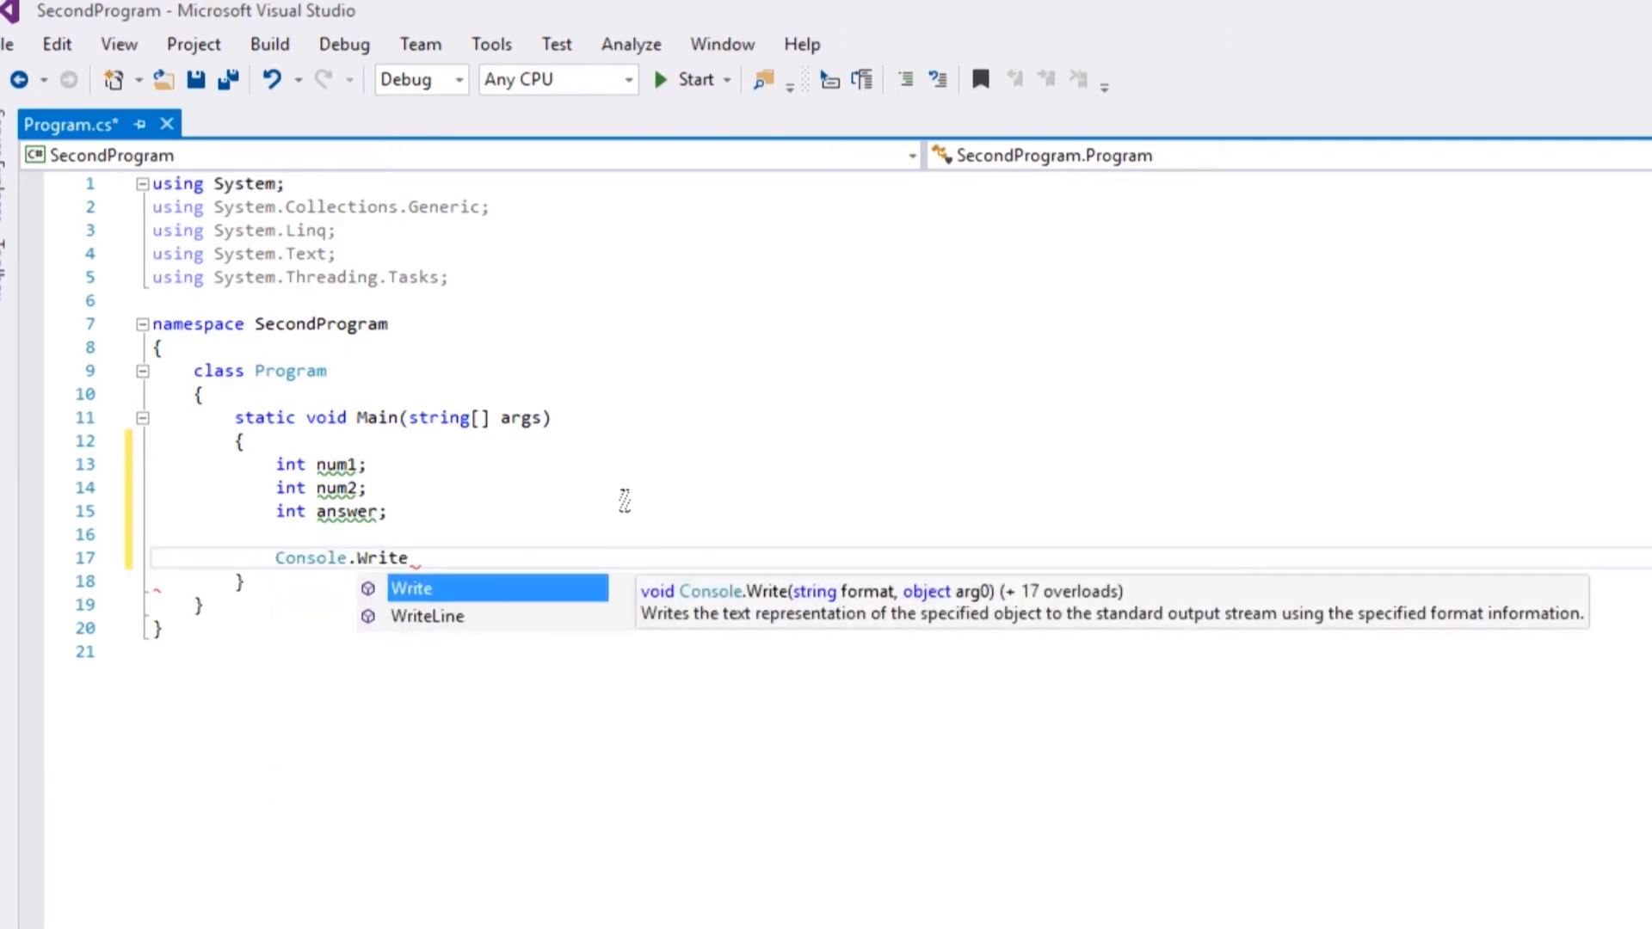
{"action": "type", "text": "("}
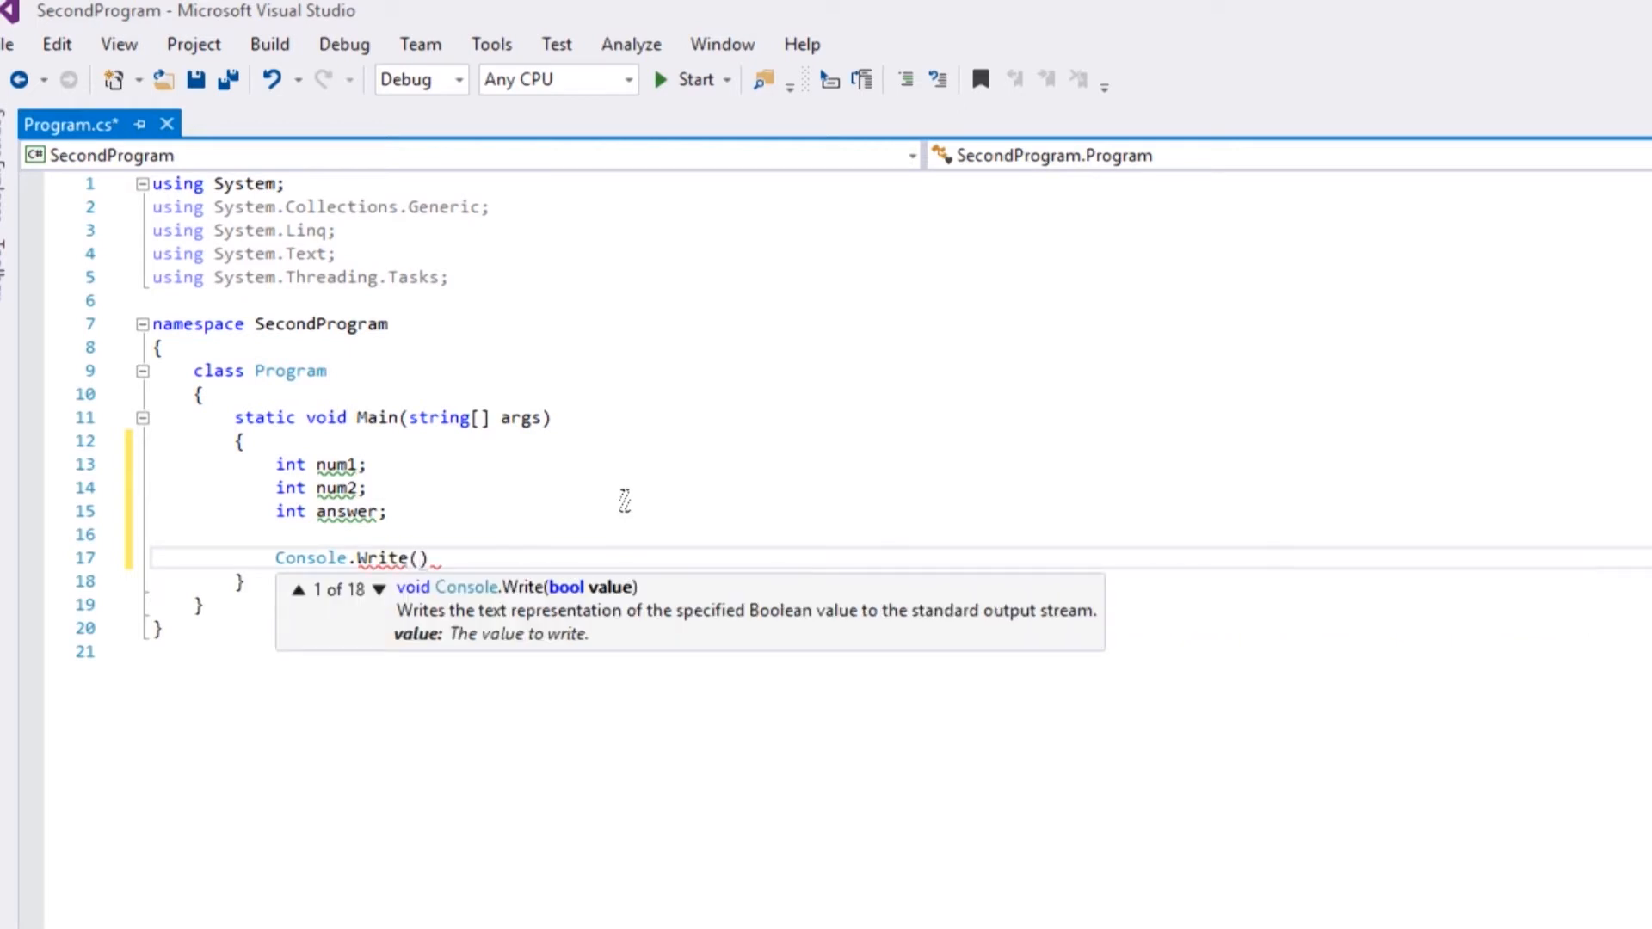
{"action": "type", "text": "\""}
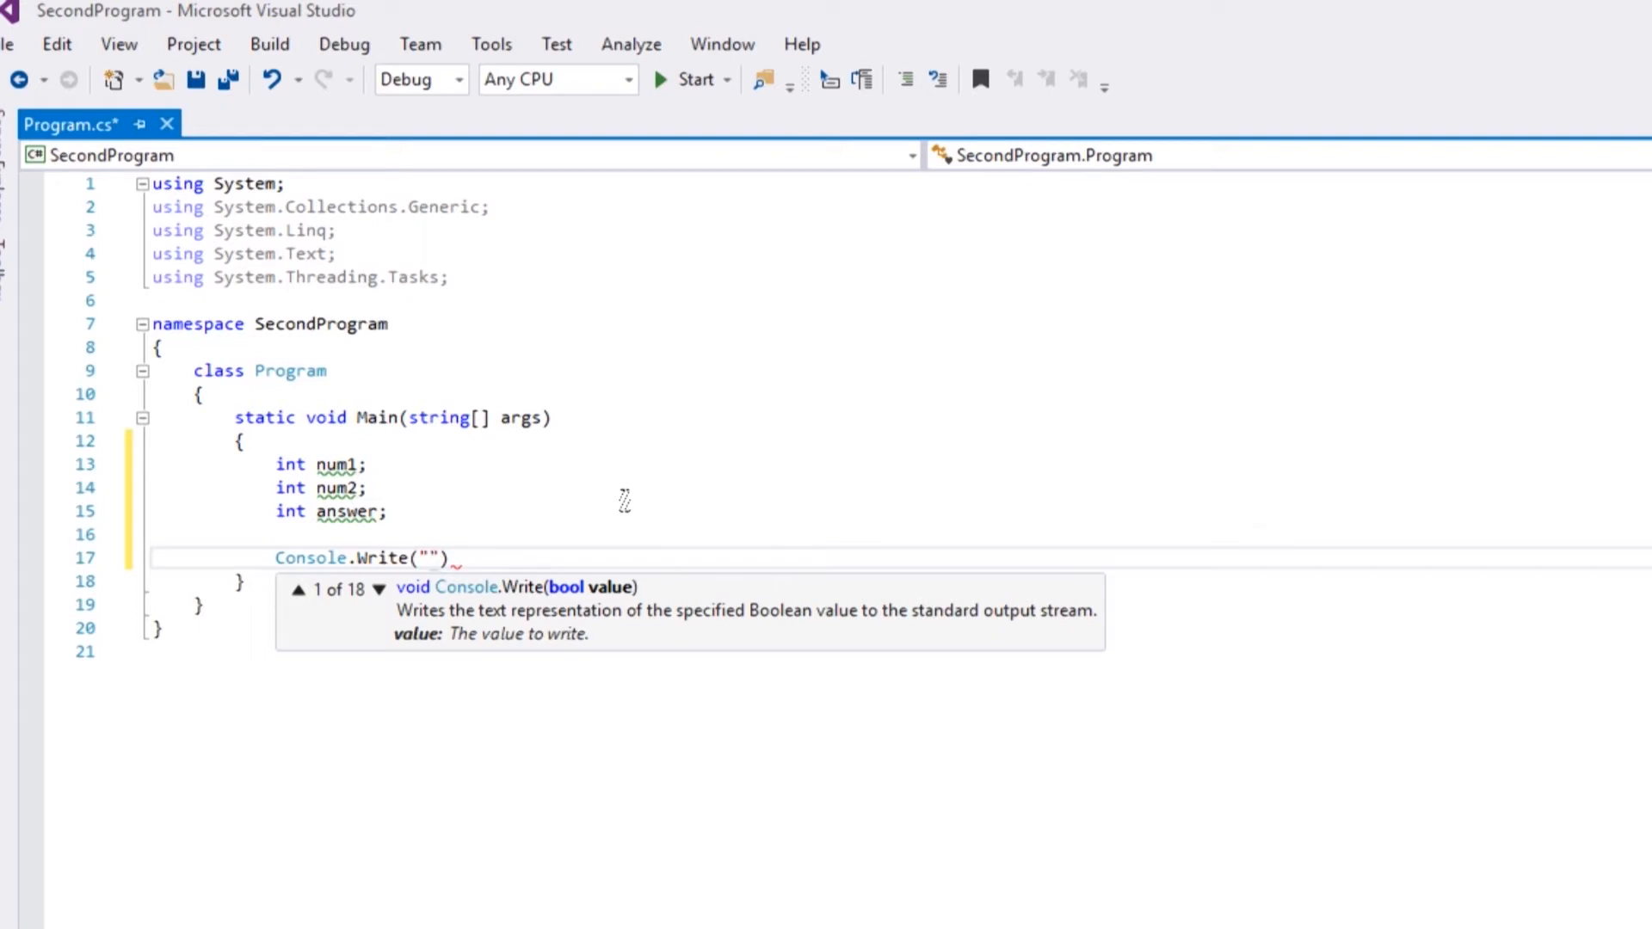
{"action": "type", "text": "What is your f"}
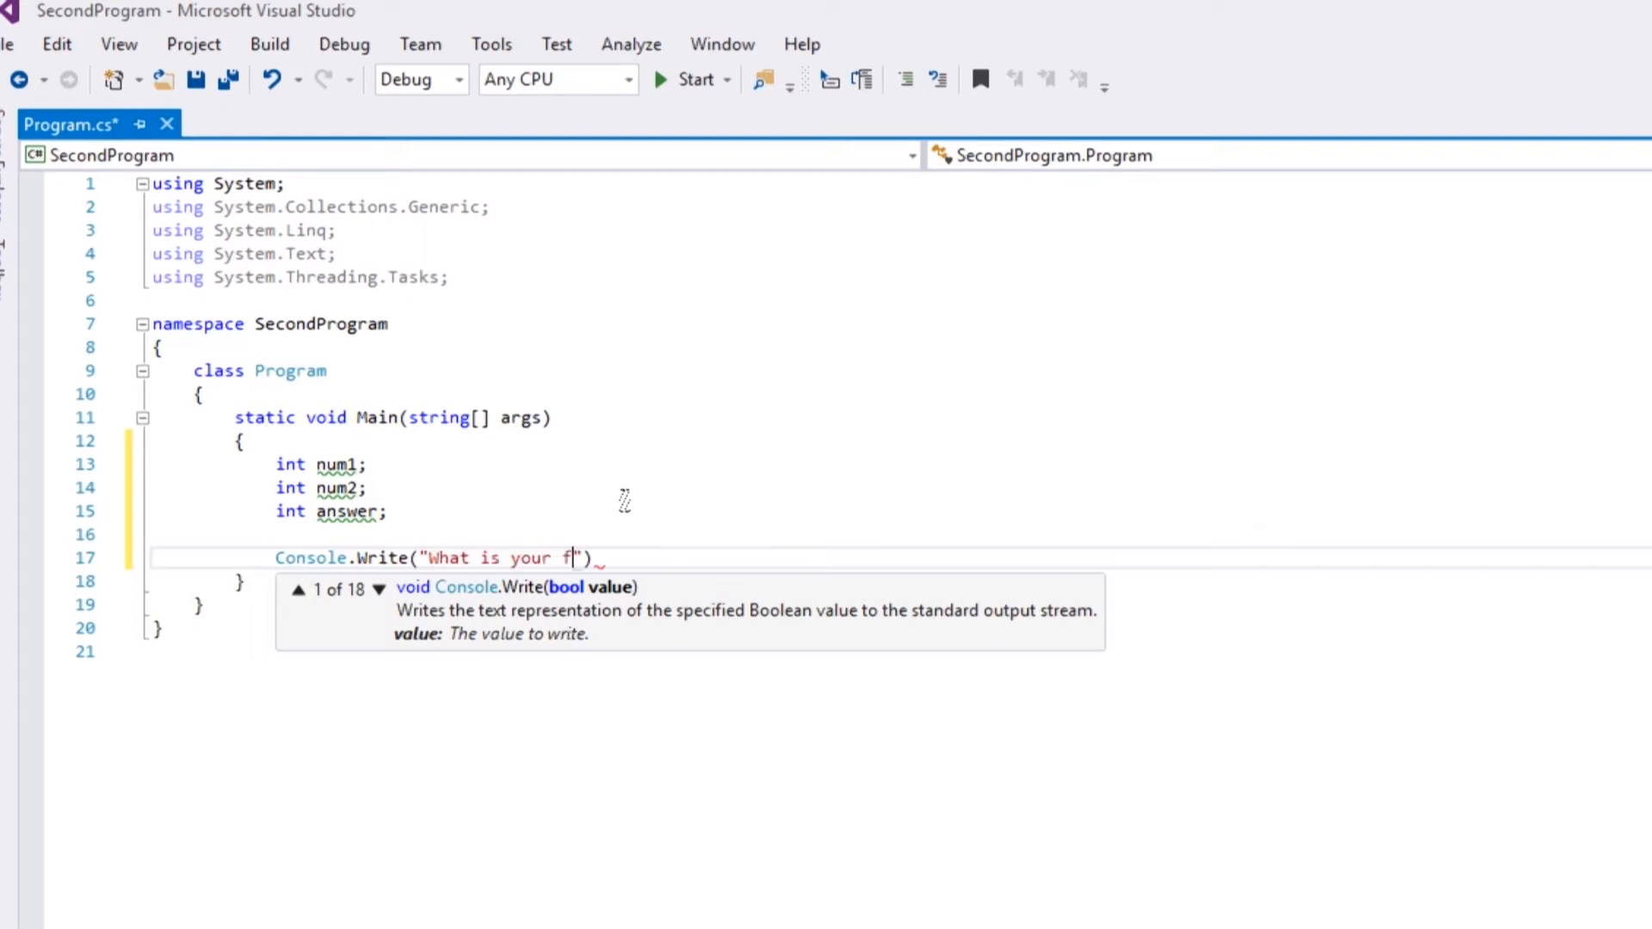
{"action": "type", "text": "irst num"}
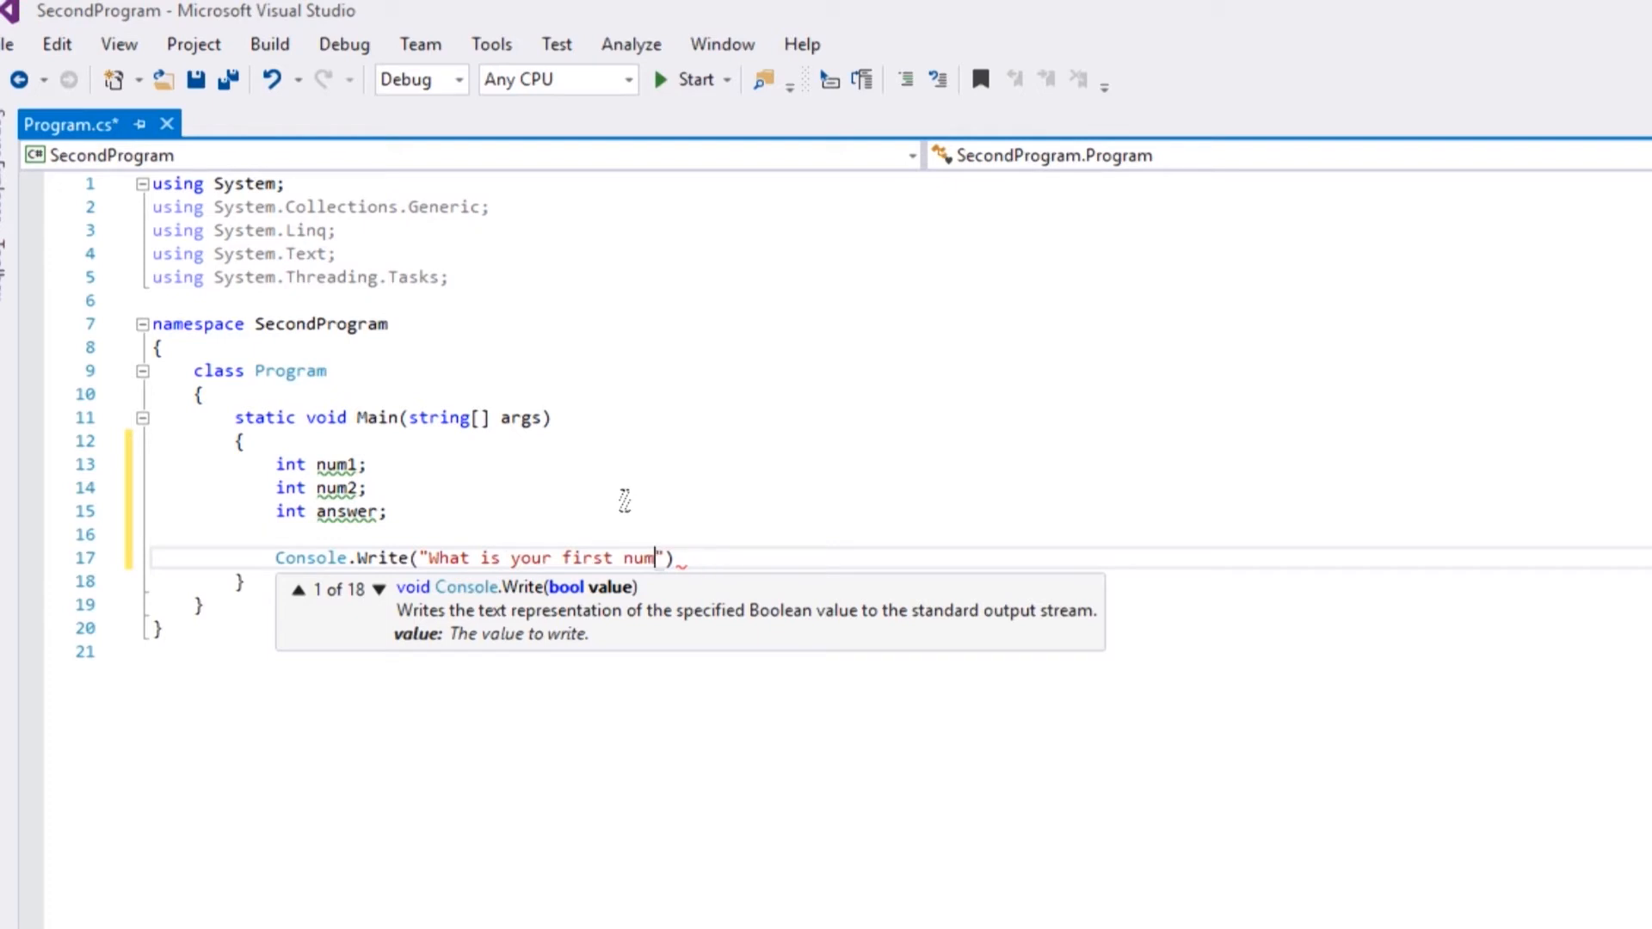
{"action": "type", "text": "ber?"}
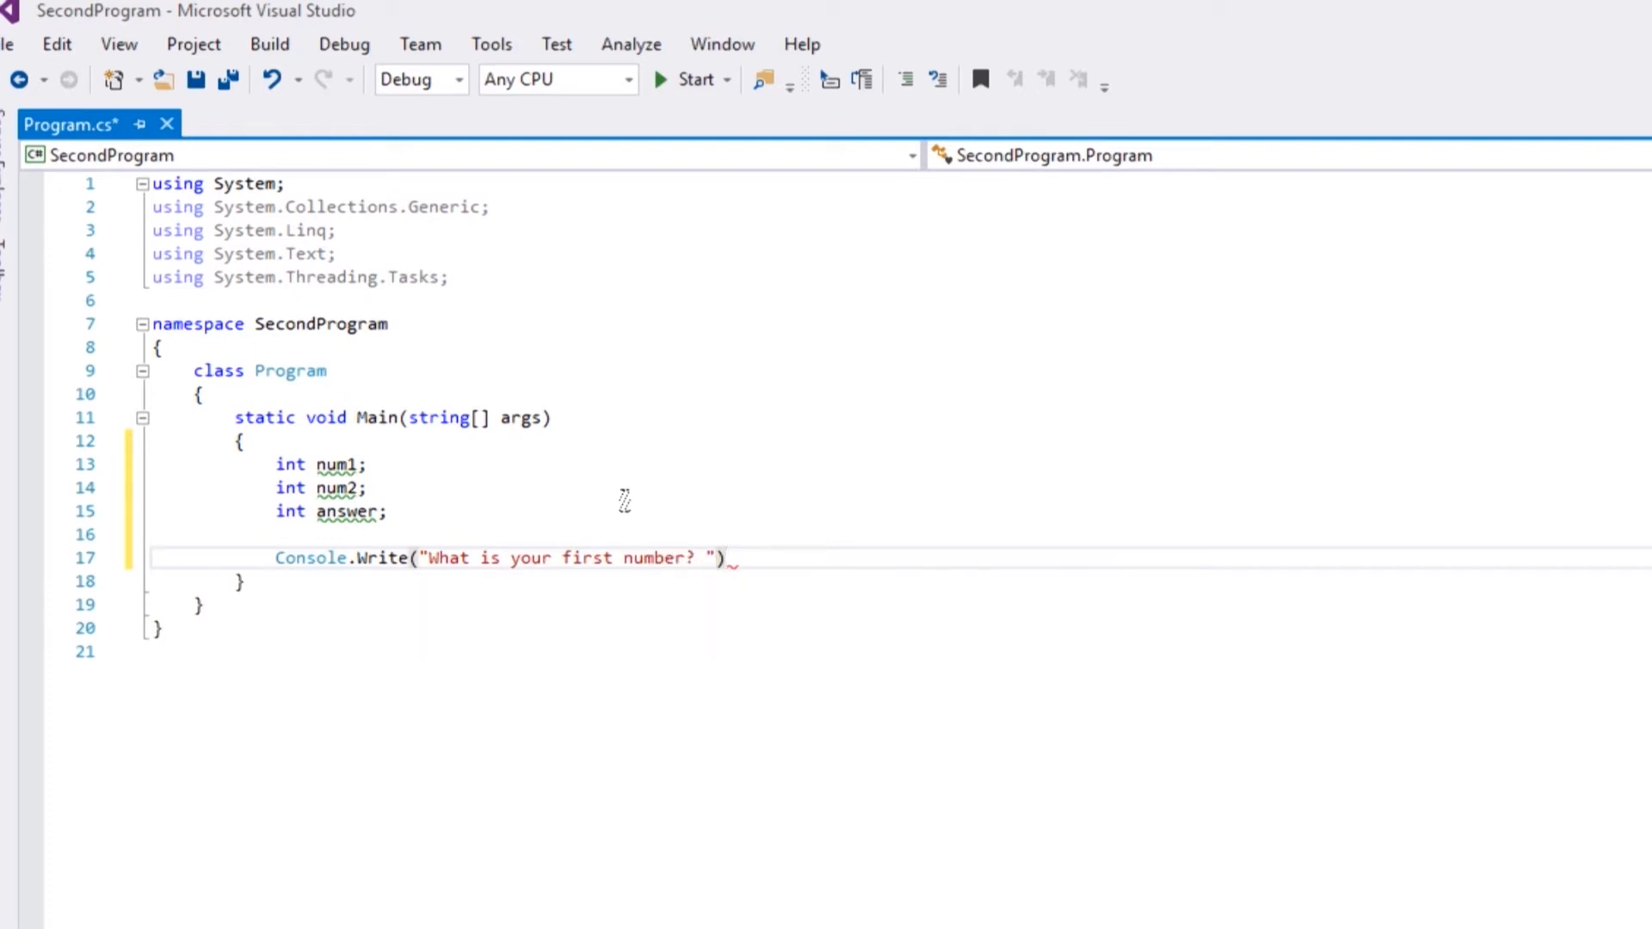
{"action": "type", "text": ";"}
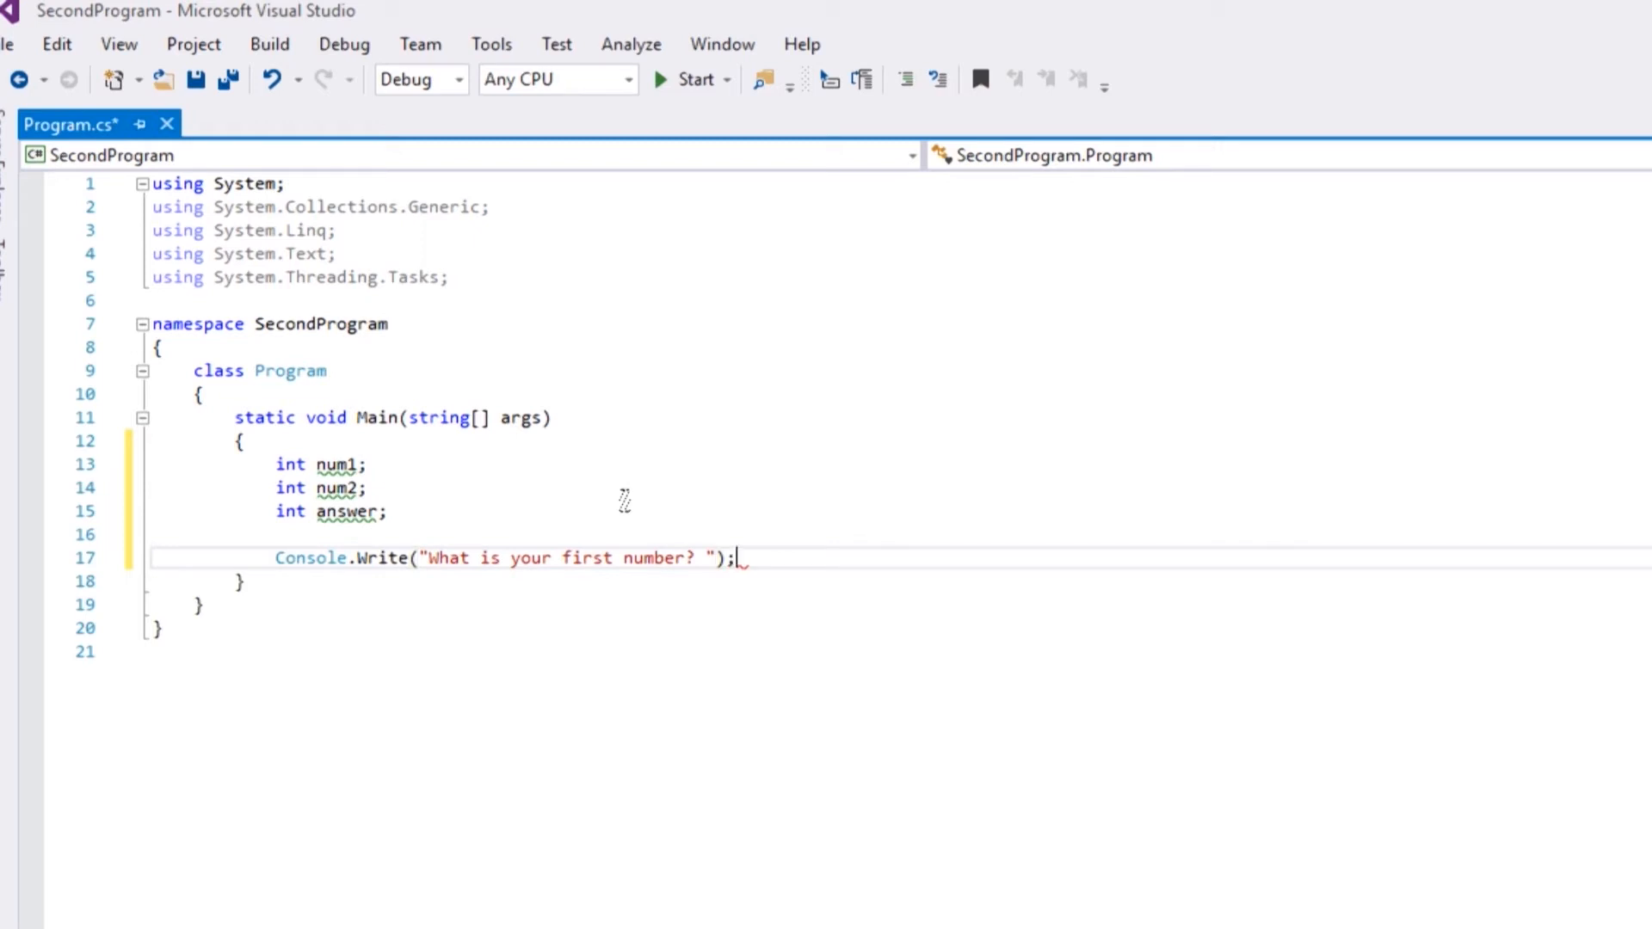
{"action": "key", "text": "enter"}
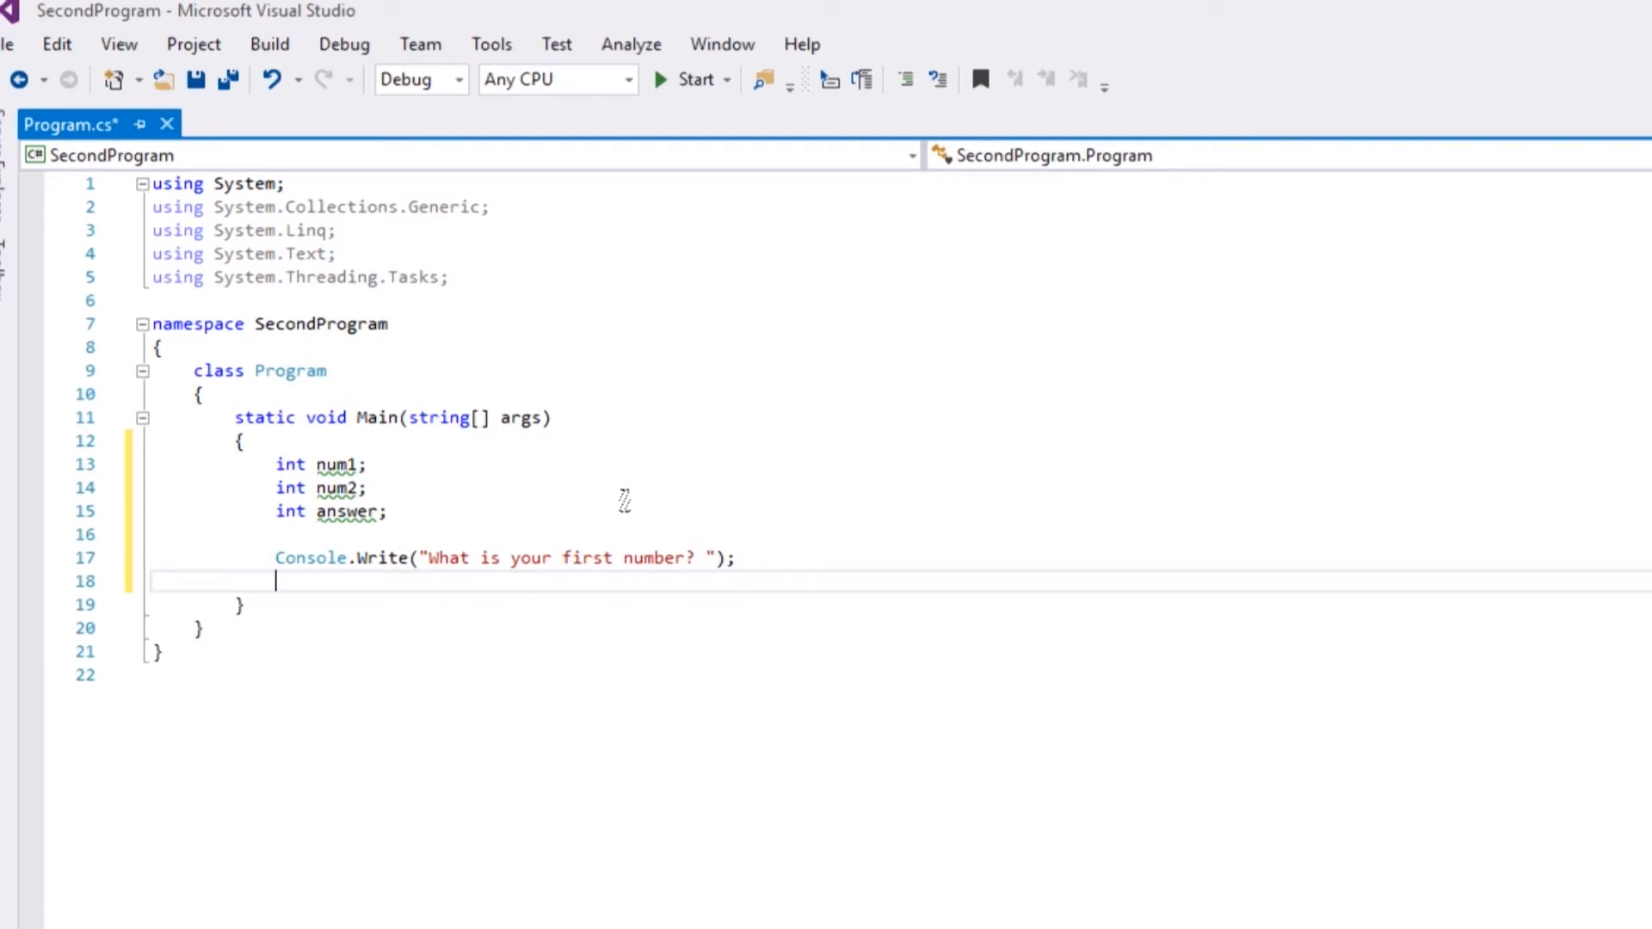
- On the next line, start assigning Console.ReadLine() to num1
{"action": "type", "text": "num1 ="}
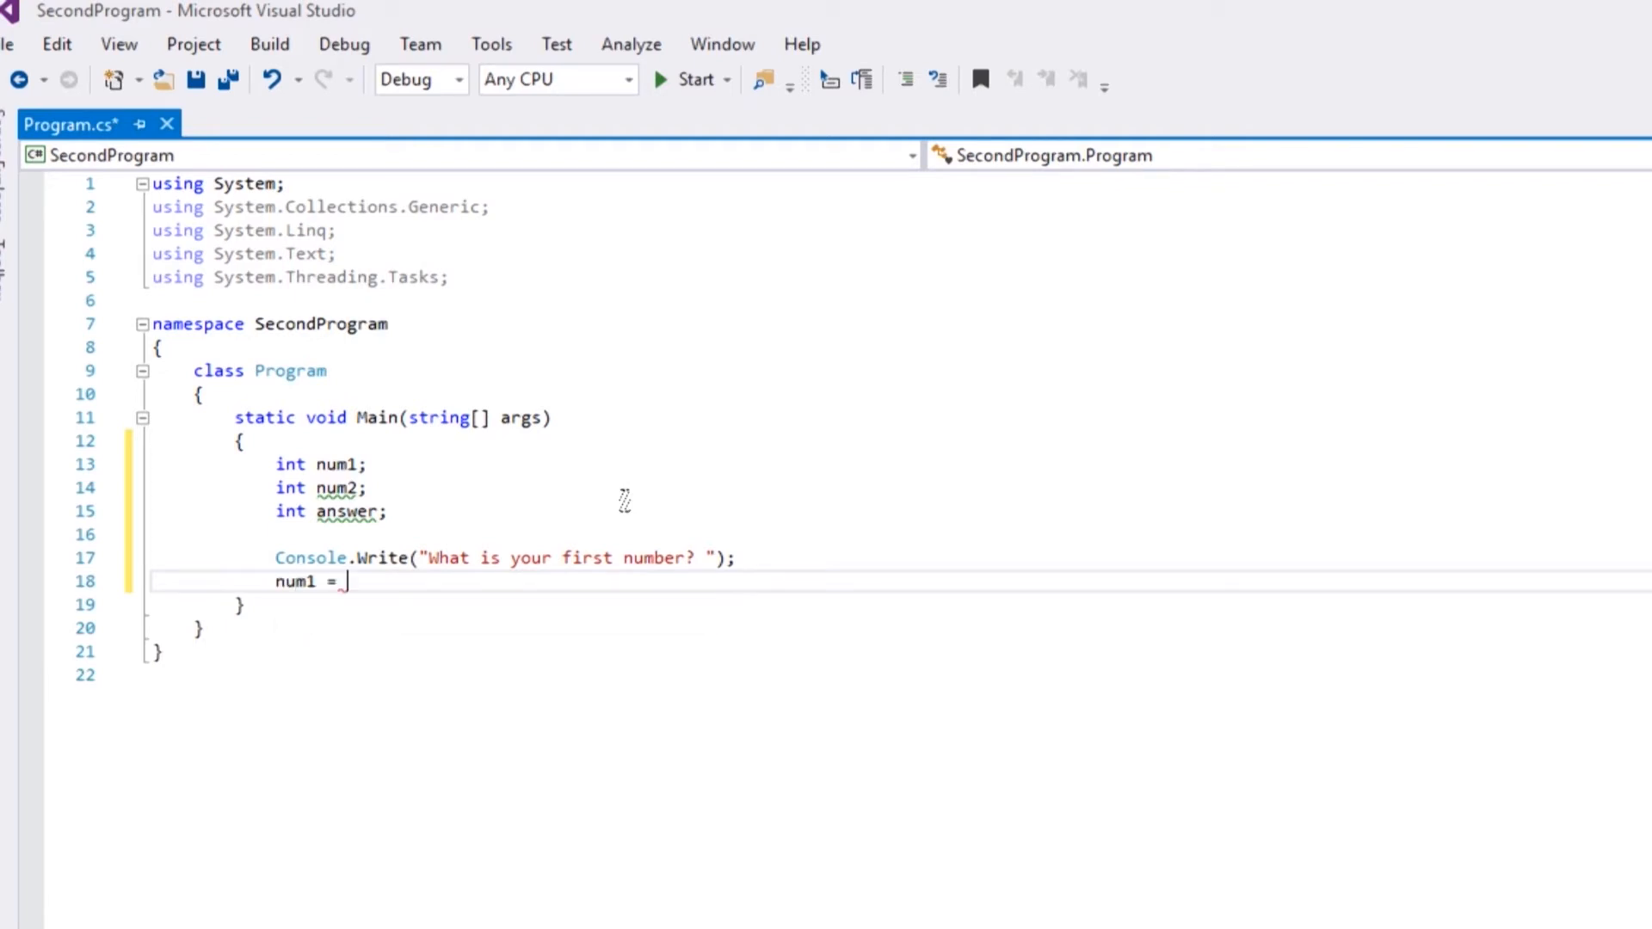
{"action": "type", "text": "Console.R"}
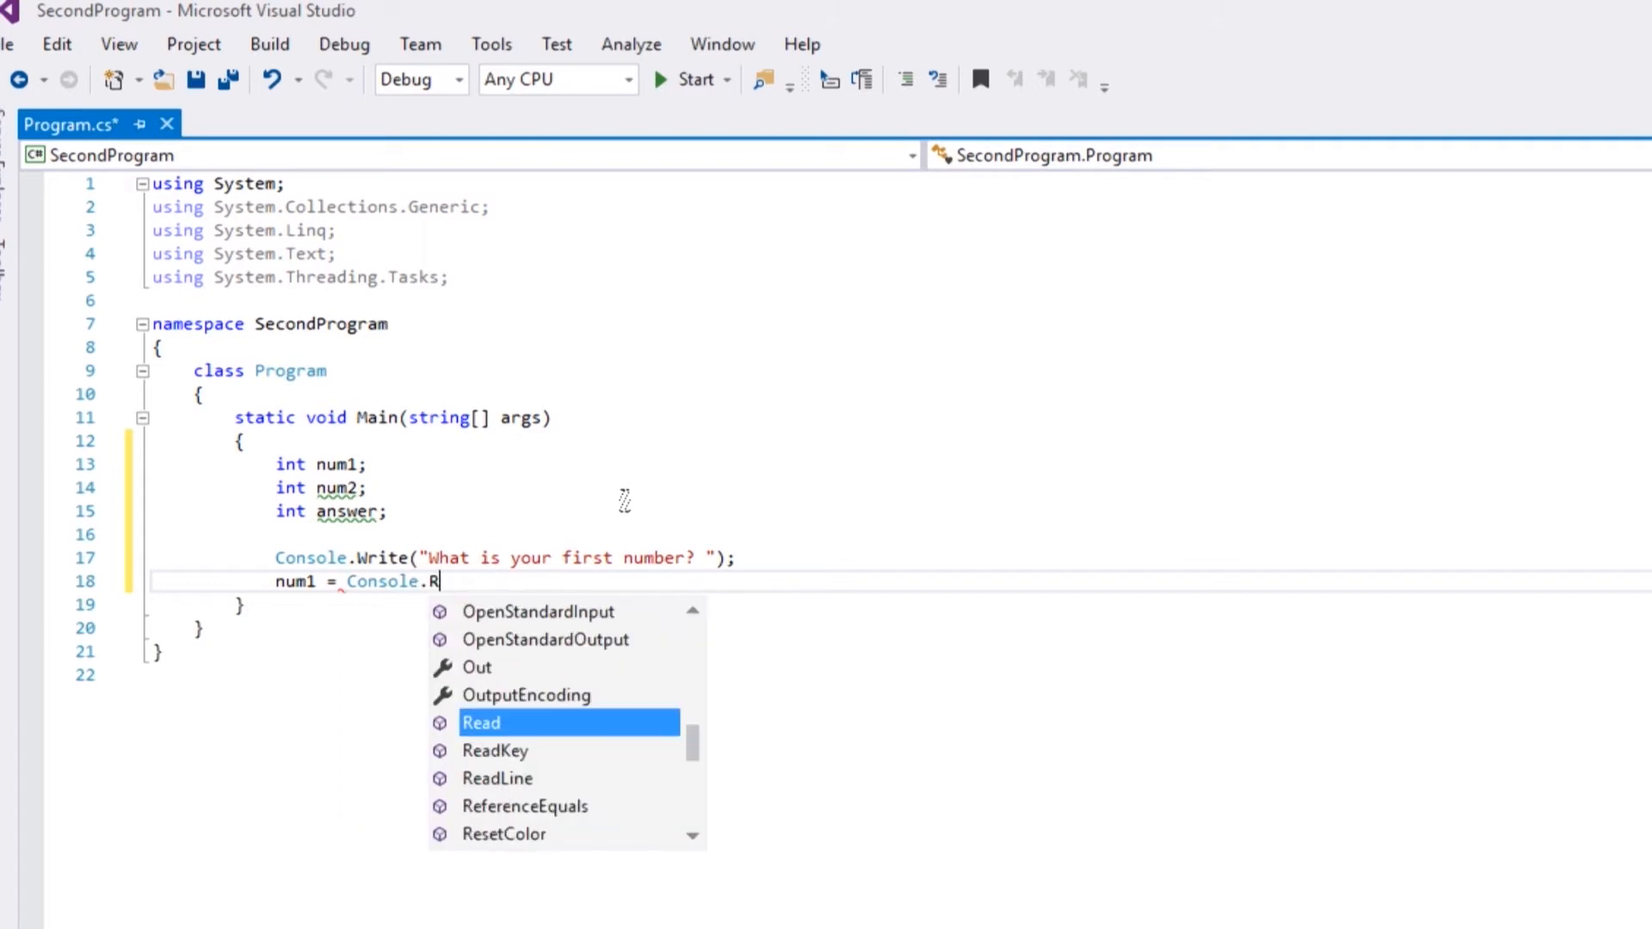
{"action": "type", "text": "eadLine"}
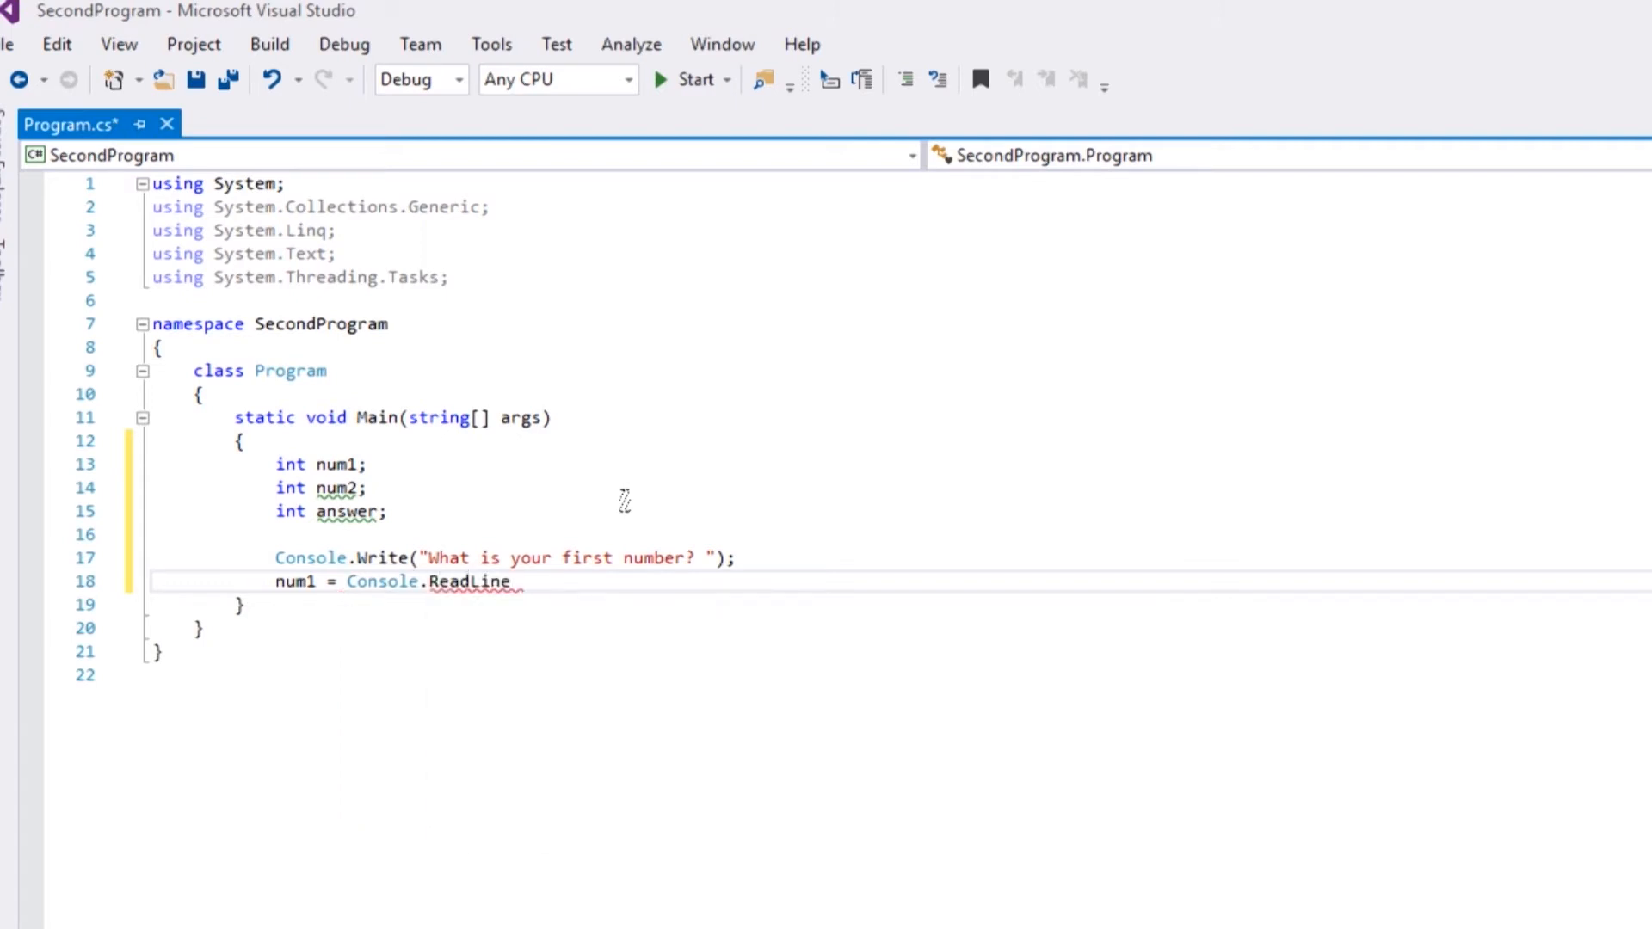
{"action": "type", "text": "()"}
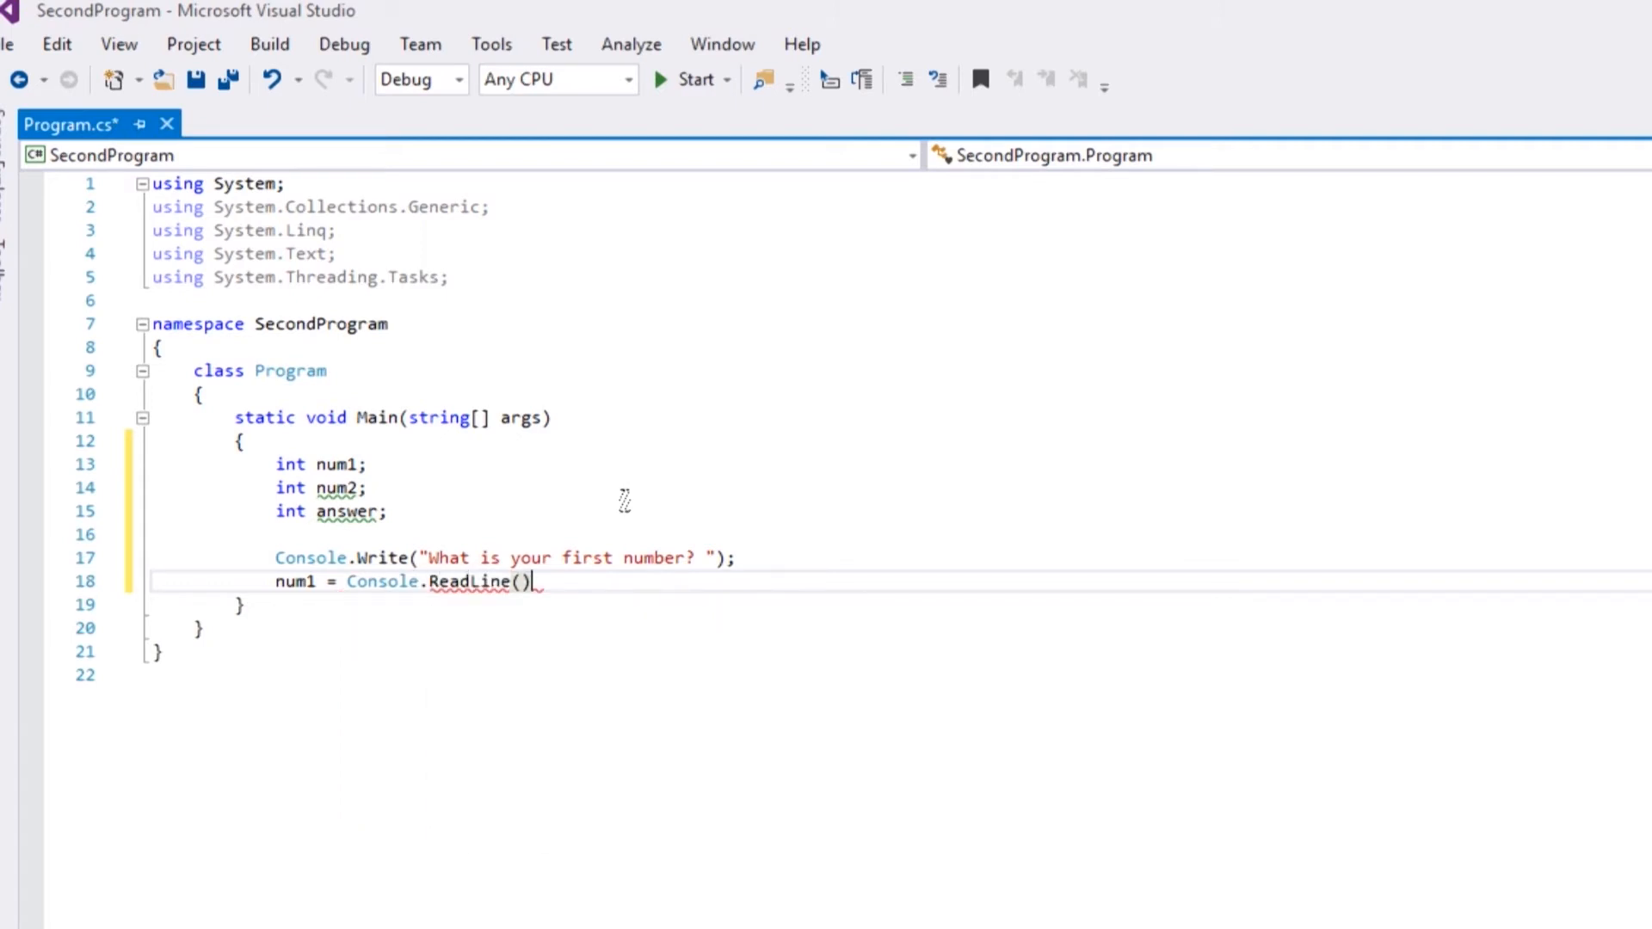
- Make line 18 read num1 = Convert.ToInt32(Console.ReadLine());
{"action": "type", "text": ";"}
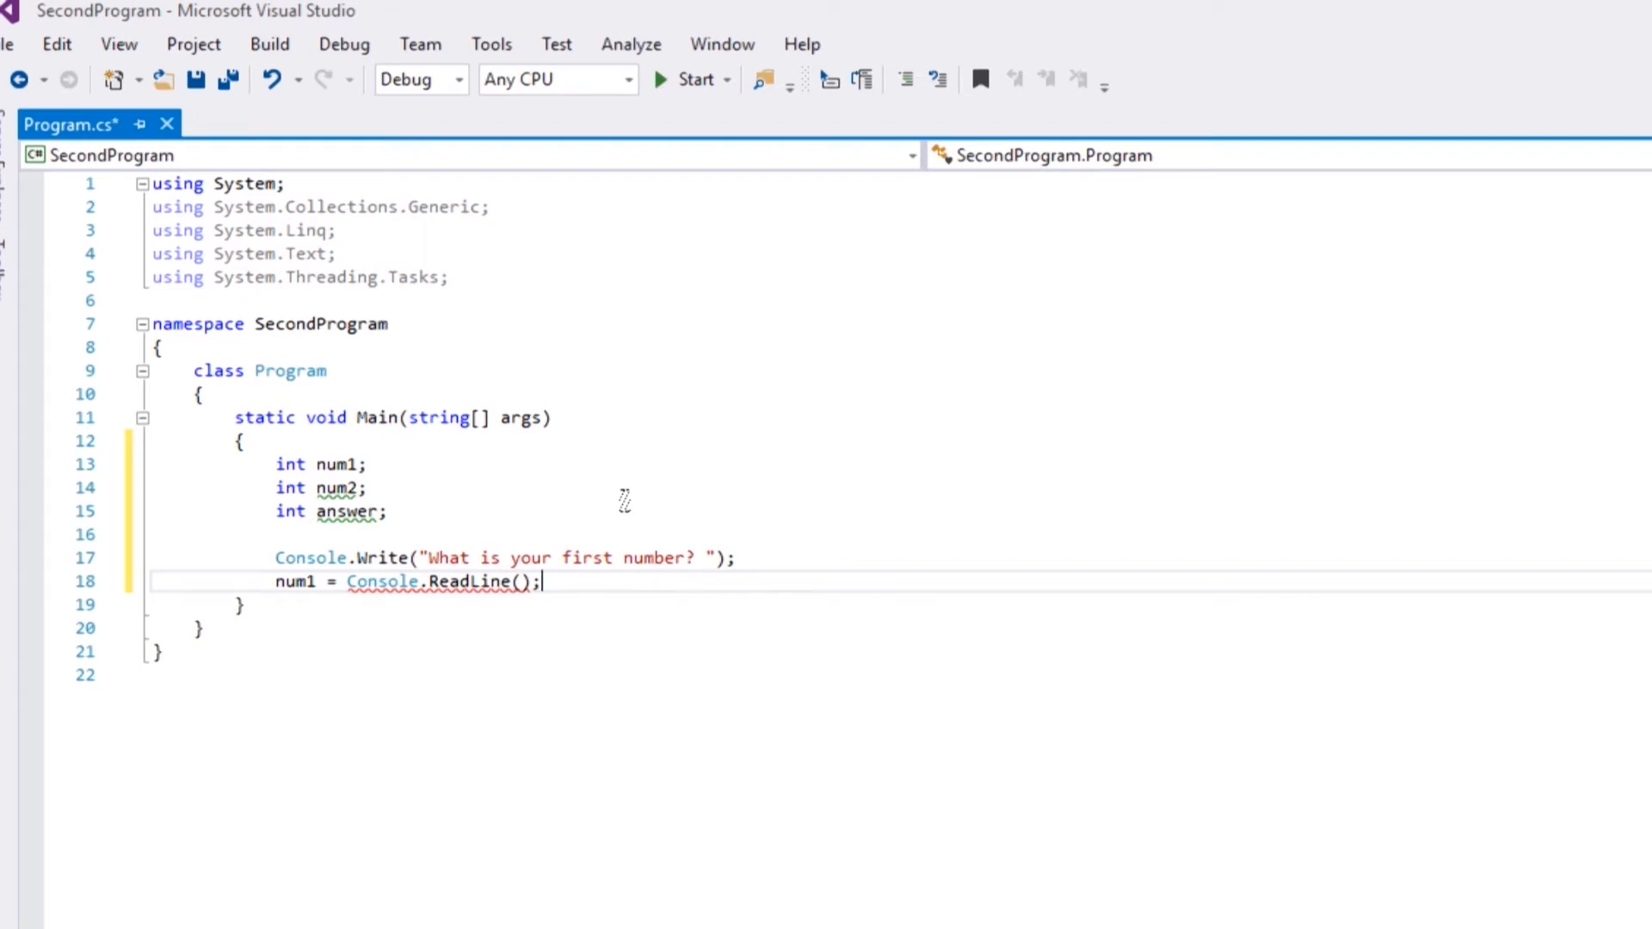
{"action": "mouse_move", "coordinate": [299, 581]}
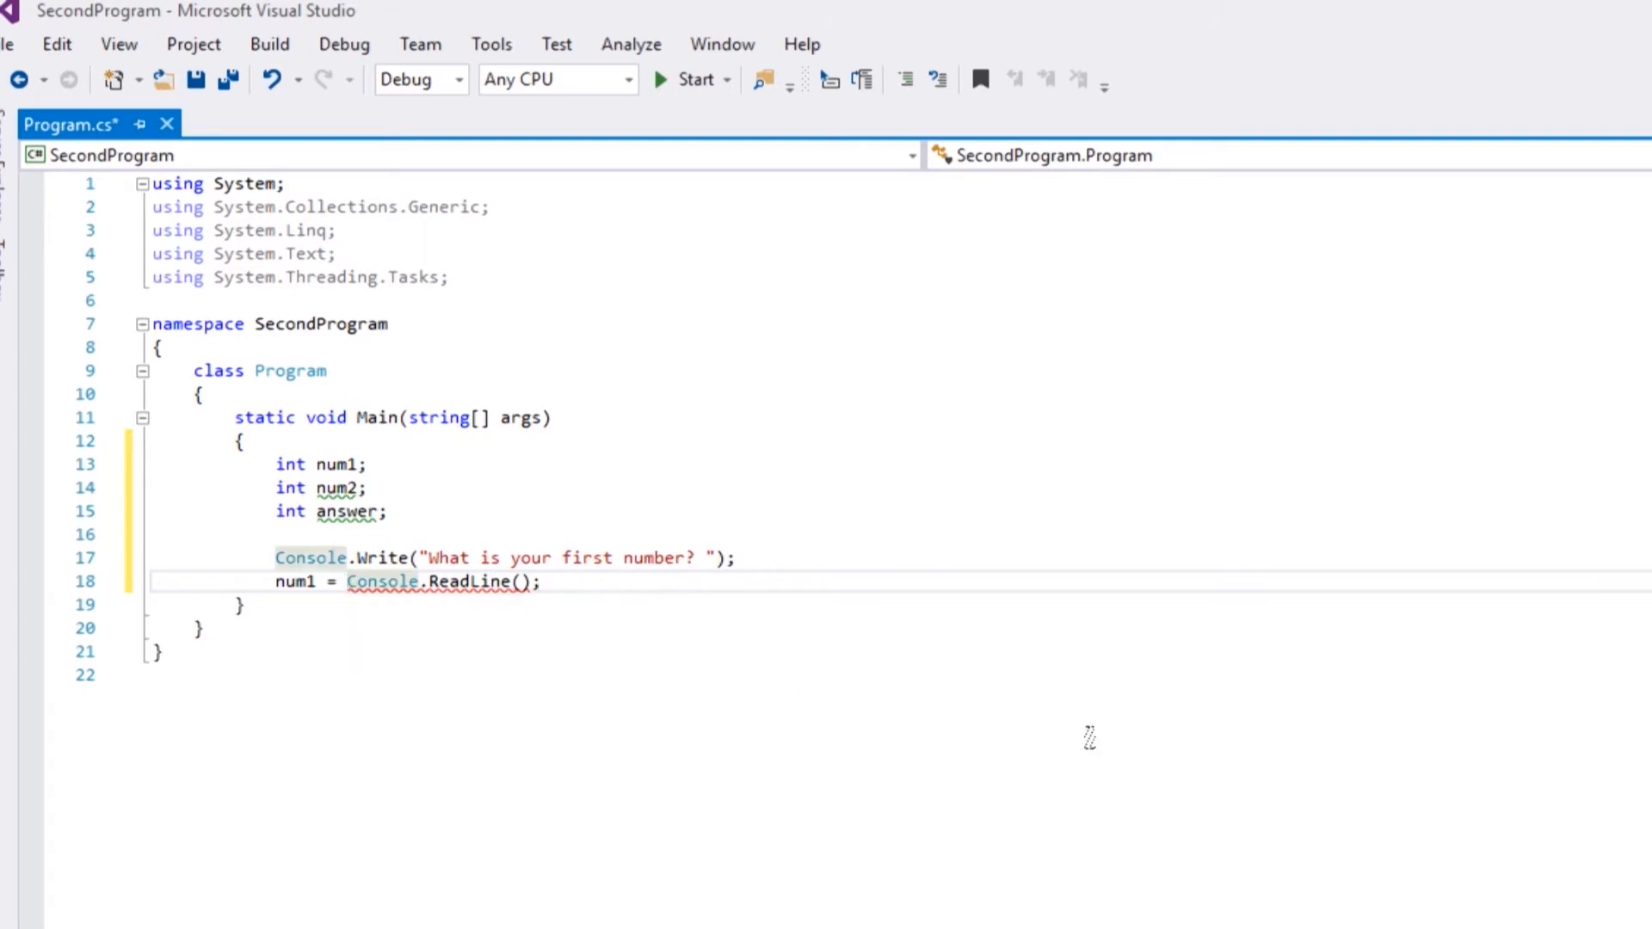
{"action": "type", "text": "Convert"}
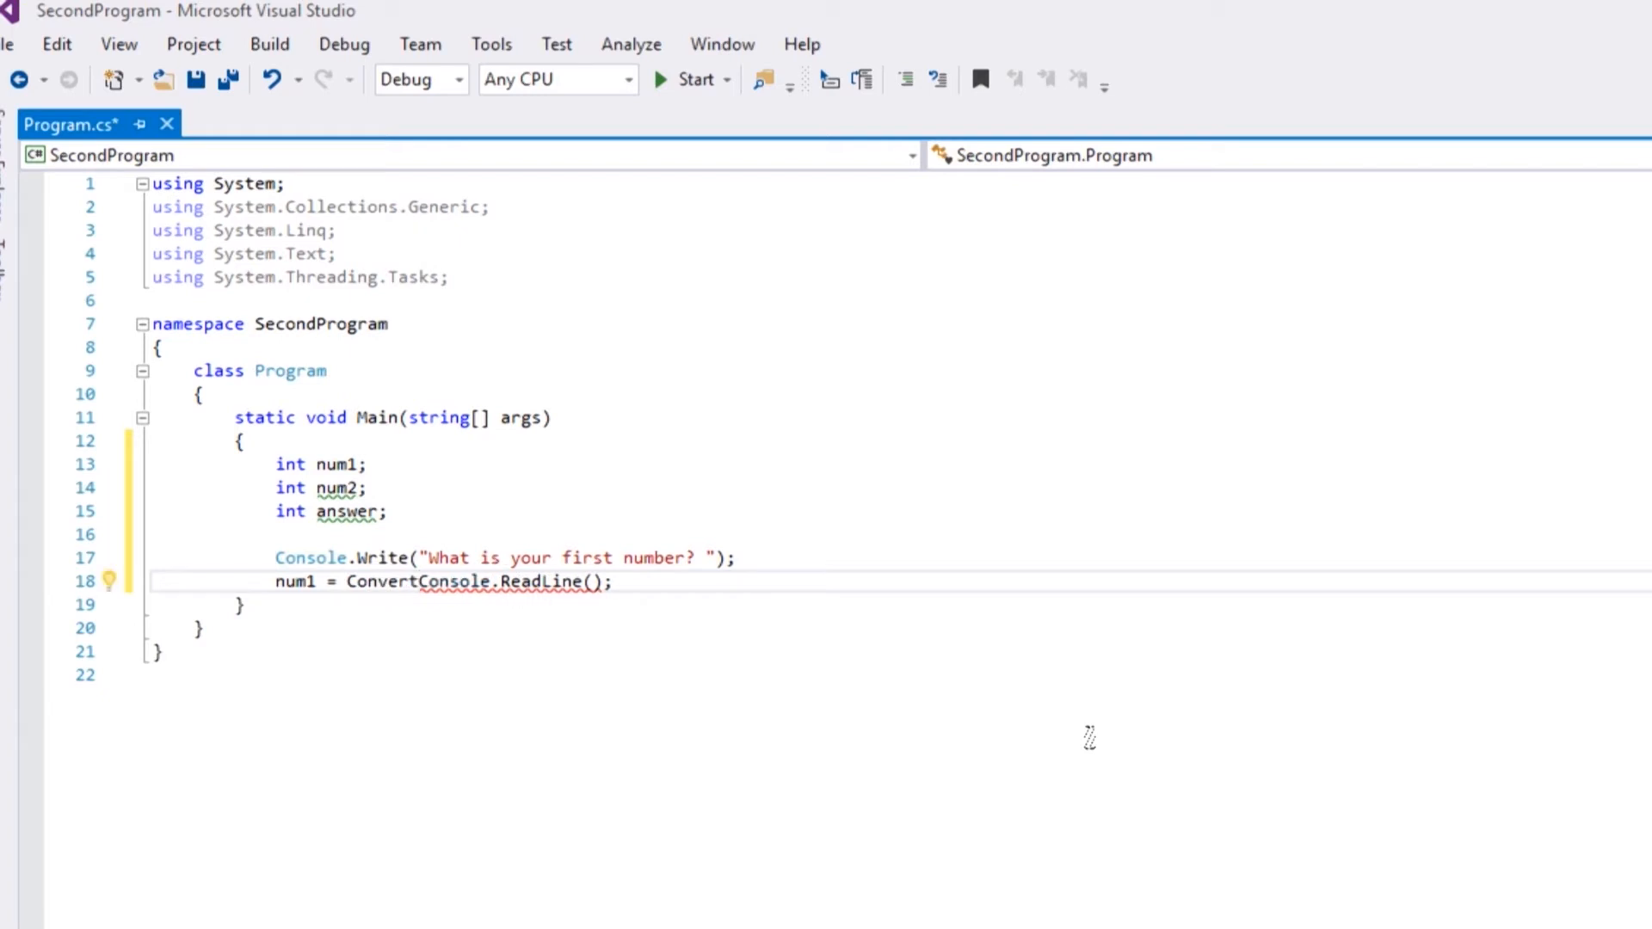
{"action": "type", "text": "."}
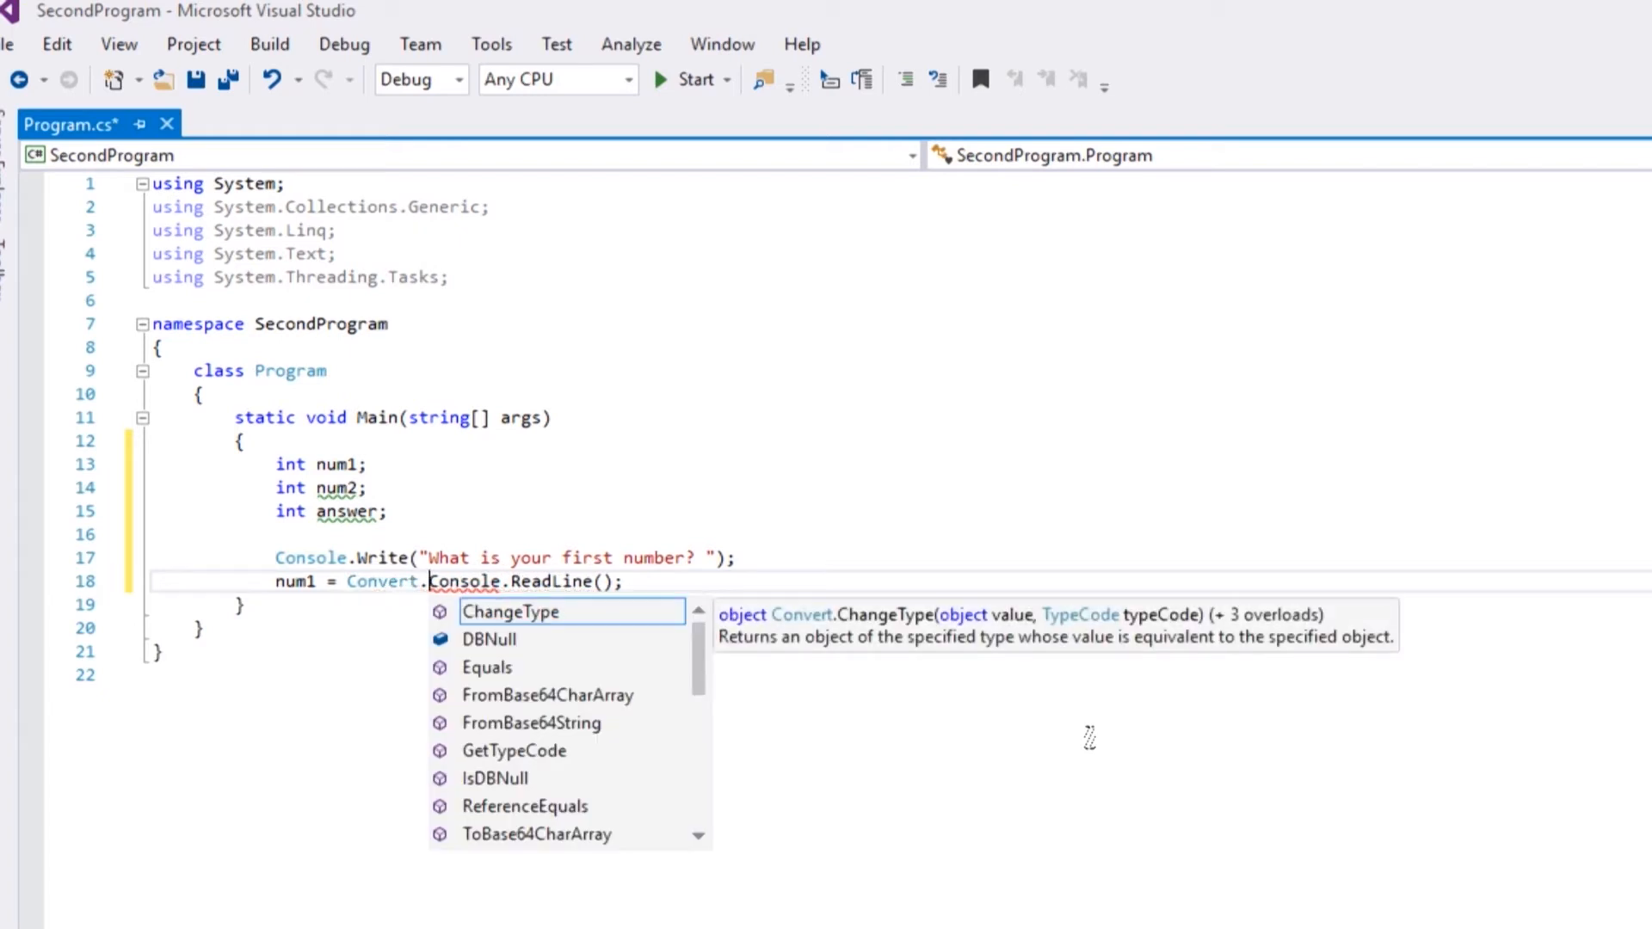
{"action": "type", "text": "toin"}
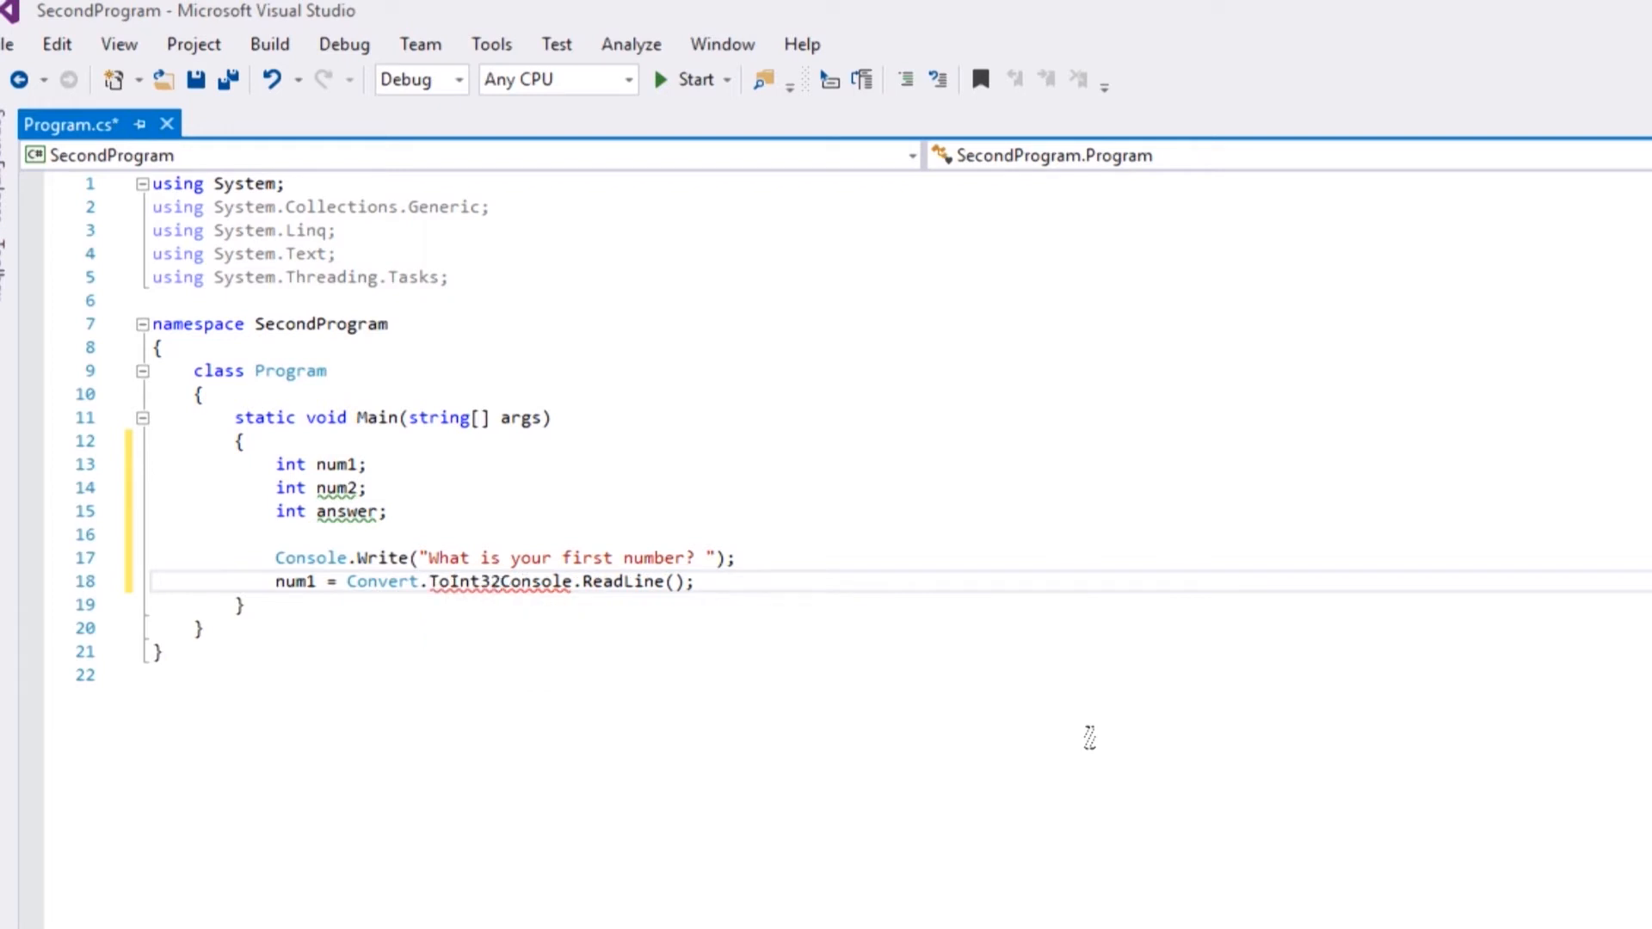
{"action": "type", "text": "("}
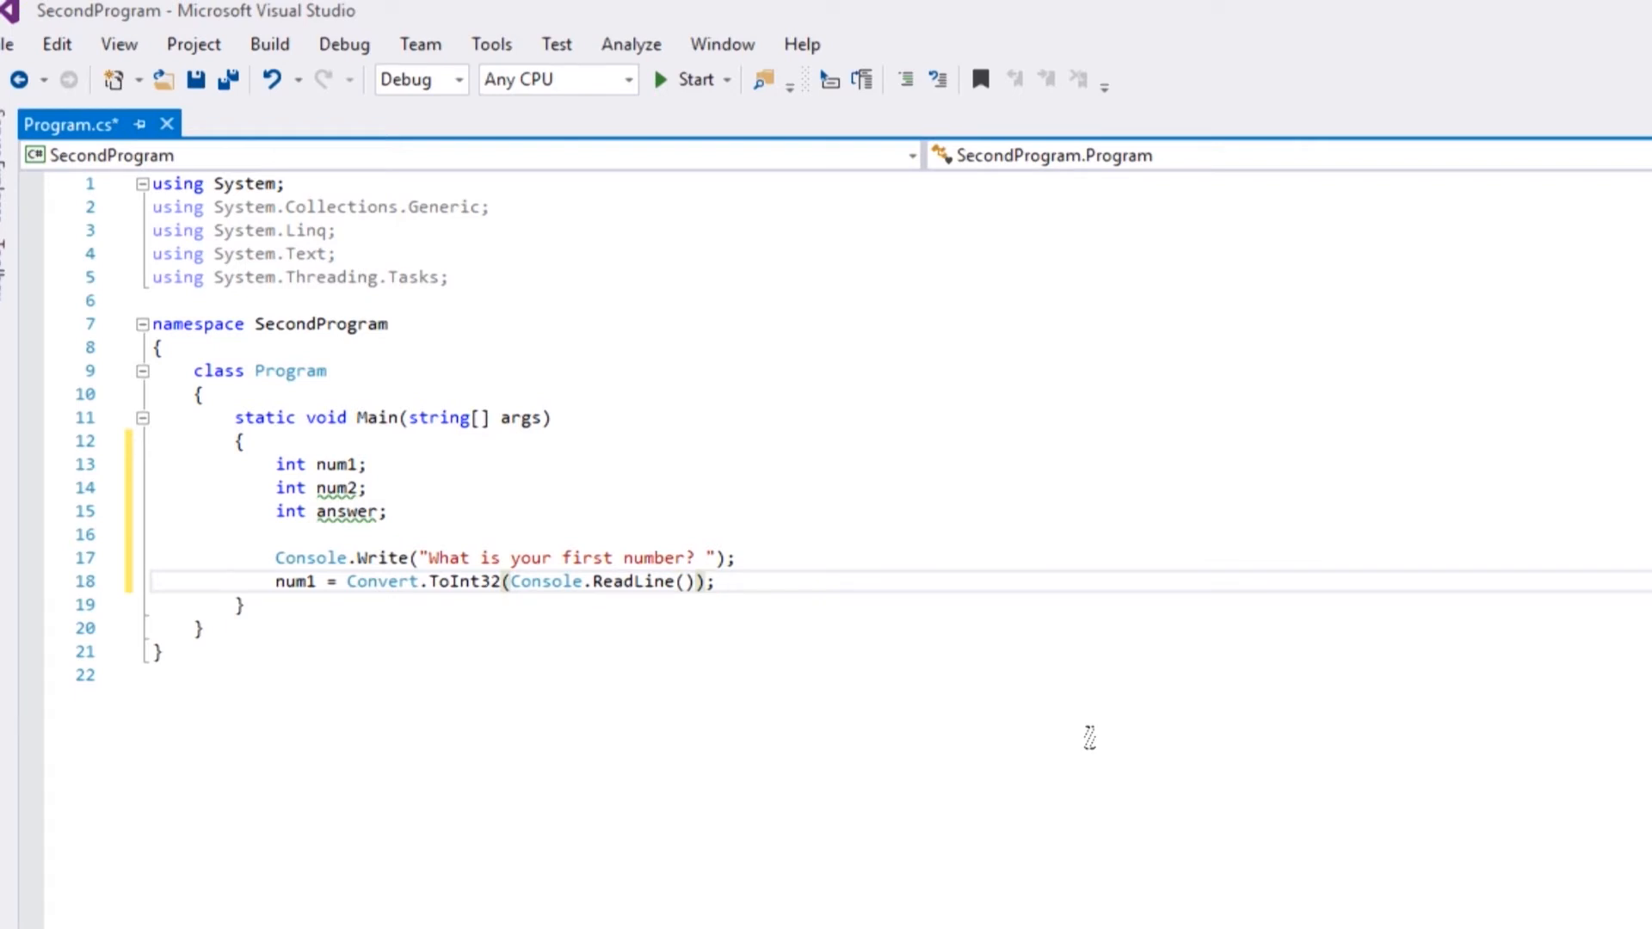
{"action": "mouse_move", "coordinate": [495, 582]}
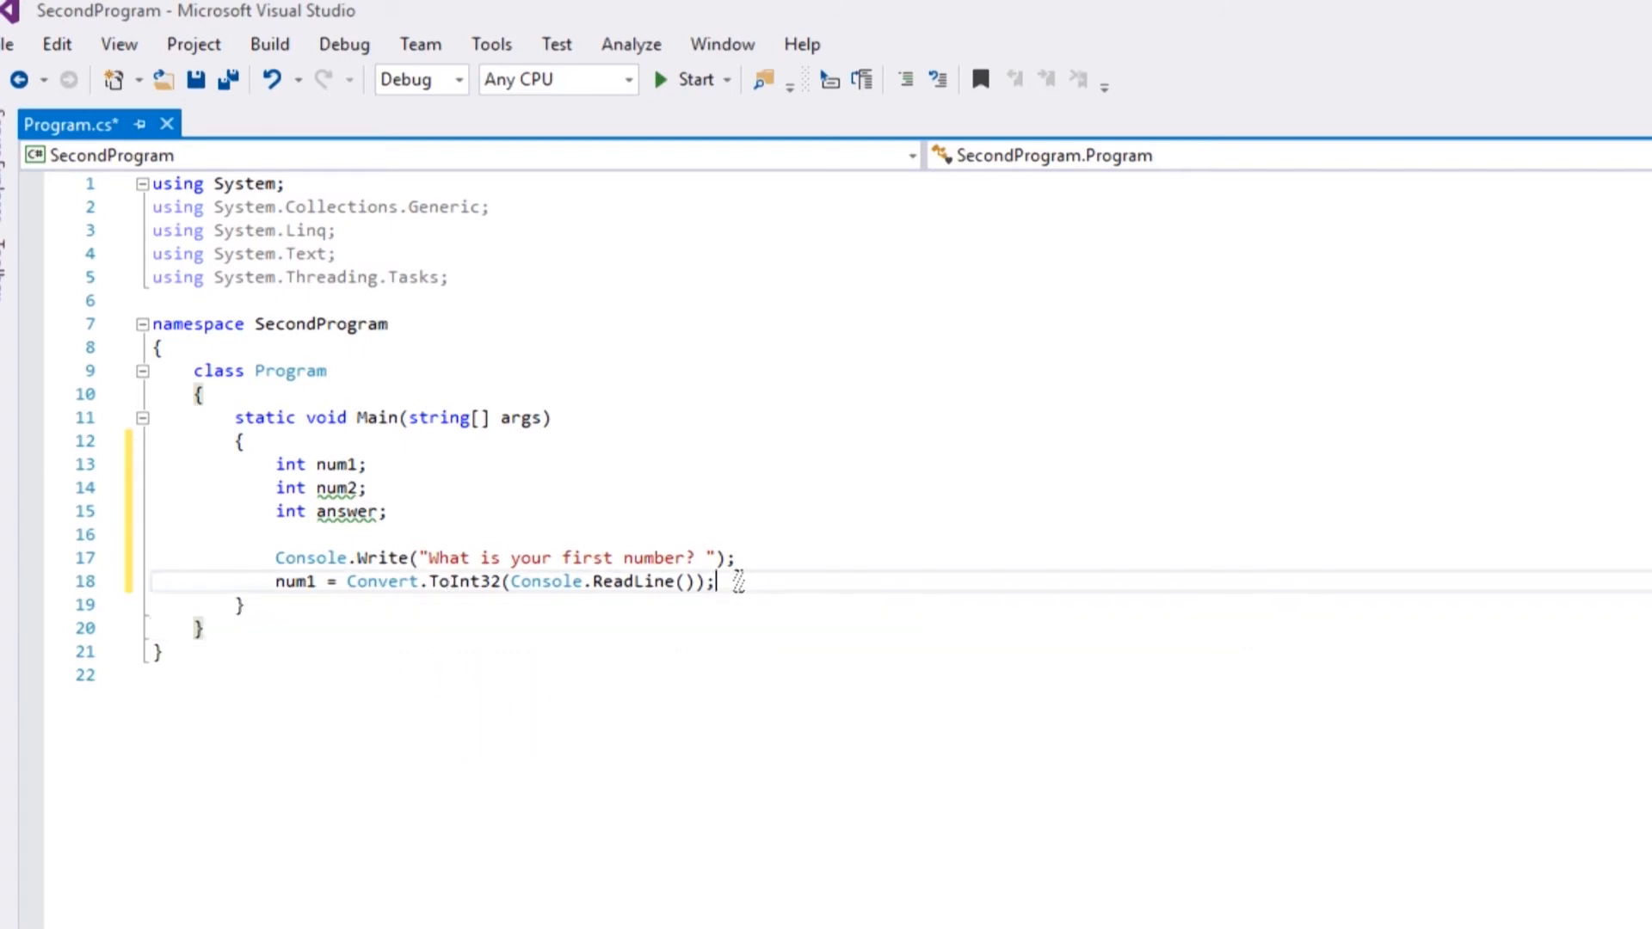
- Add the prompt Console.Write("What is your second number? "); on a new line
{"action": "key", "text": "enter"}
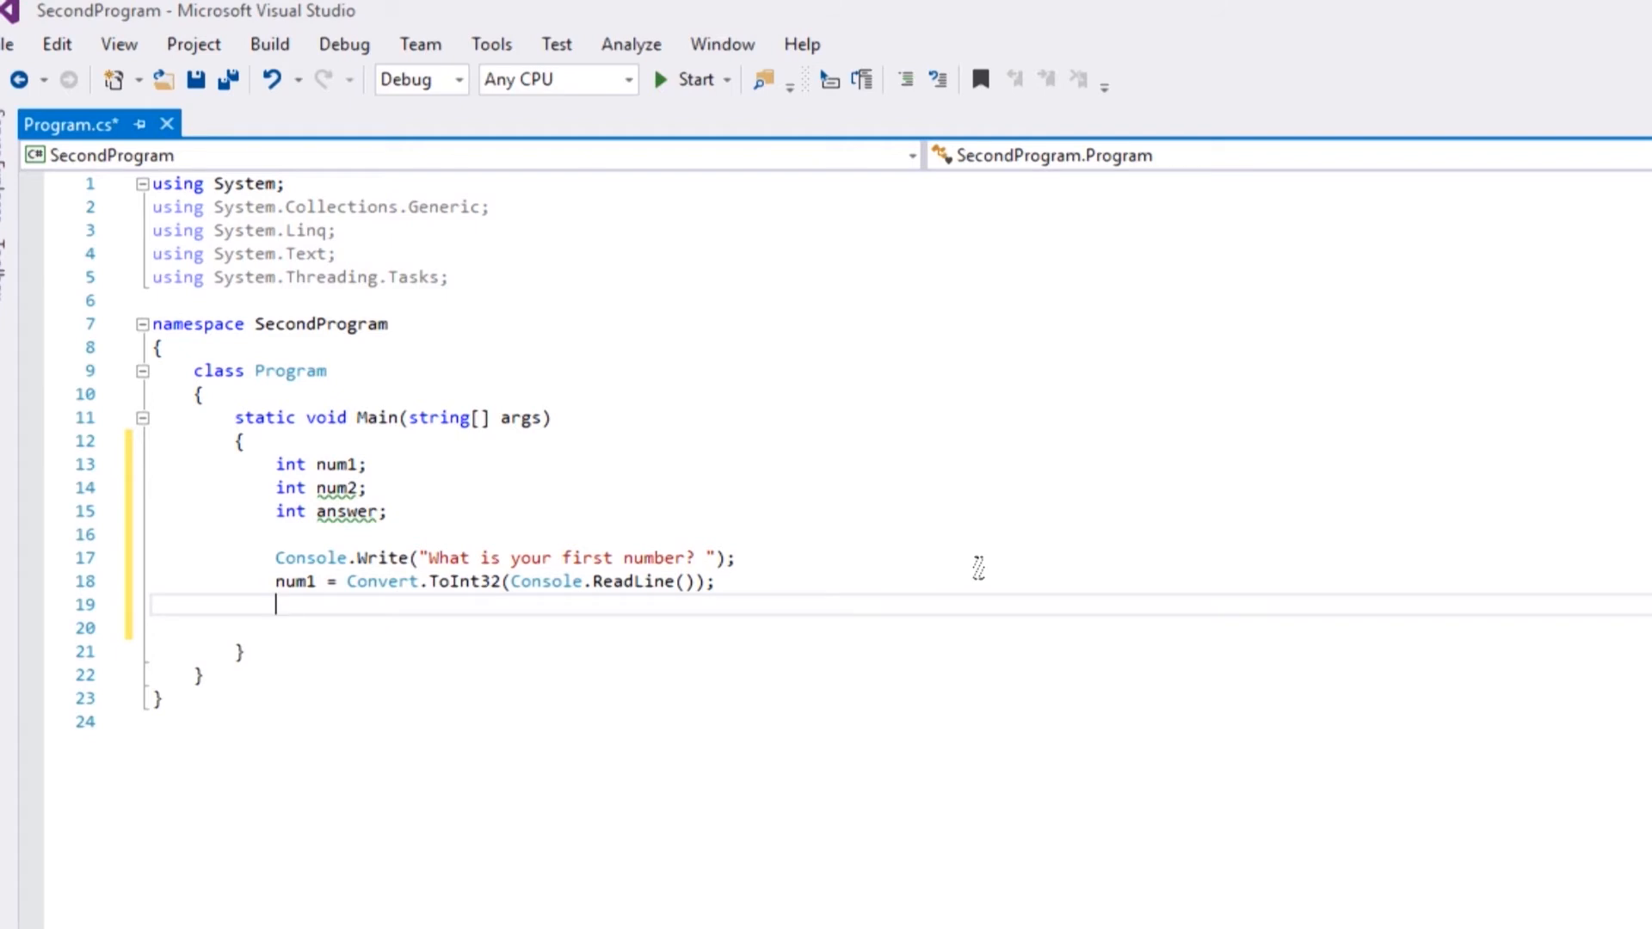
{"action": "type", "text": "Console.Write"}
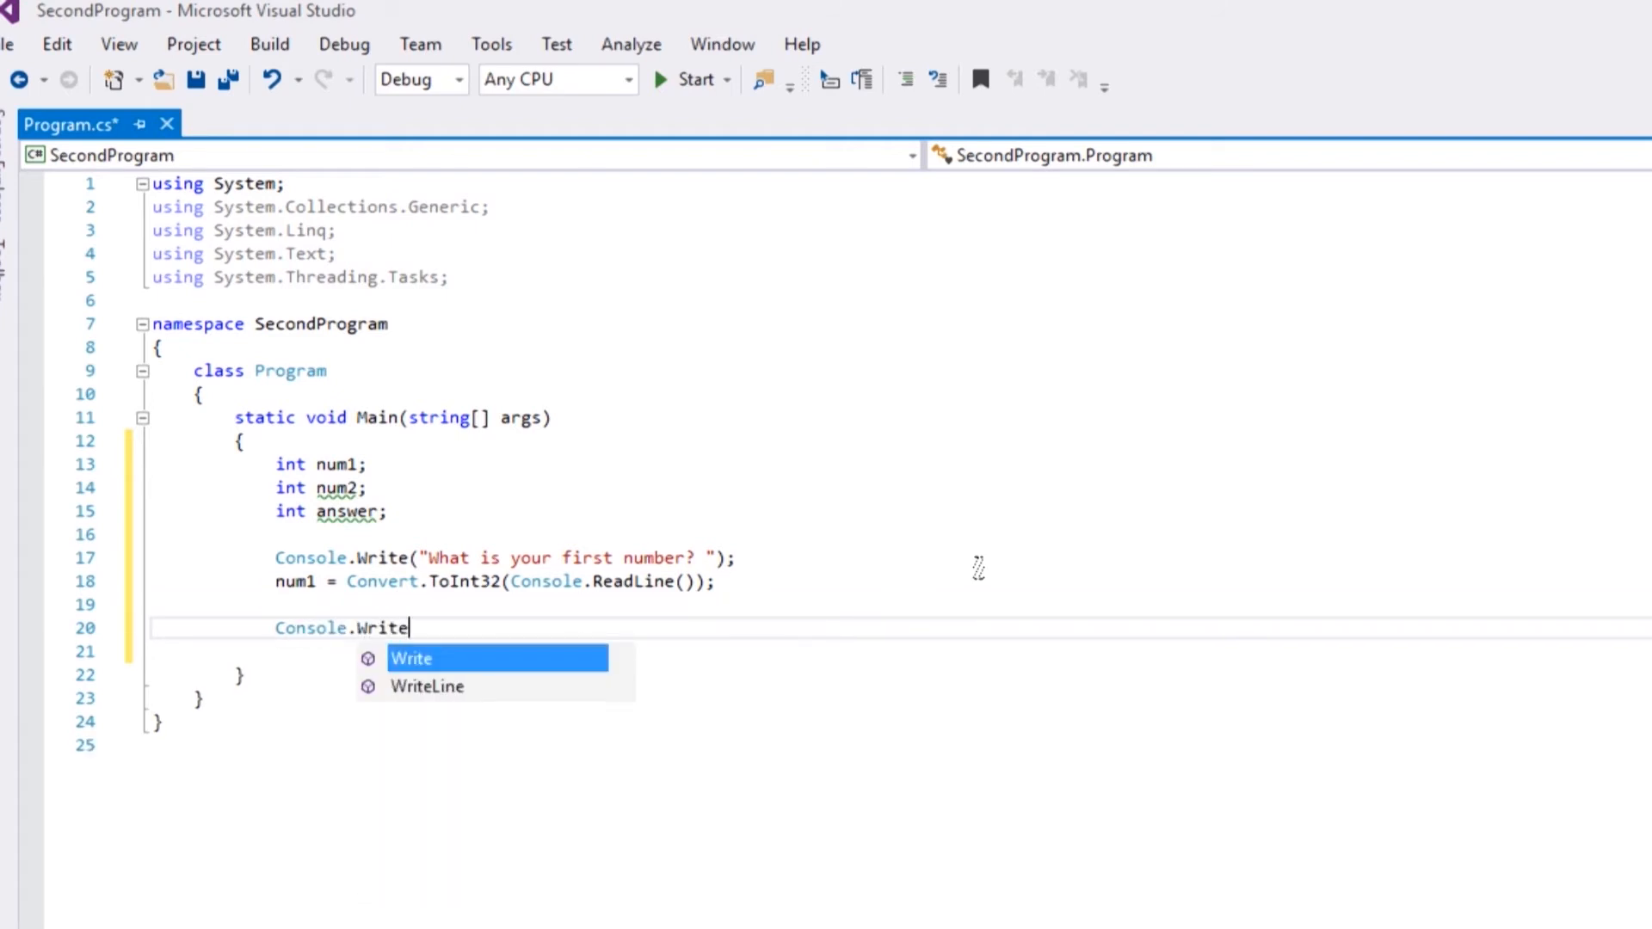
{"action": "type", "text": "(\"What is your second number? \");"}
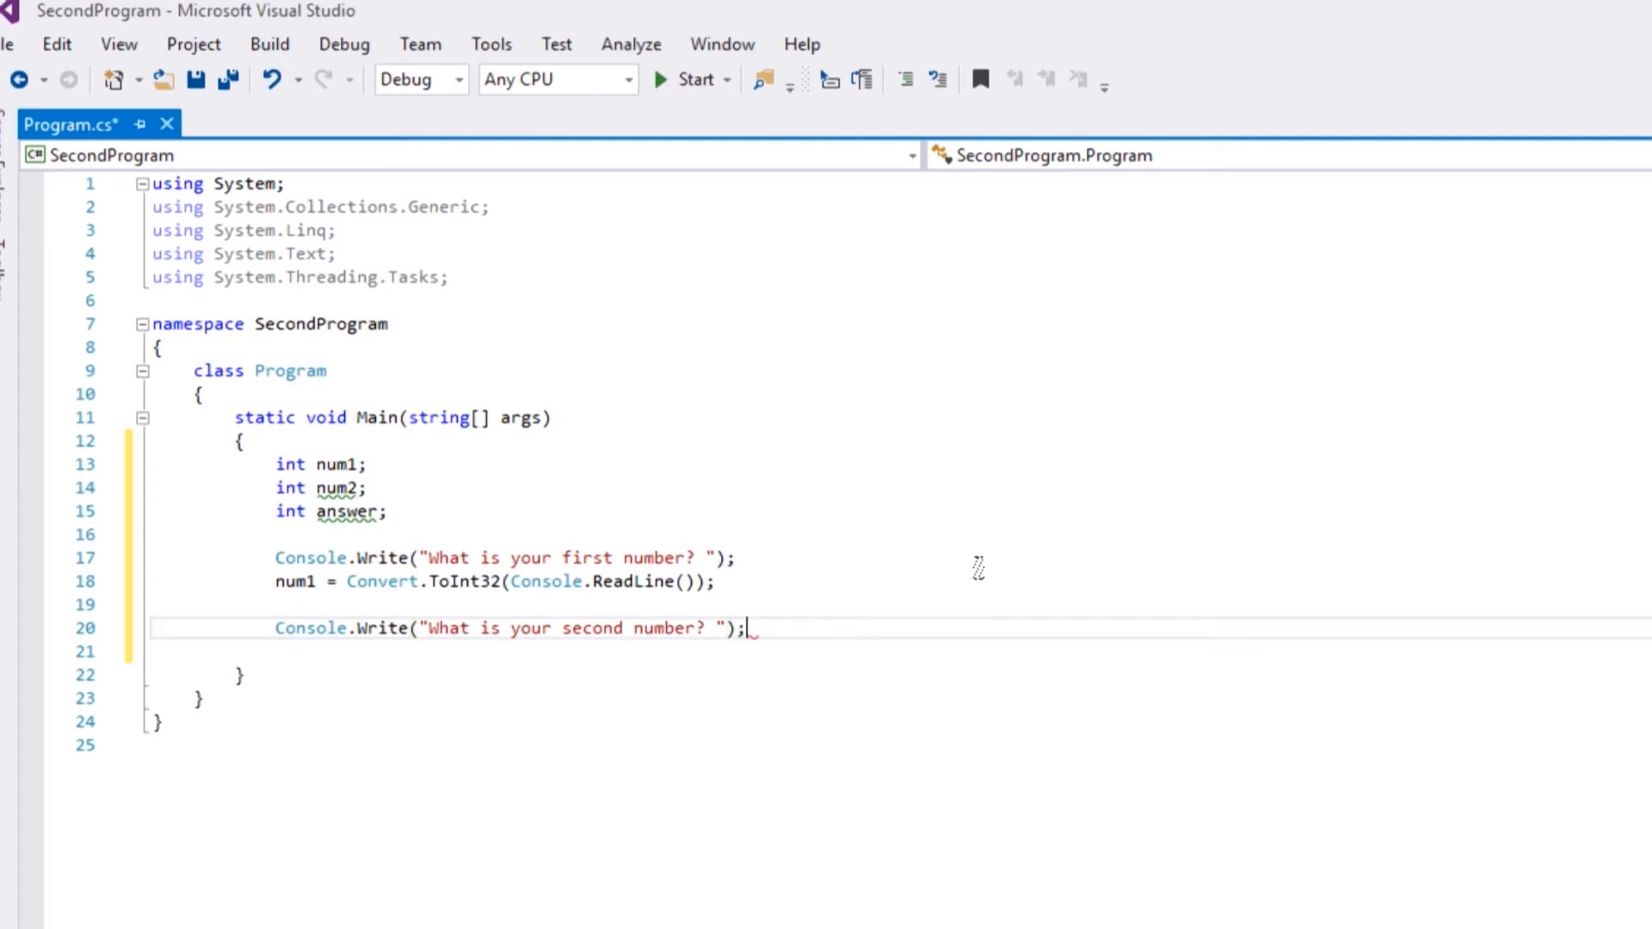
- Add num2 = Convert.ToInt32(Console.ReadLine()); and a new line below it
{"action": "type", "text": "nu"}
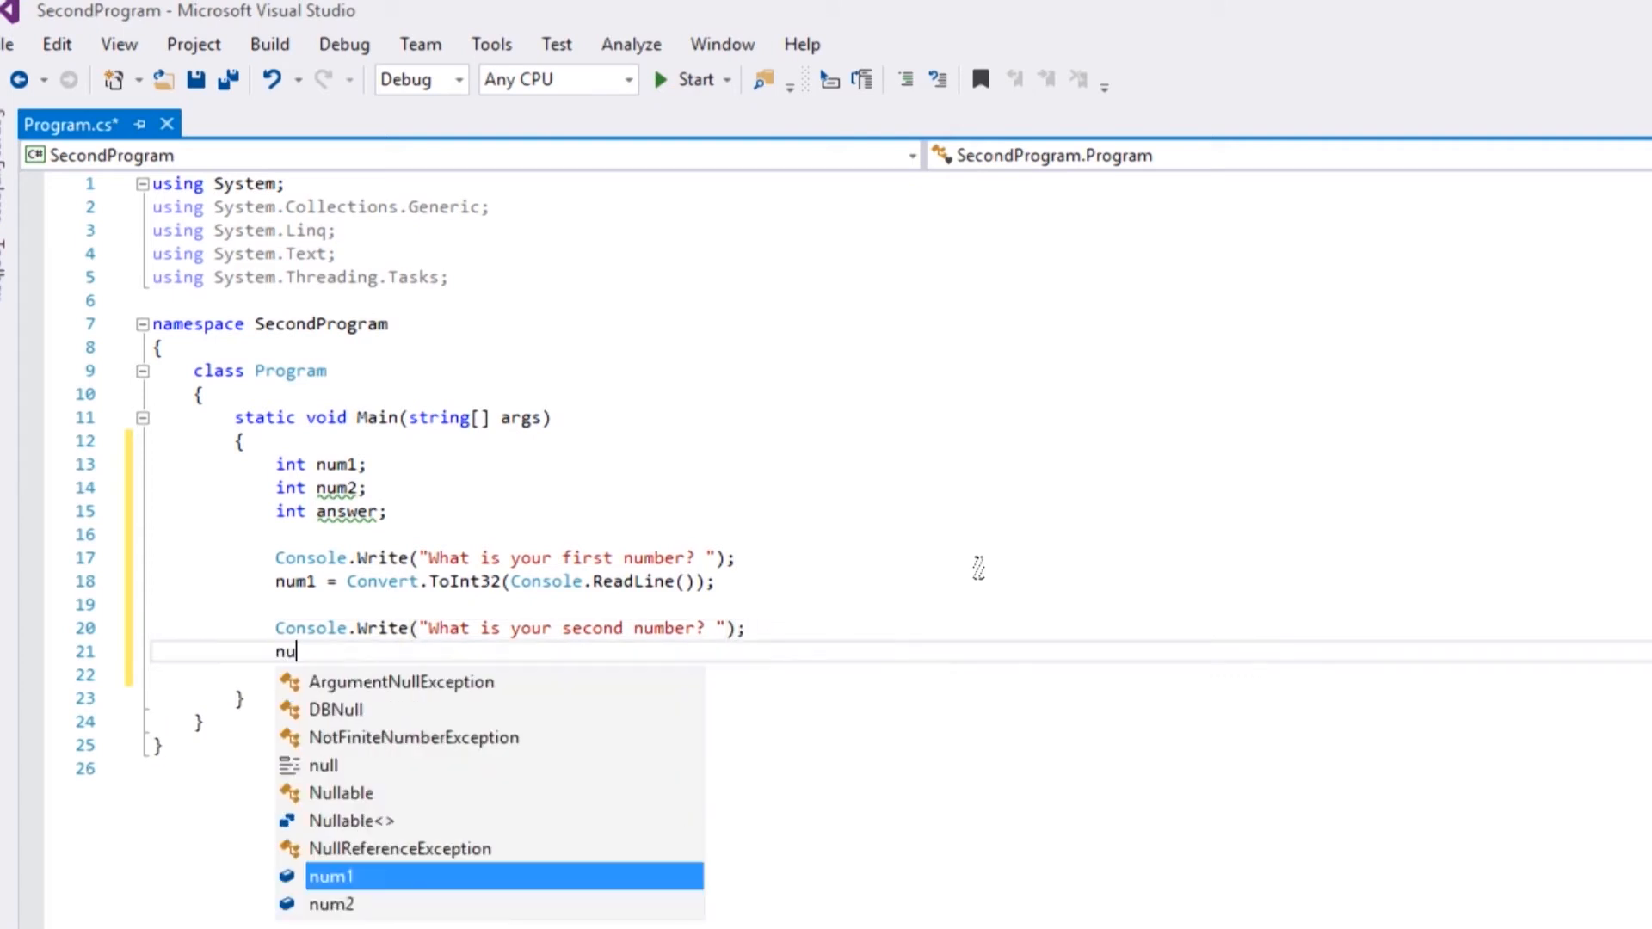
{"action": "type", "text": "m2"}
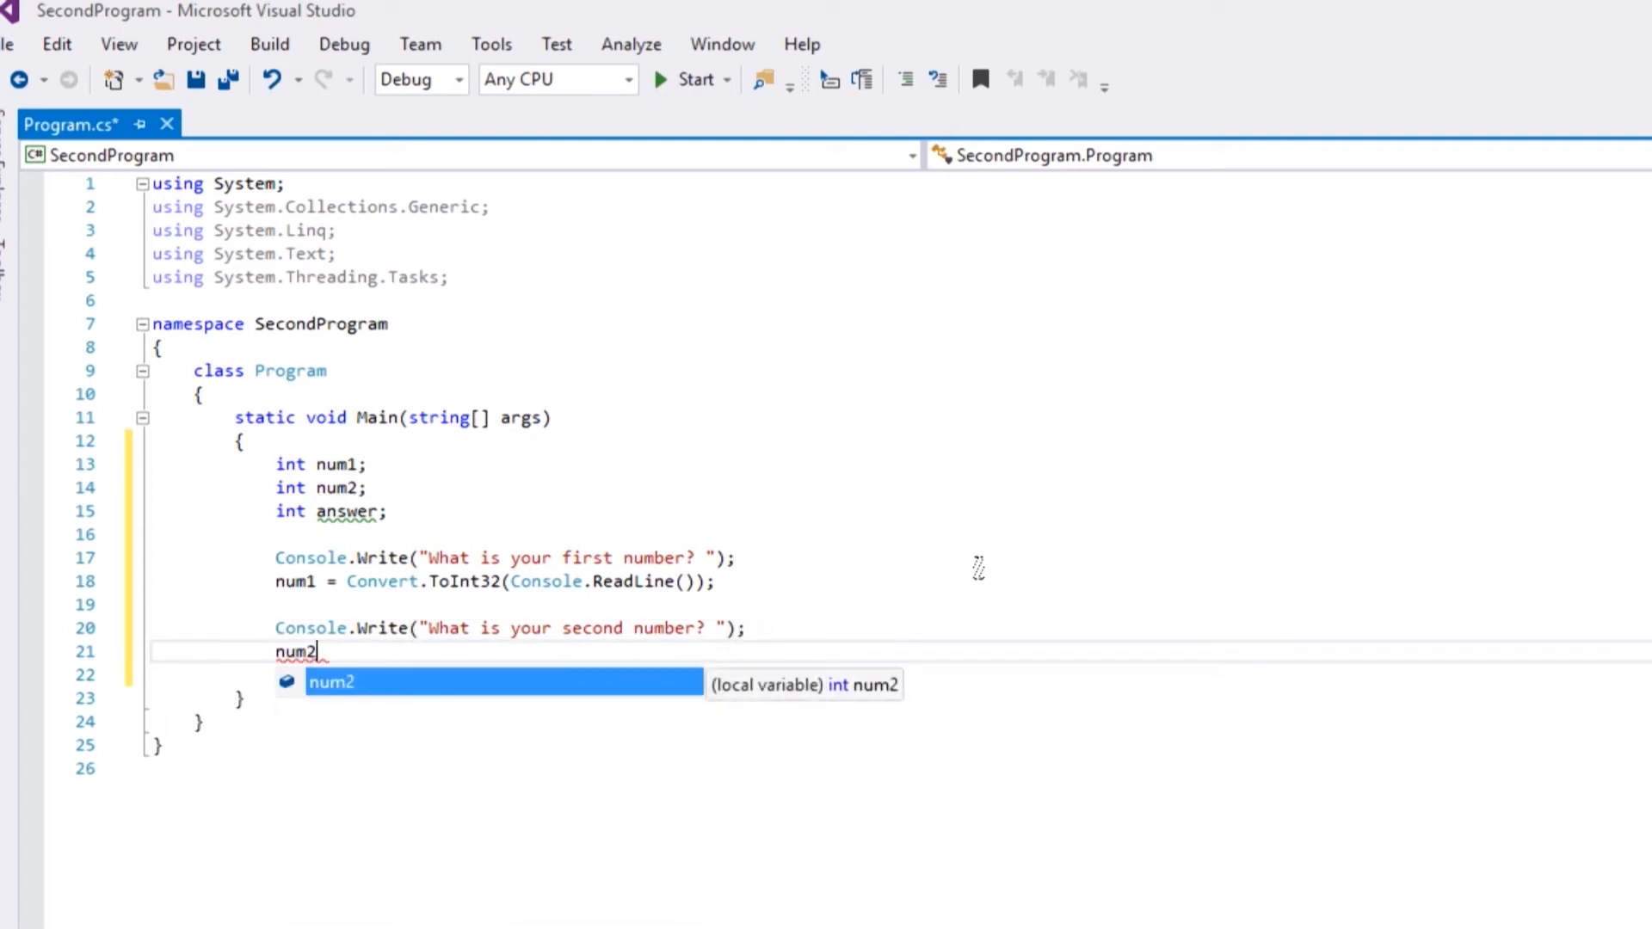
{"action": "type", "text": "="}
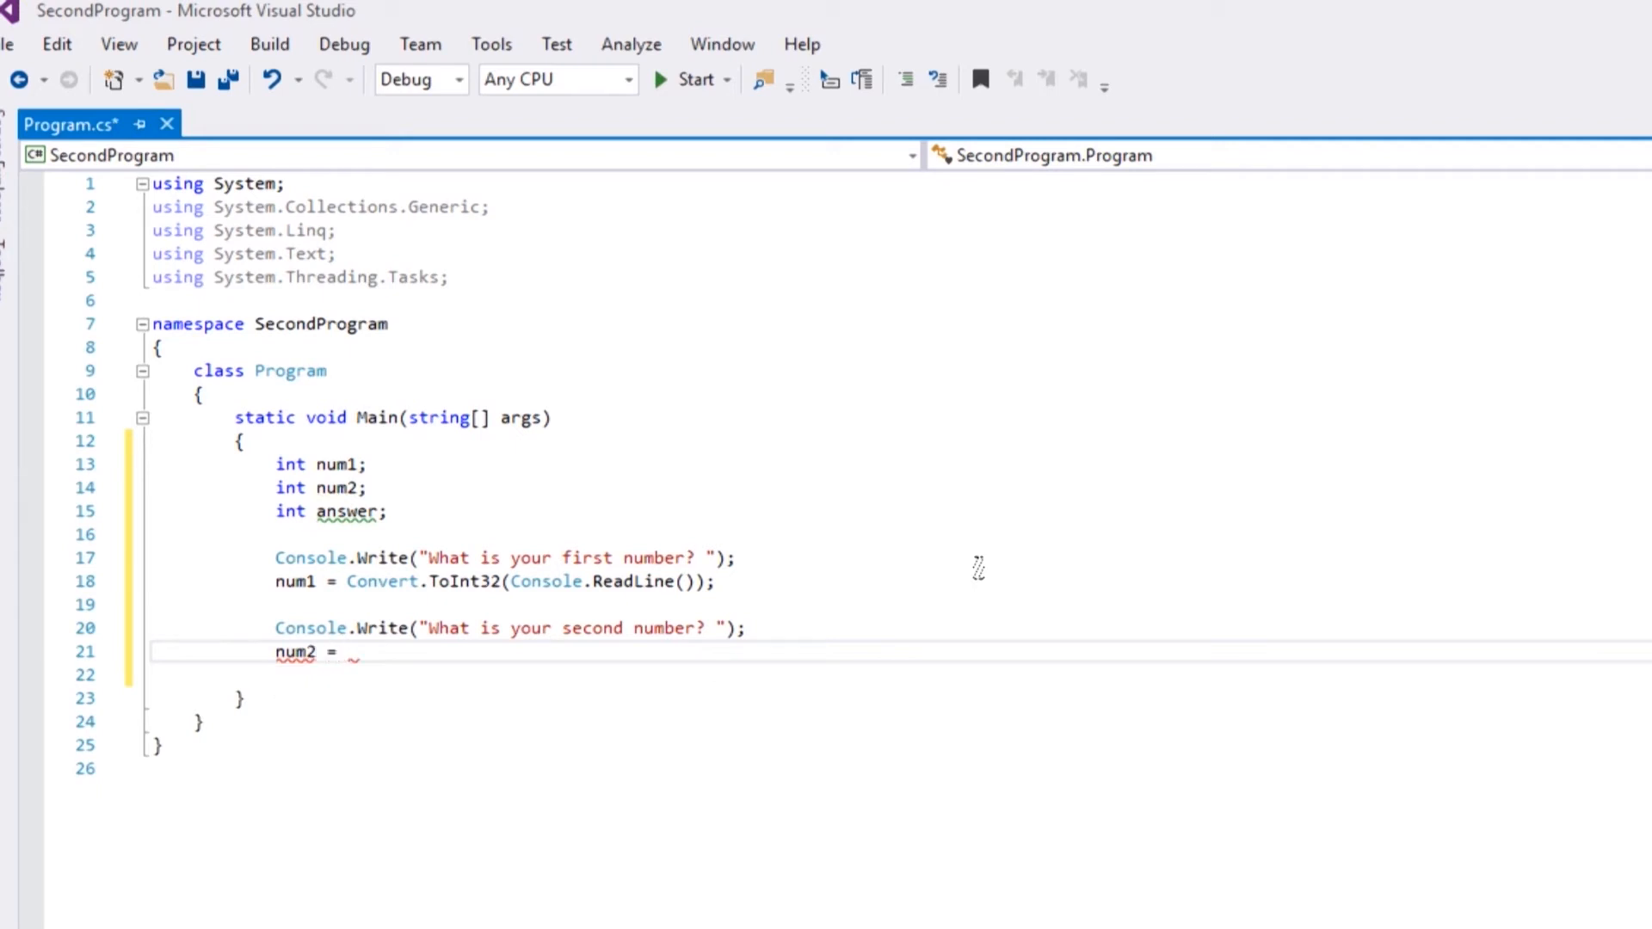
{"action": "type", "text": "Convert.ToInt32"}
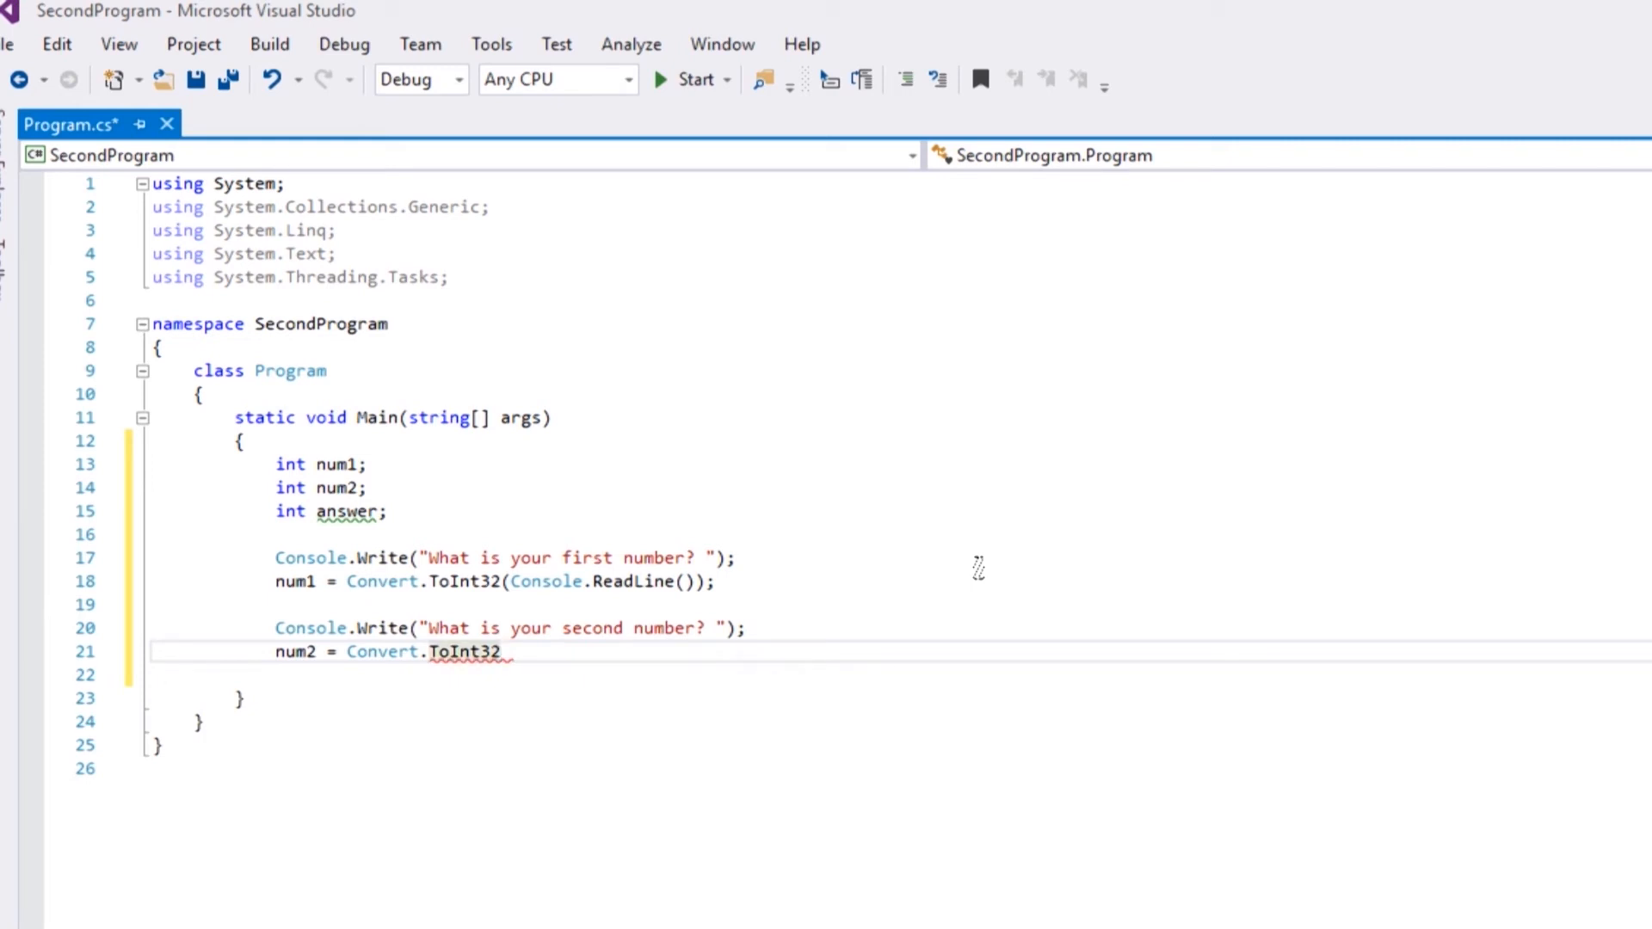
{"action": "type", "text": "("}
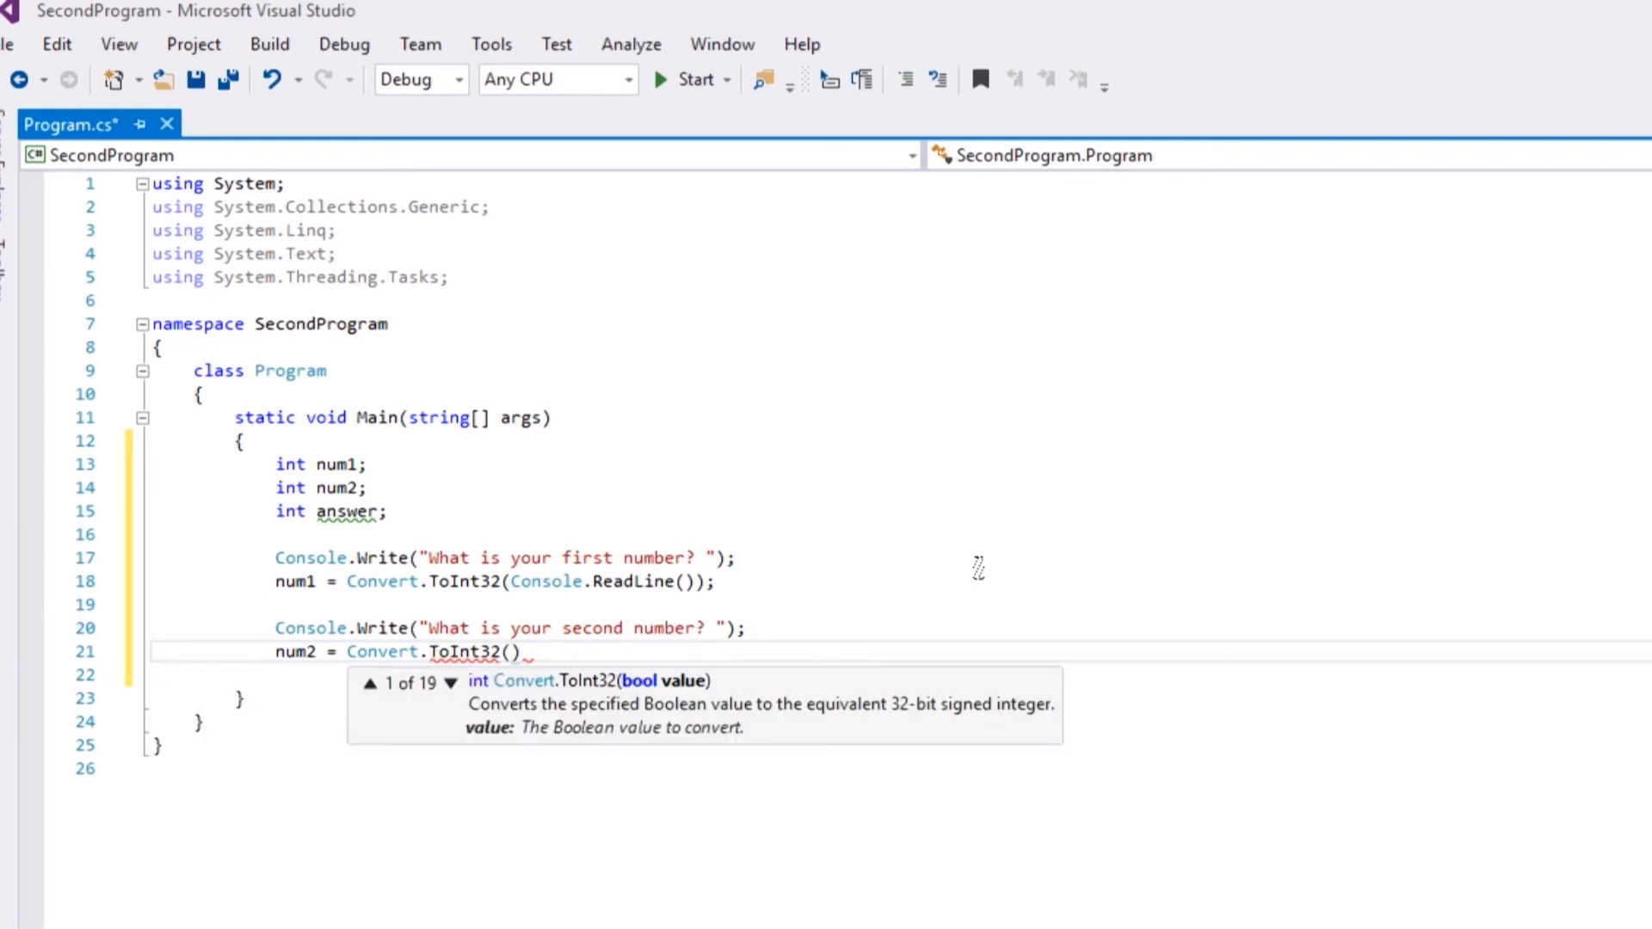
{"action": "type", "text": "Console."}
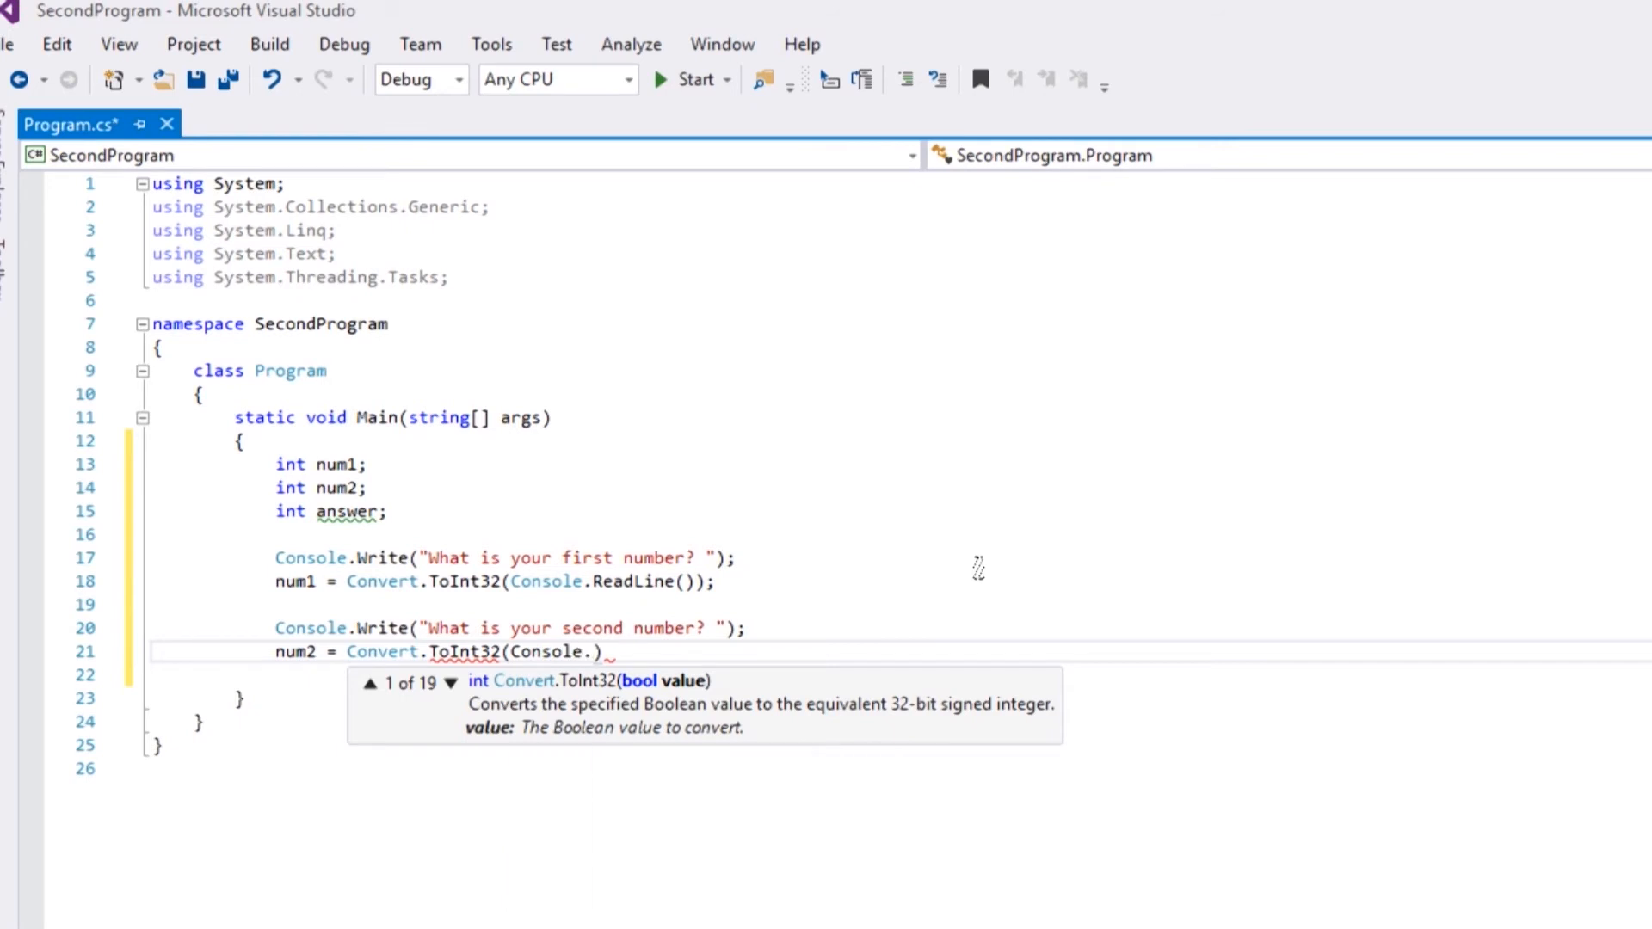
{"action": "type", "text": "ReadLine())"}
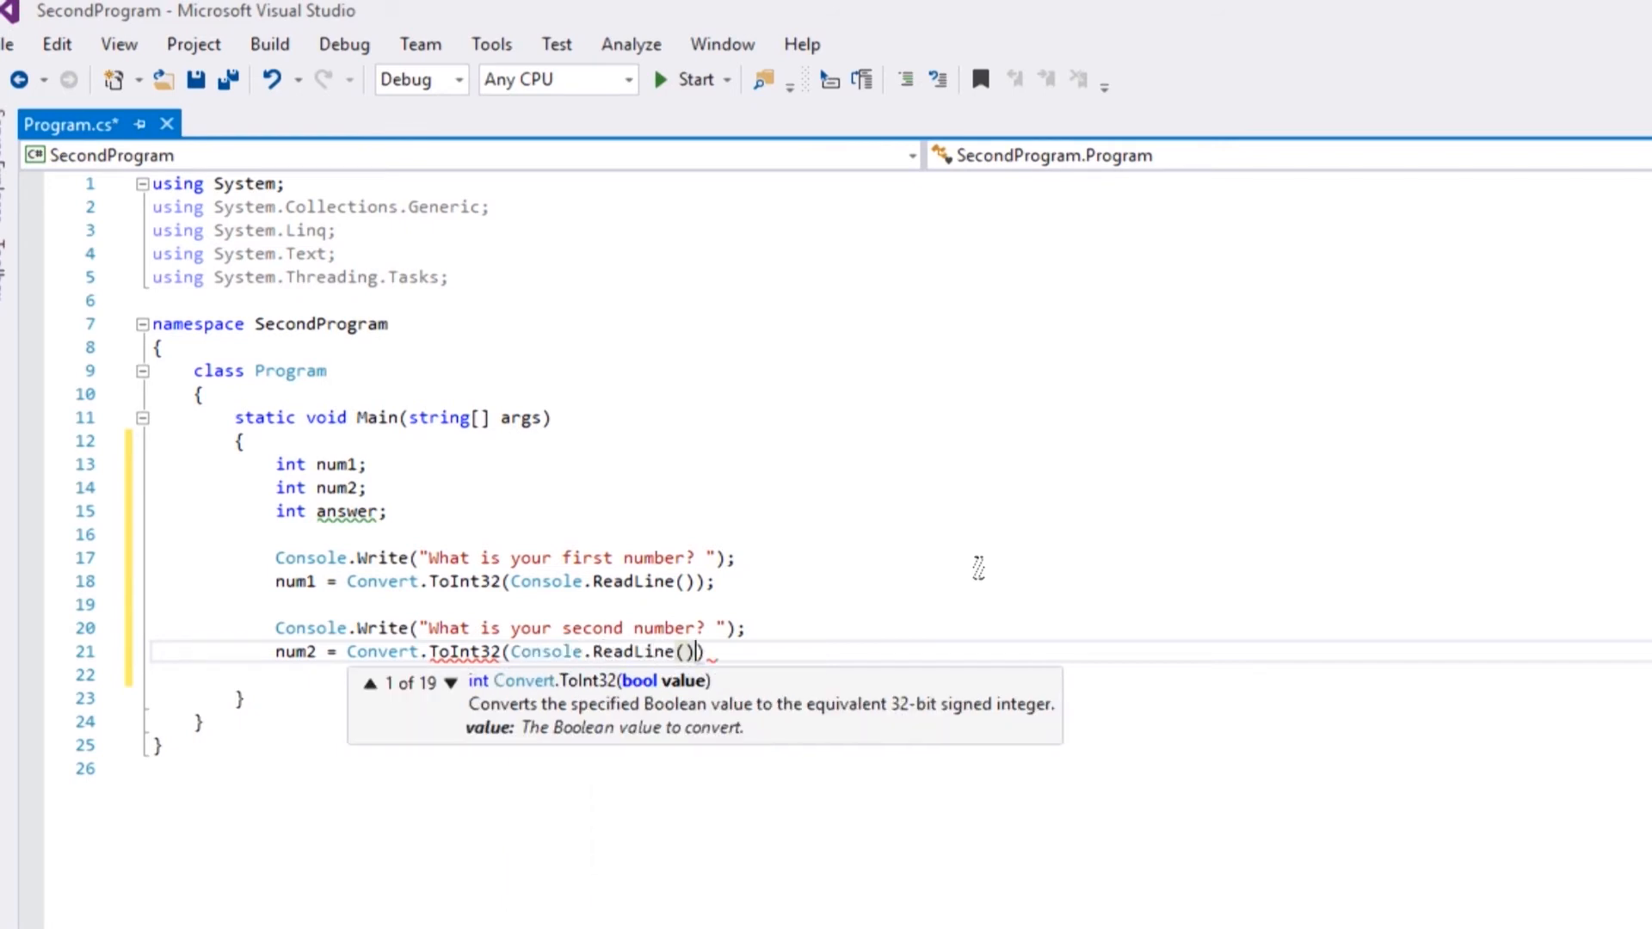
{"action": "type", "text": ";"}
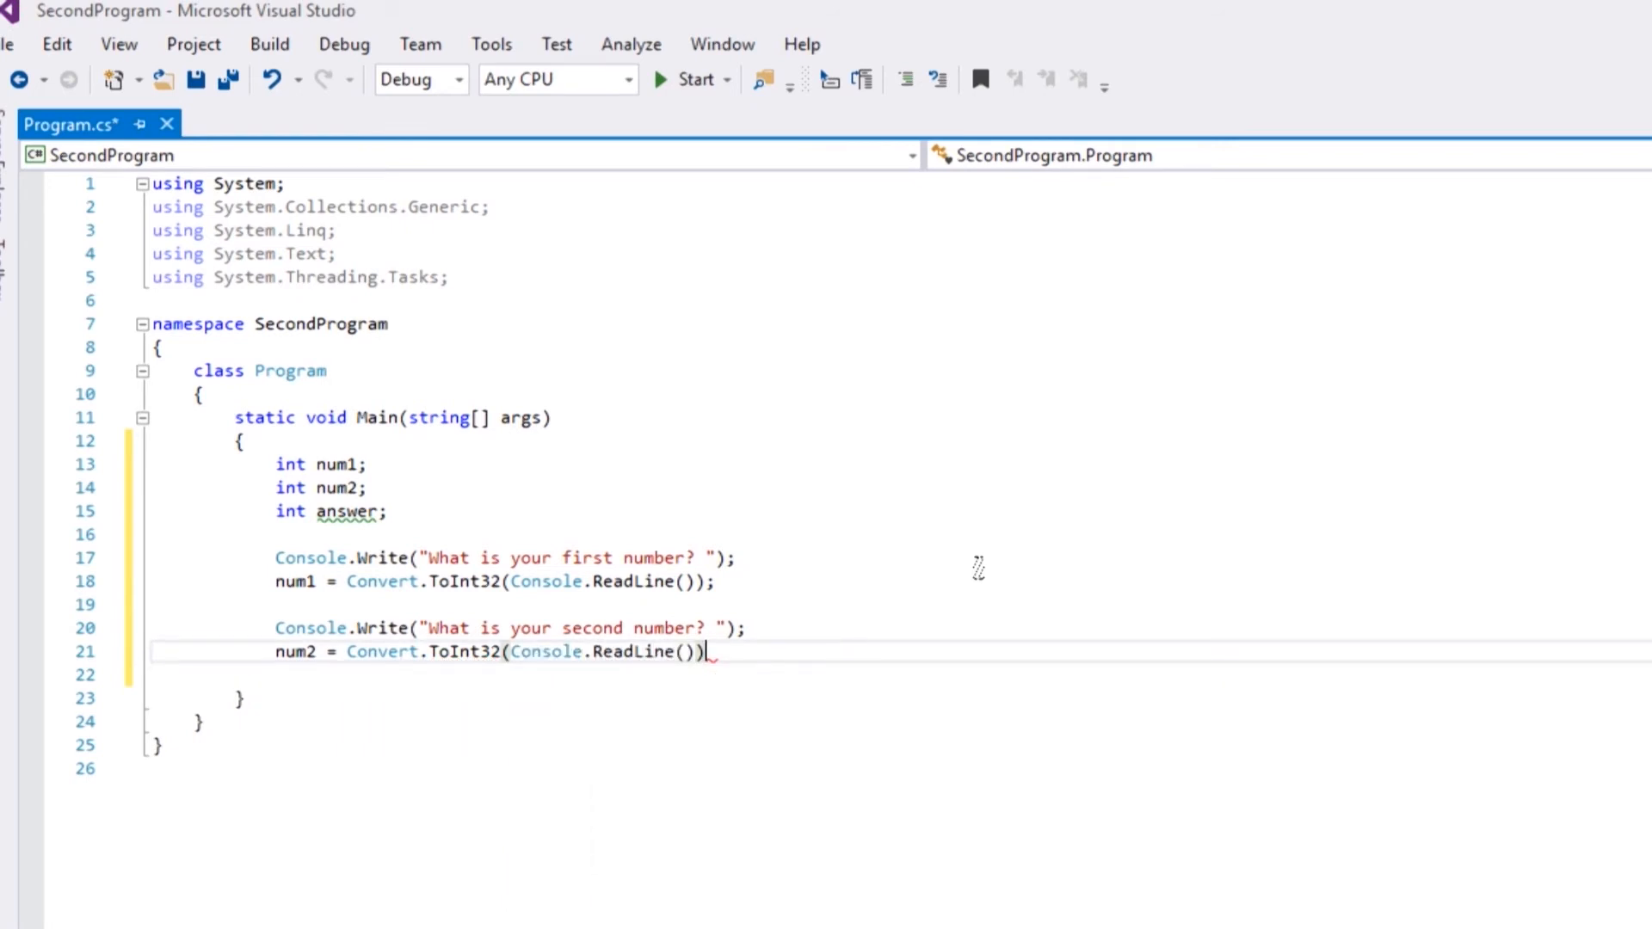
{"action": "type", "text": ";"}
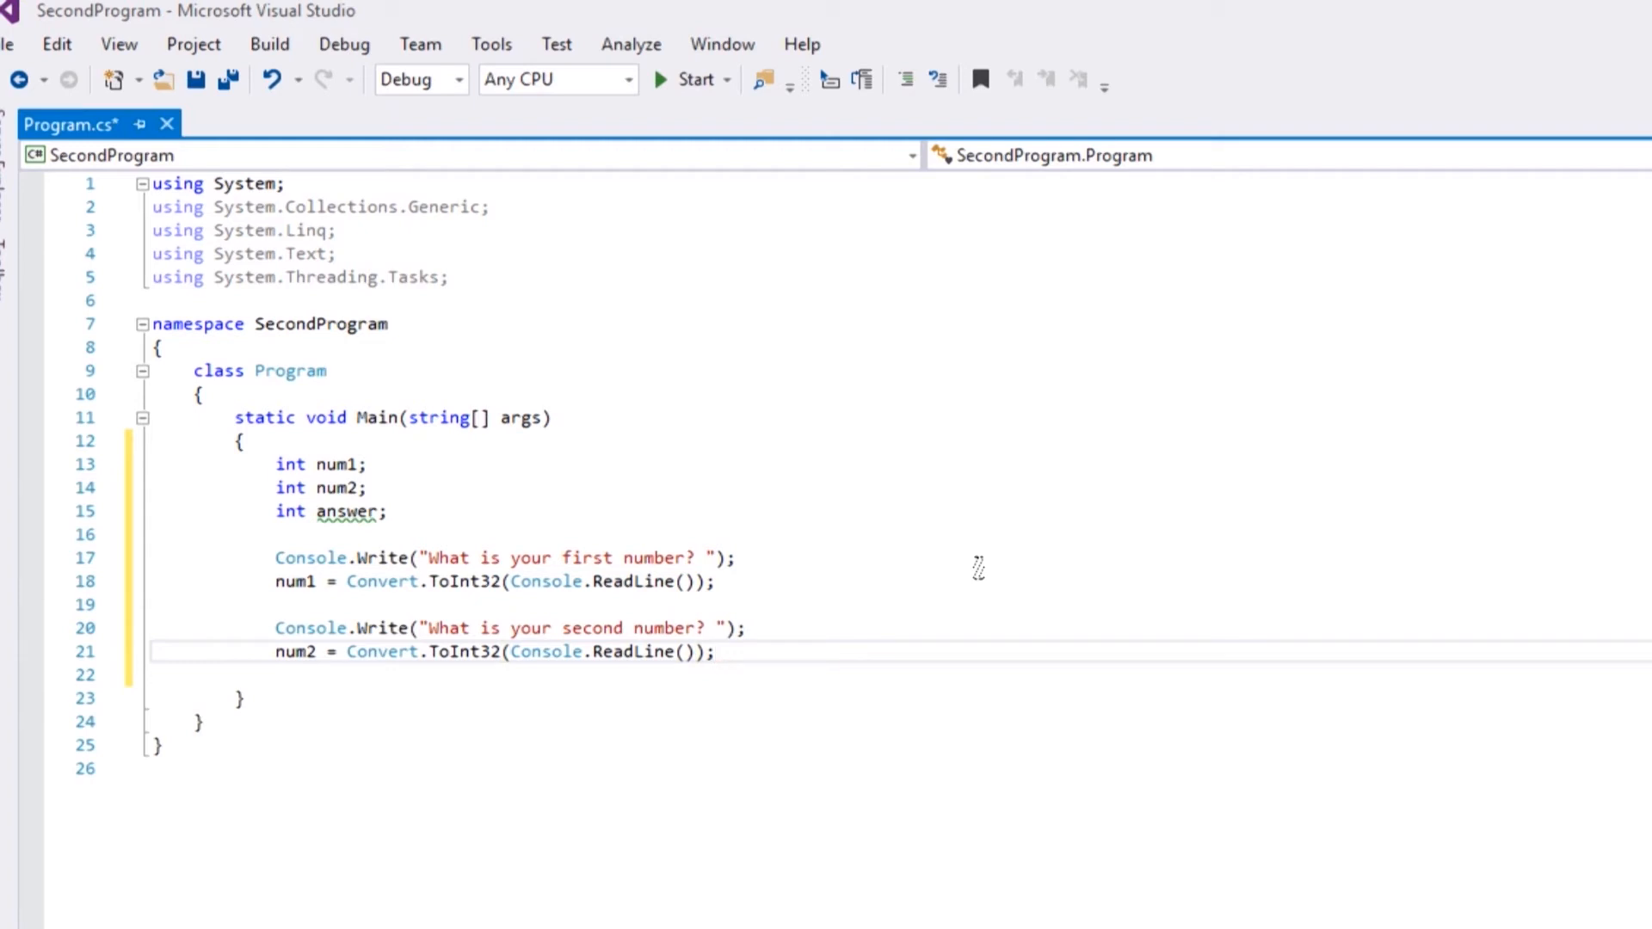
{"action": "key", "text": "enter"}
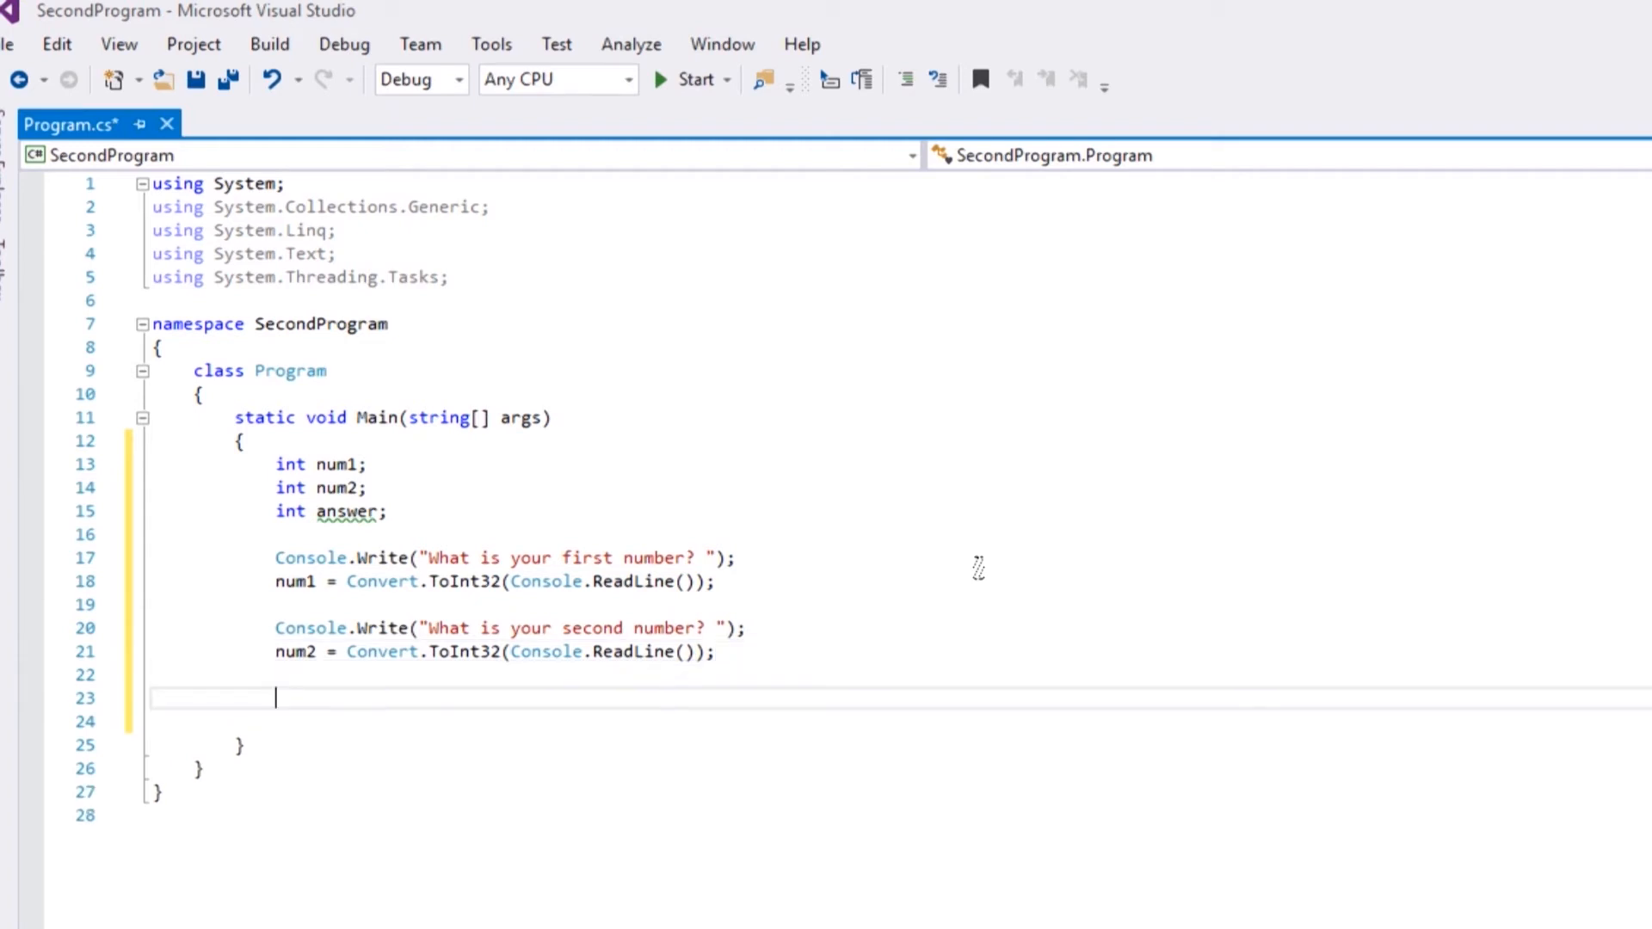
- Type answer = num1 + num2; and add blank lines below it
{"action": "type", "text": "answer ="}
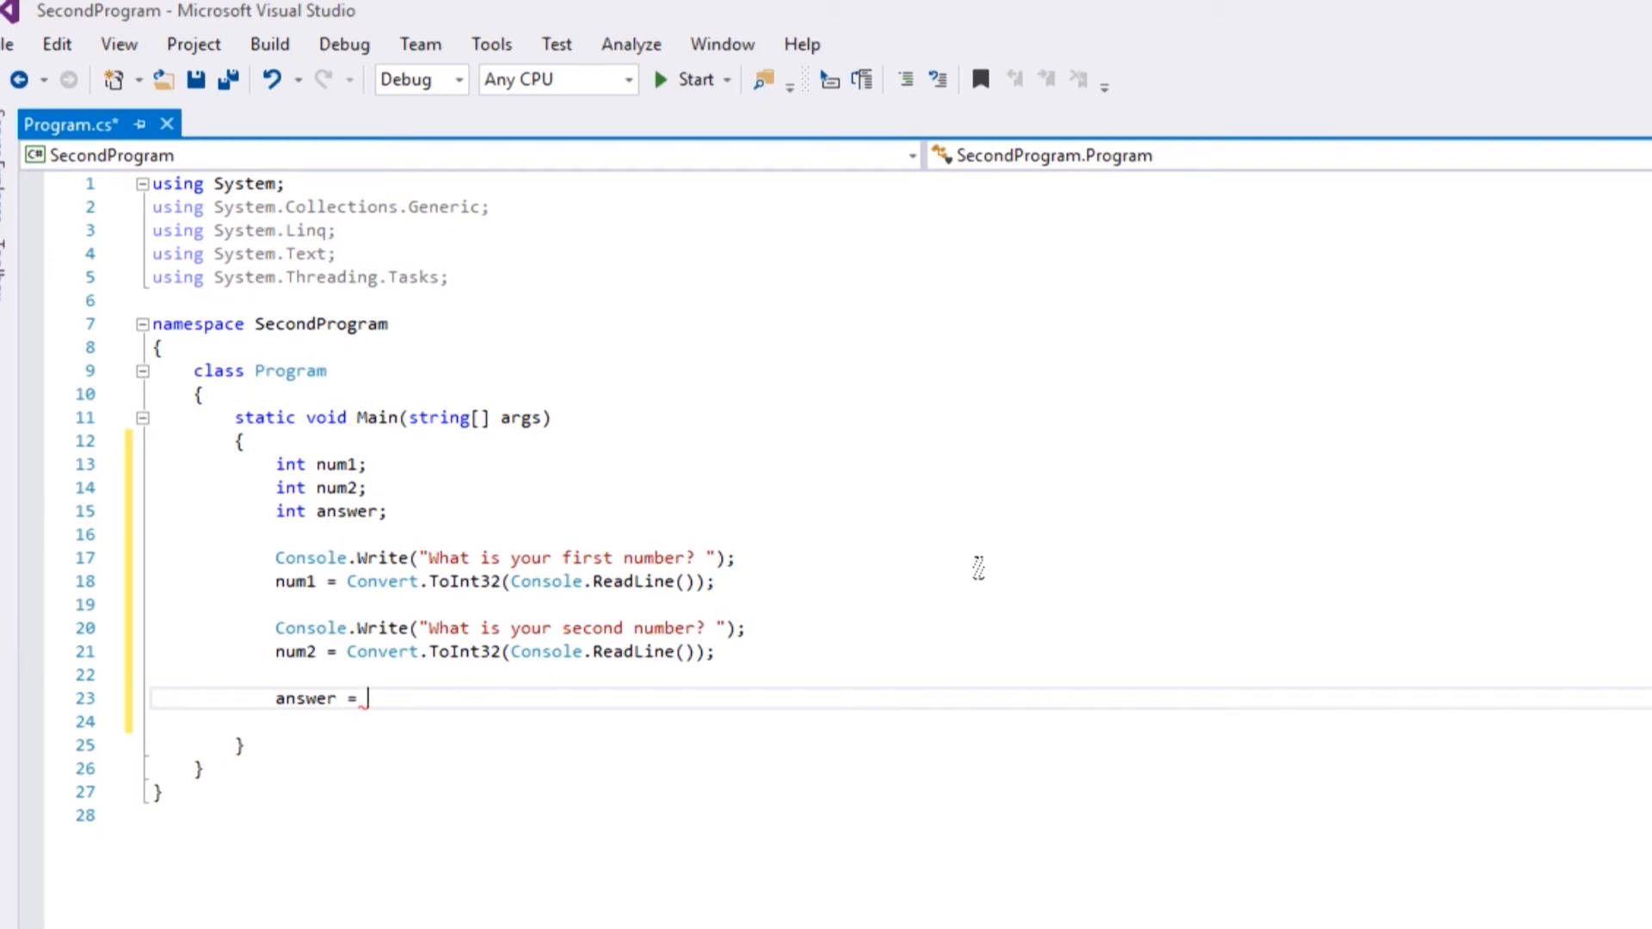
{"action": "type", "text": "num1"}
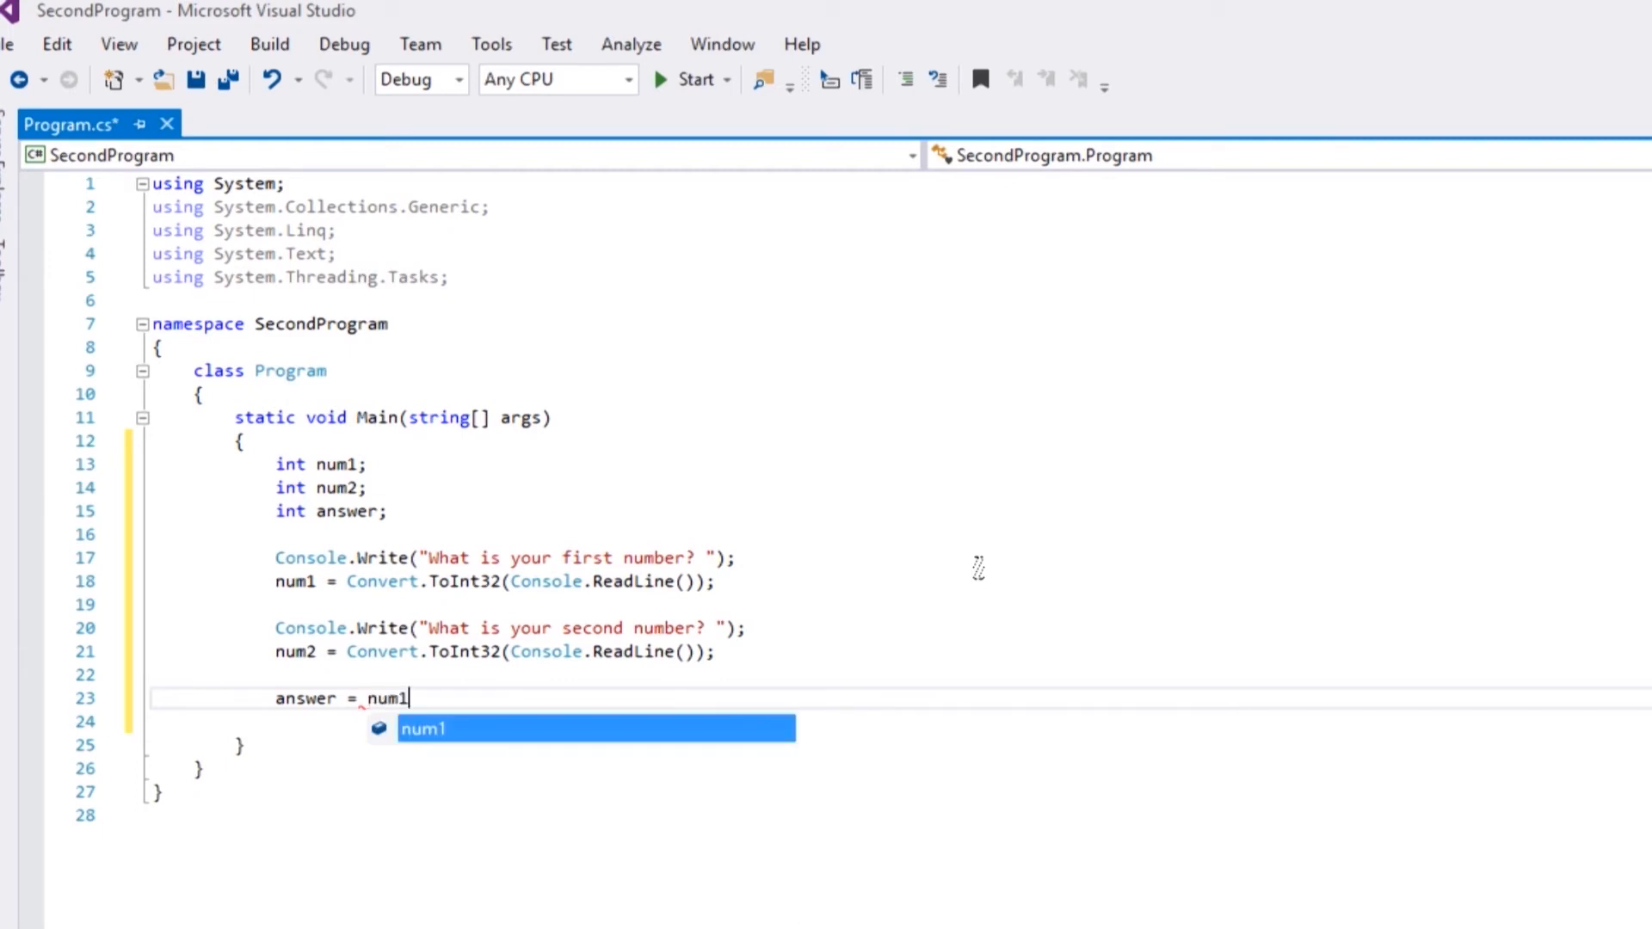
{"action": "type", "text": "+ n"}
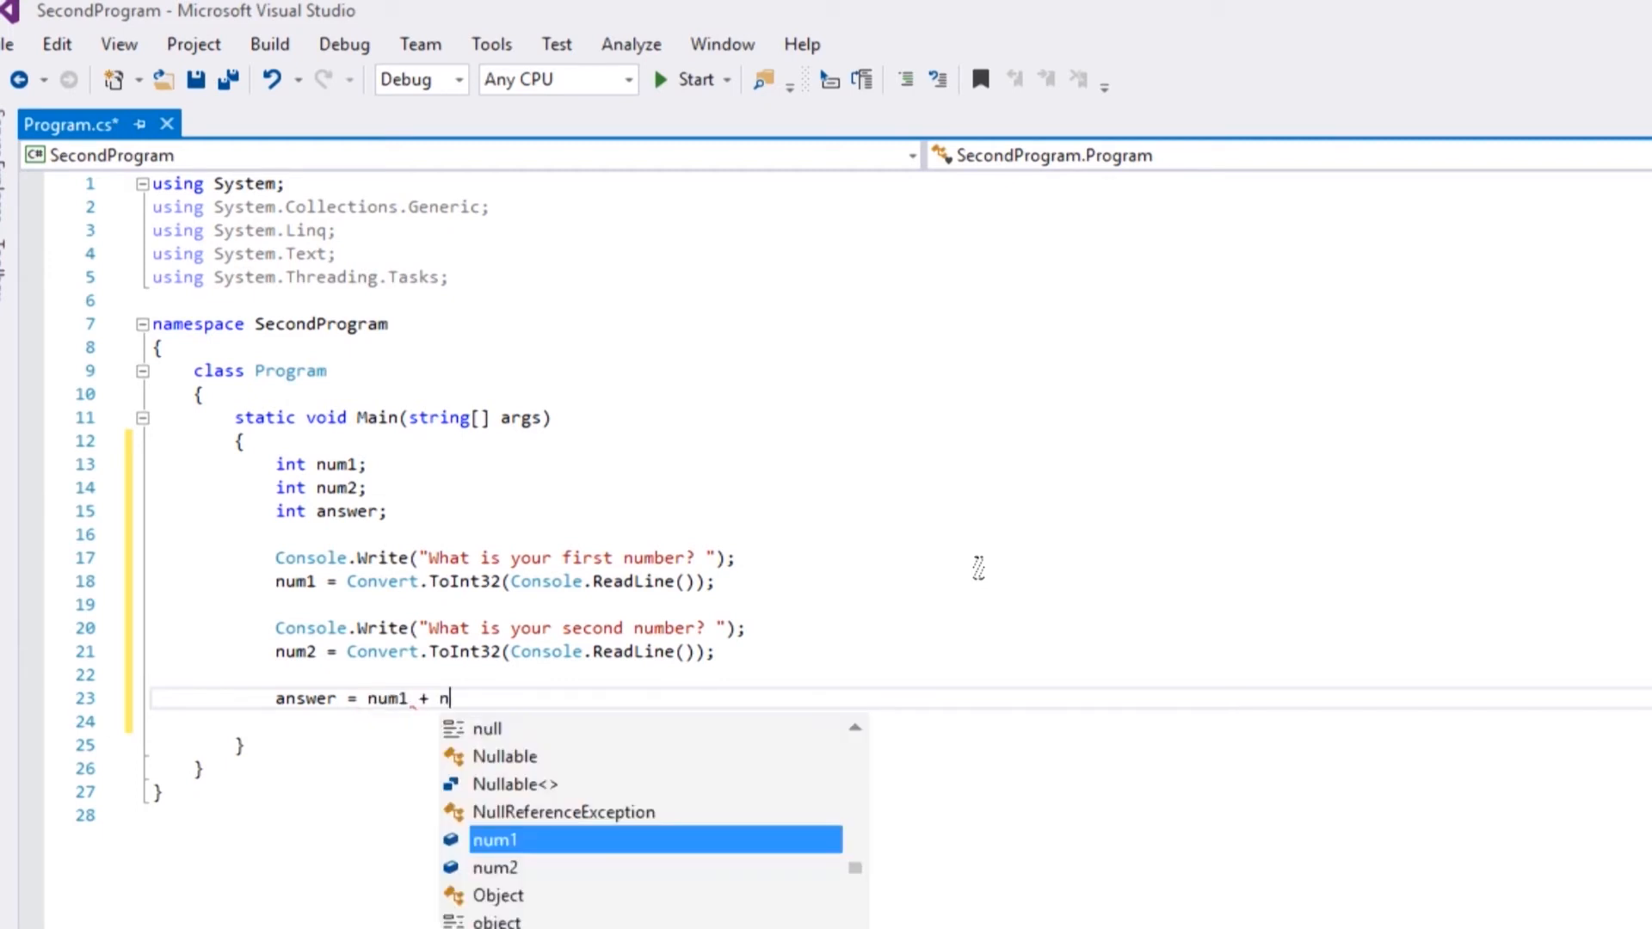
{"action": "type", "text": "um2;"}
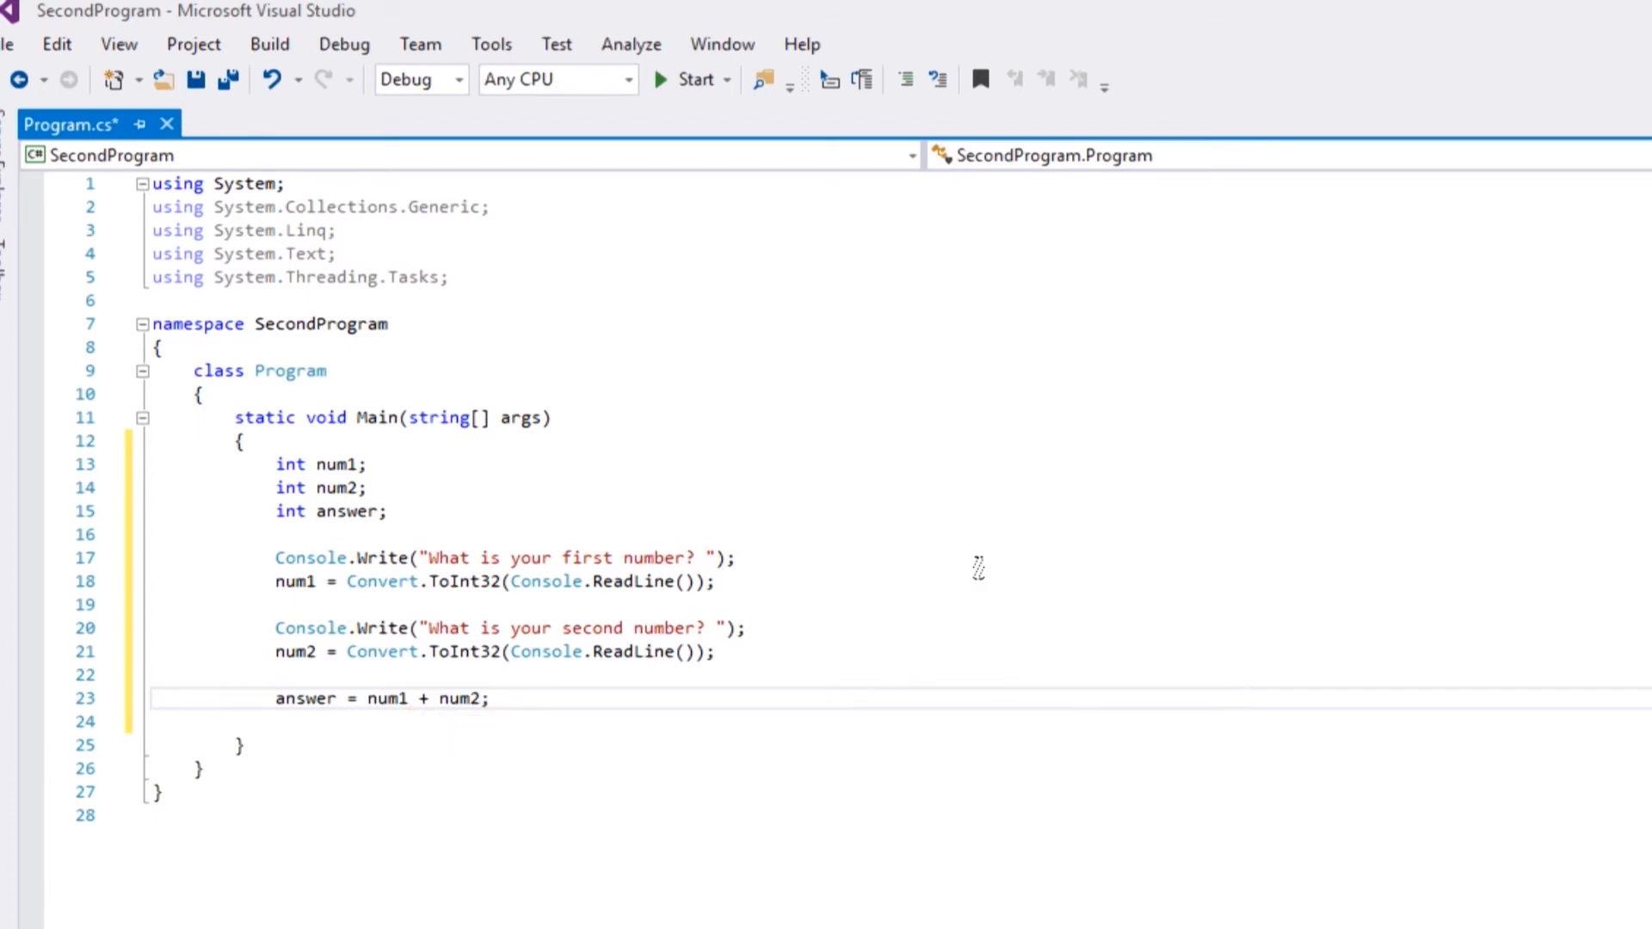
{"action": "key", "text": "Enter"}
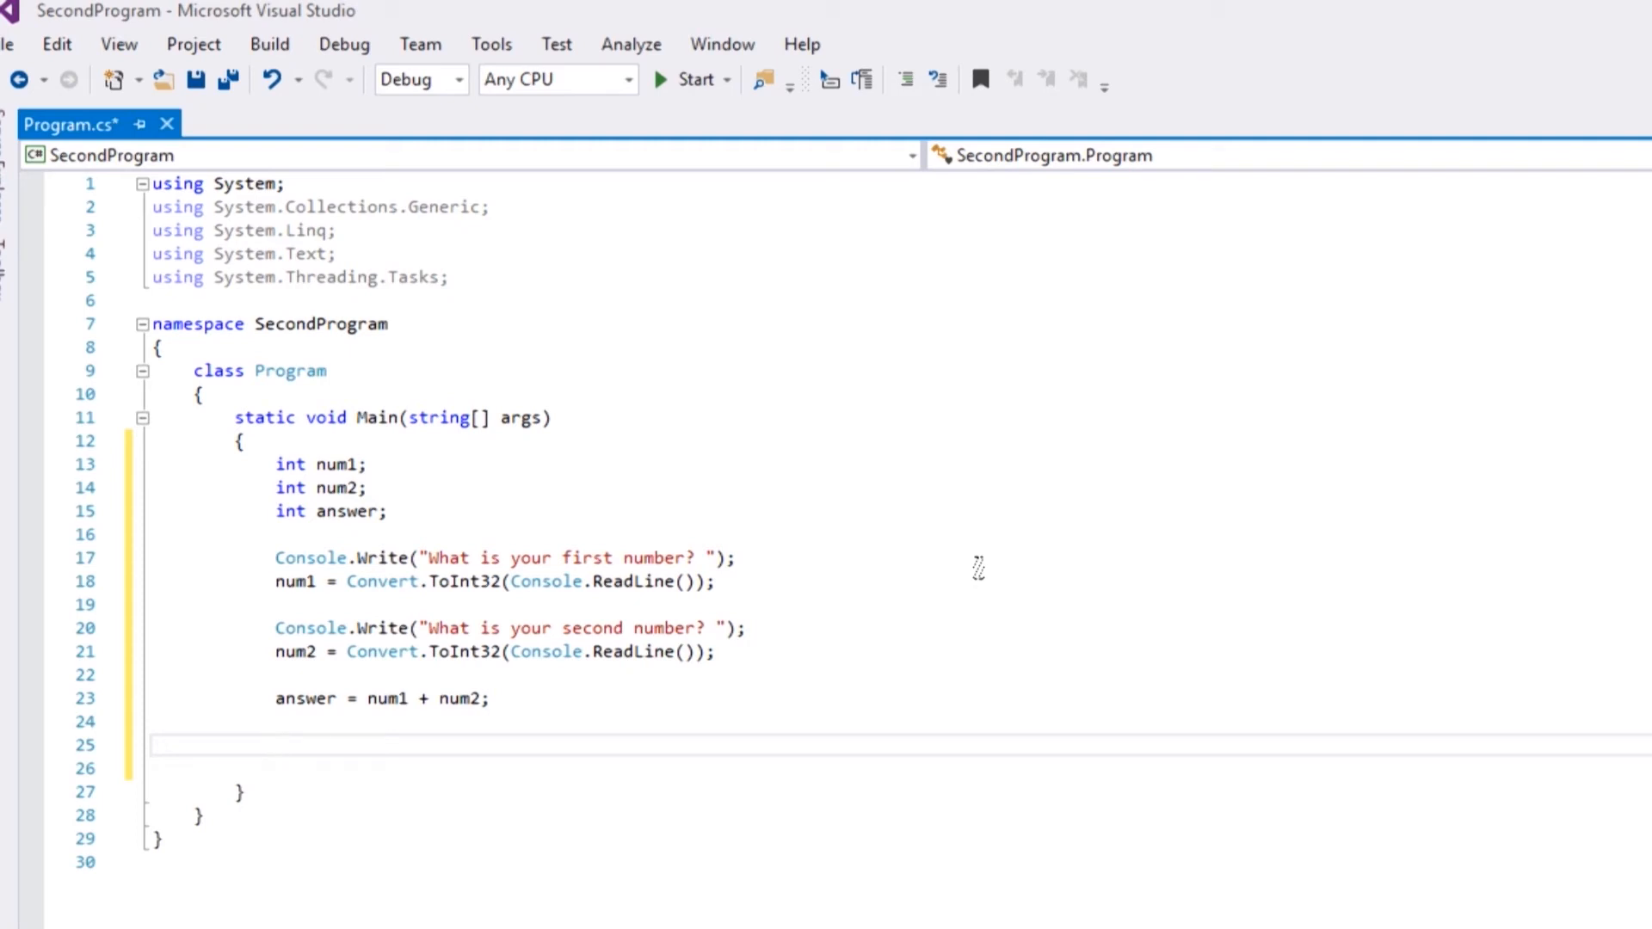
- Write Console.Write("The answer to " + num1 + "+" + num2 + "=" + answer); on line 25
{"action": "type", "text": "Console."}
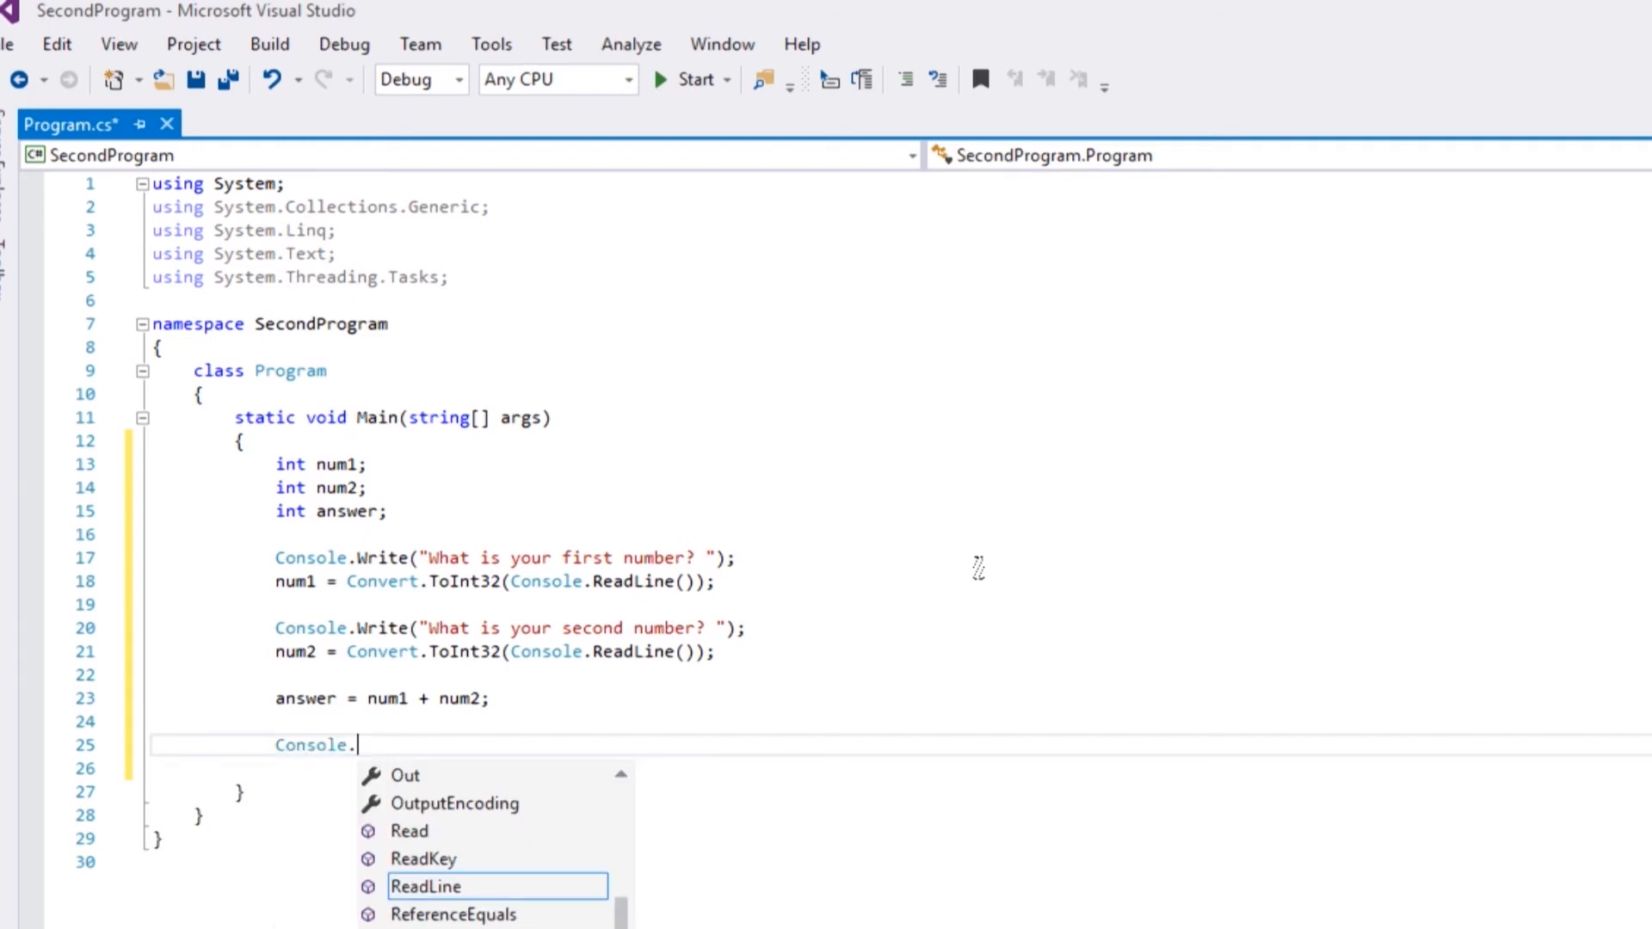
{"action": "type", "text": "Write()"}
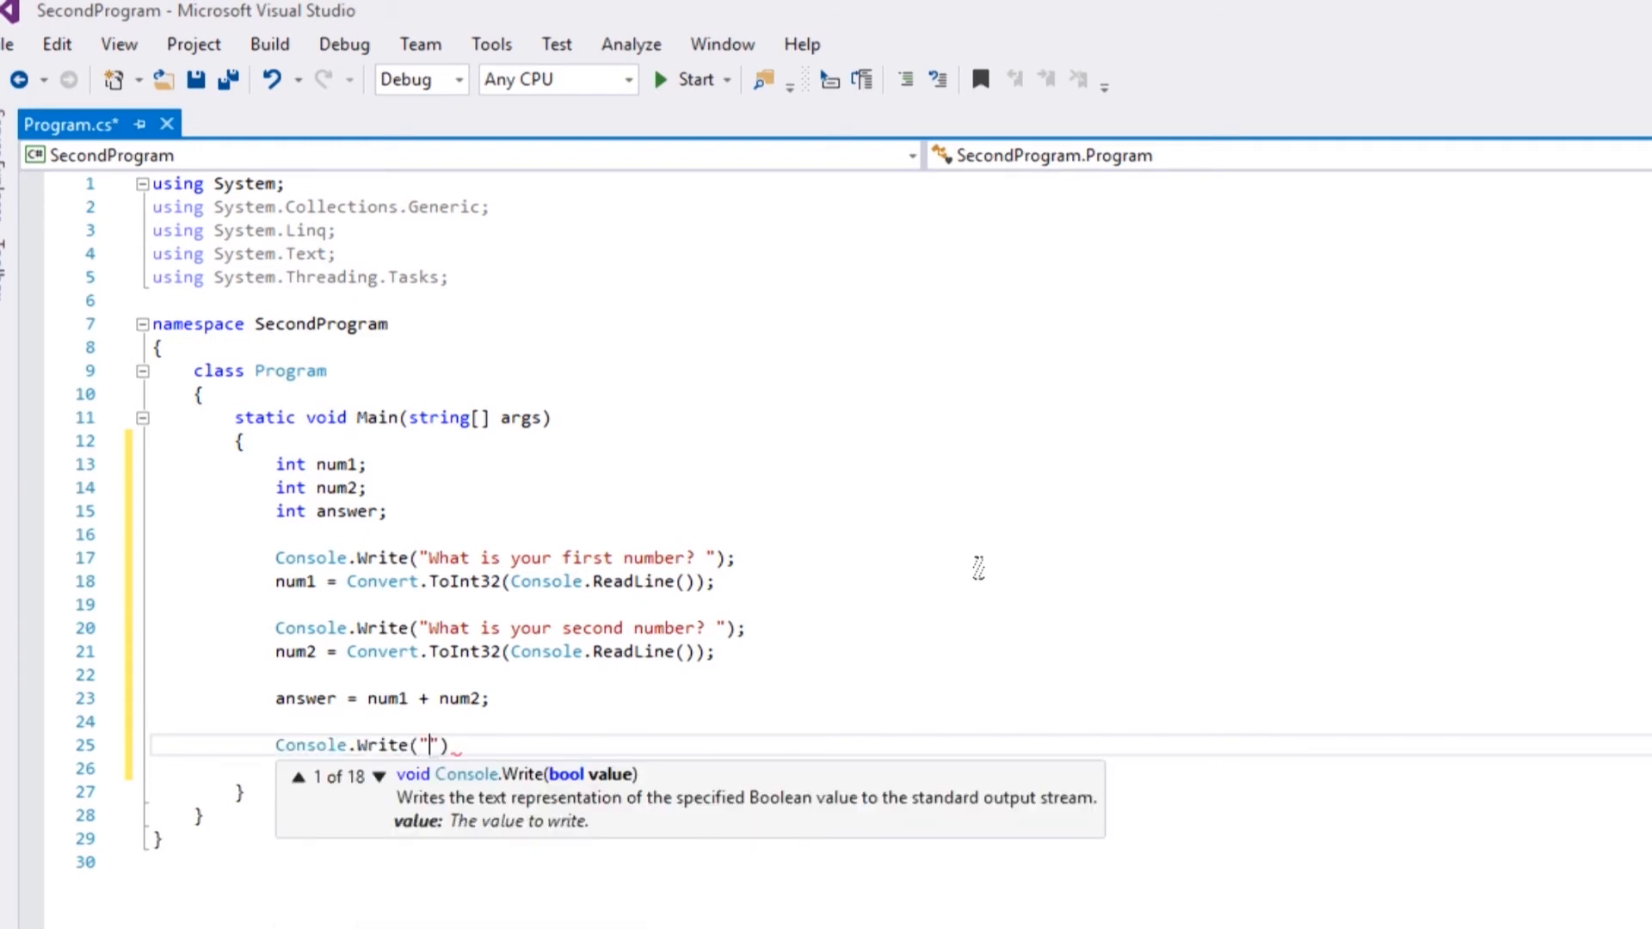
{"action": "type", "text": "The answer to"}
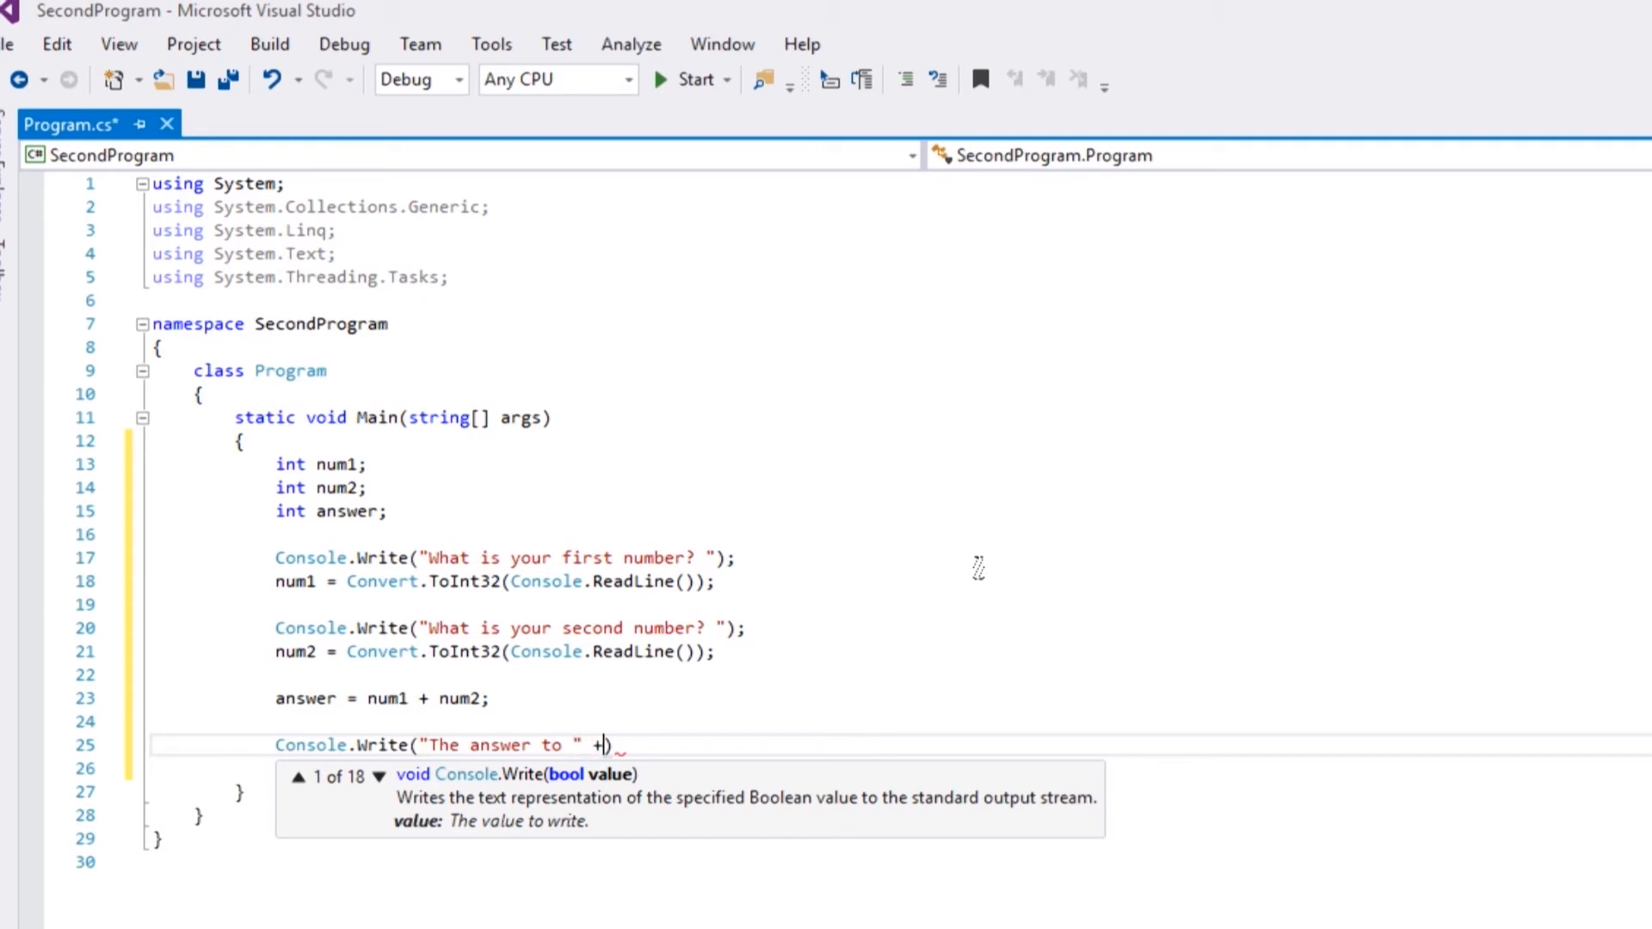
{"action": "type", "text": "num1 +"}
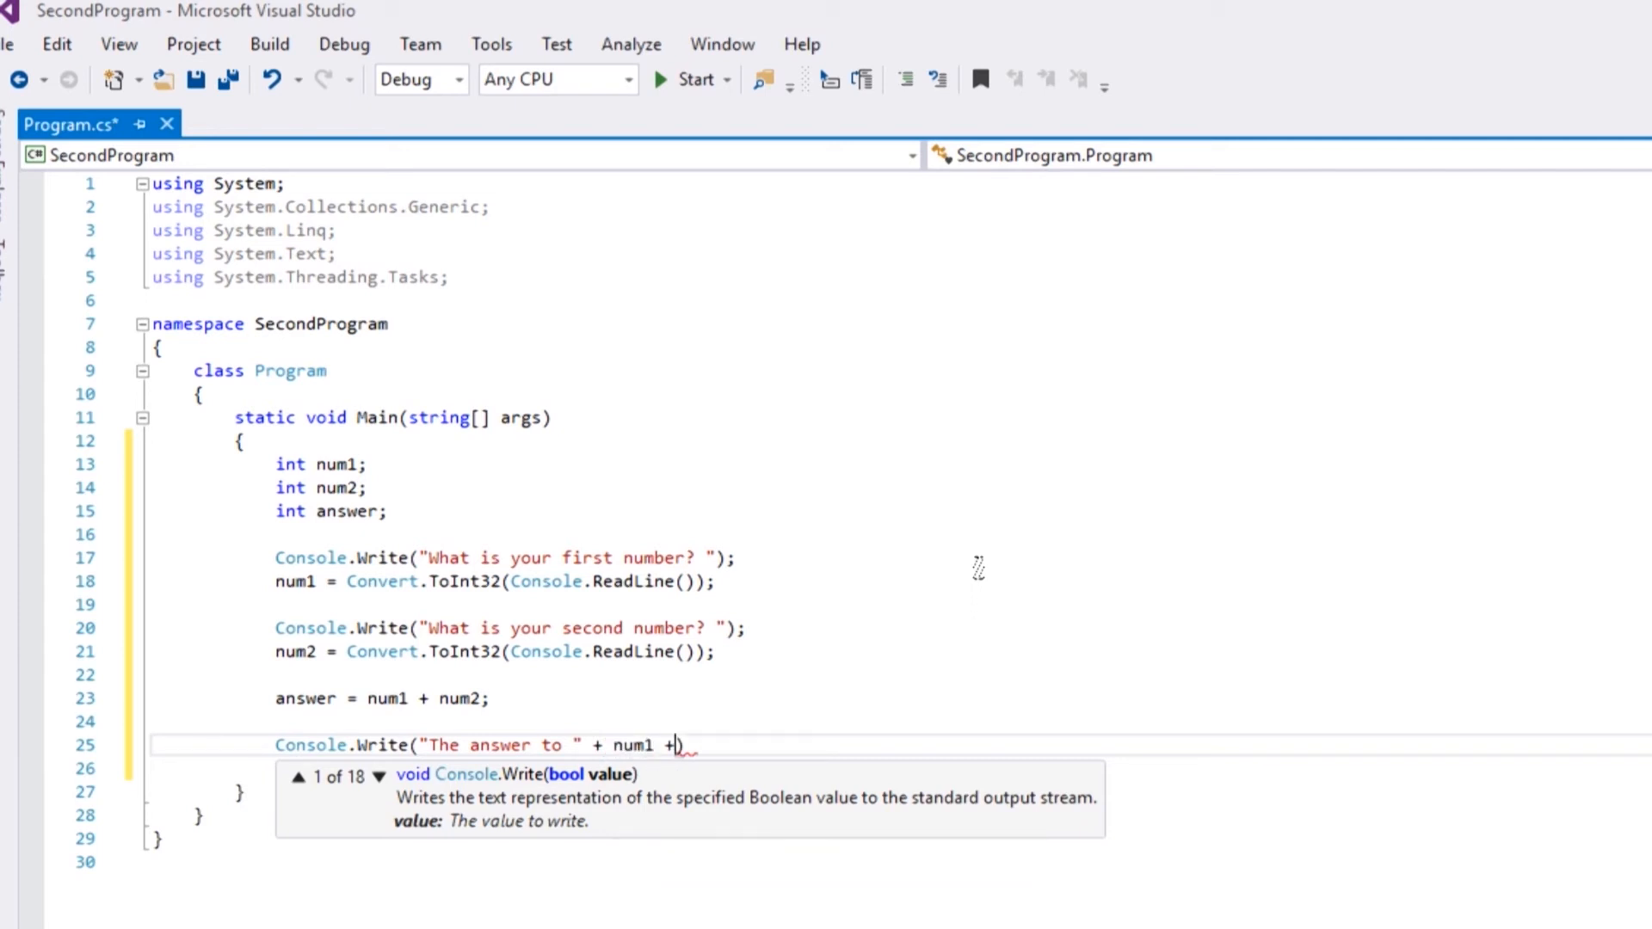
{"action": "type", "text": "\"\")"}
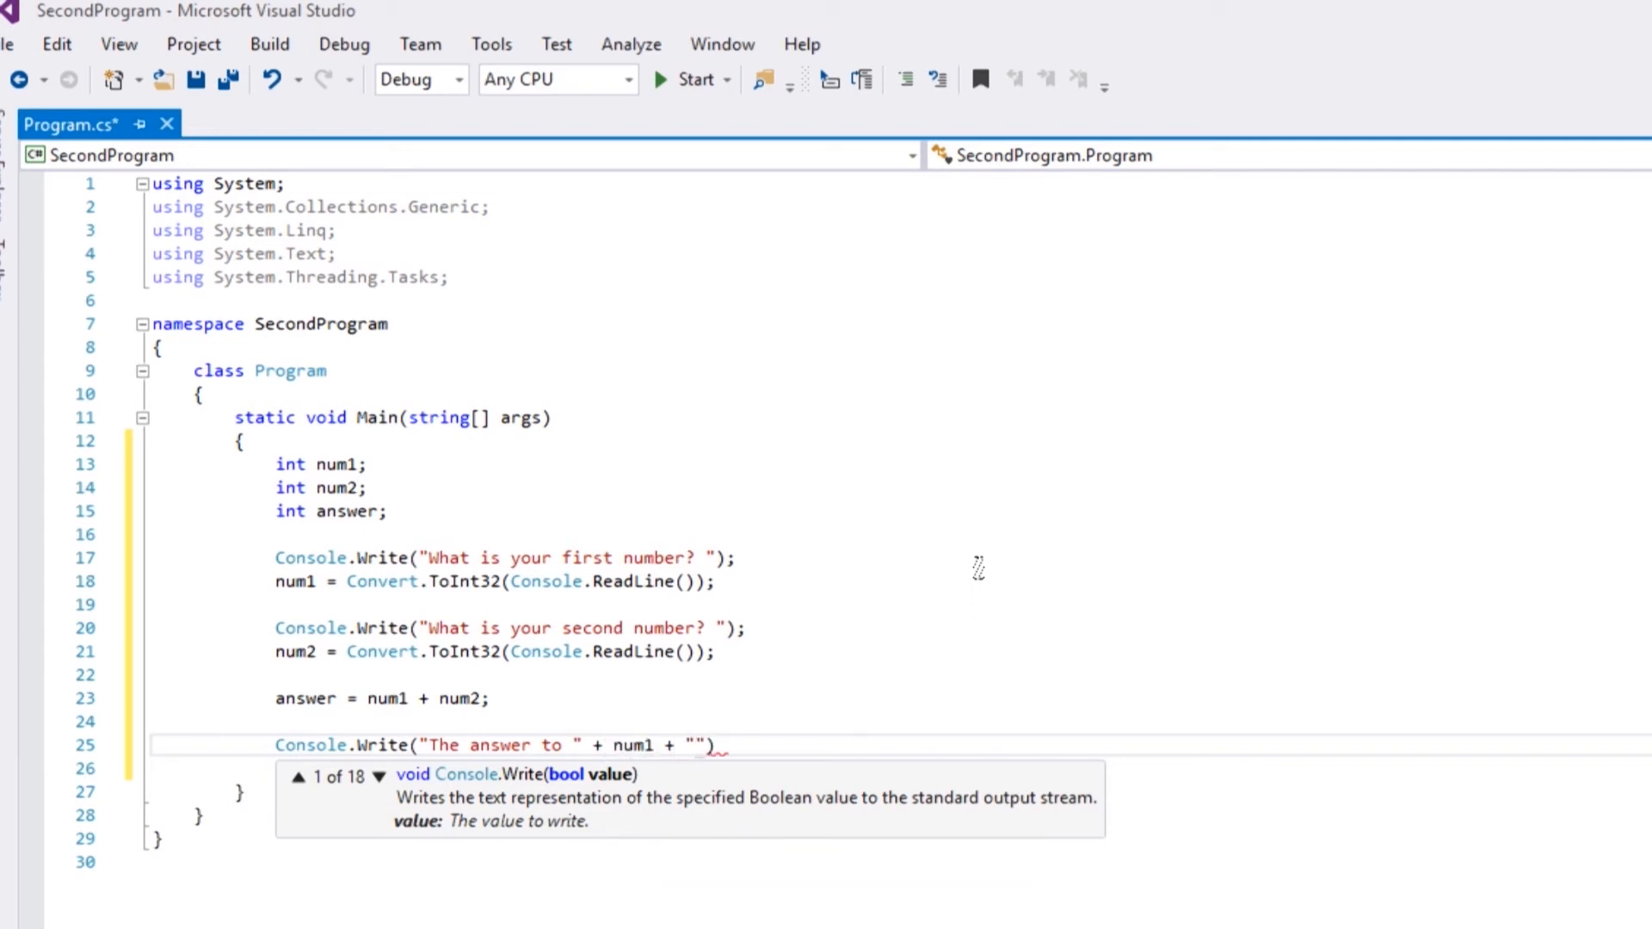
{"action": "type", "text": "+"}
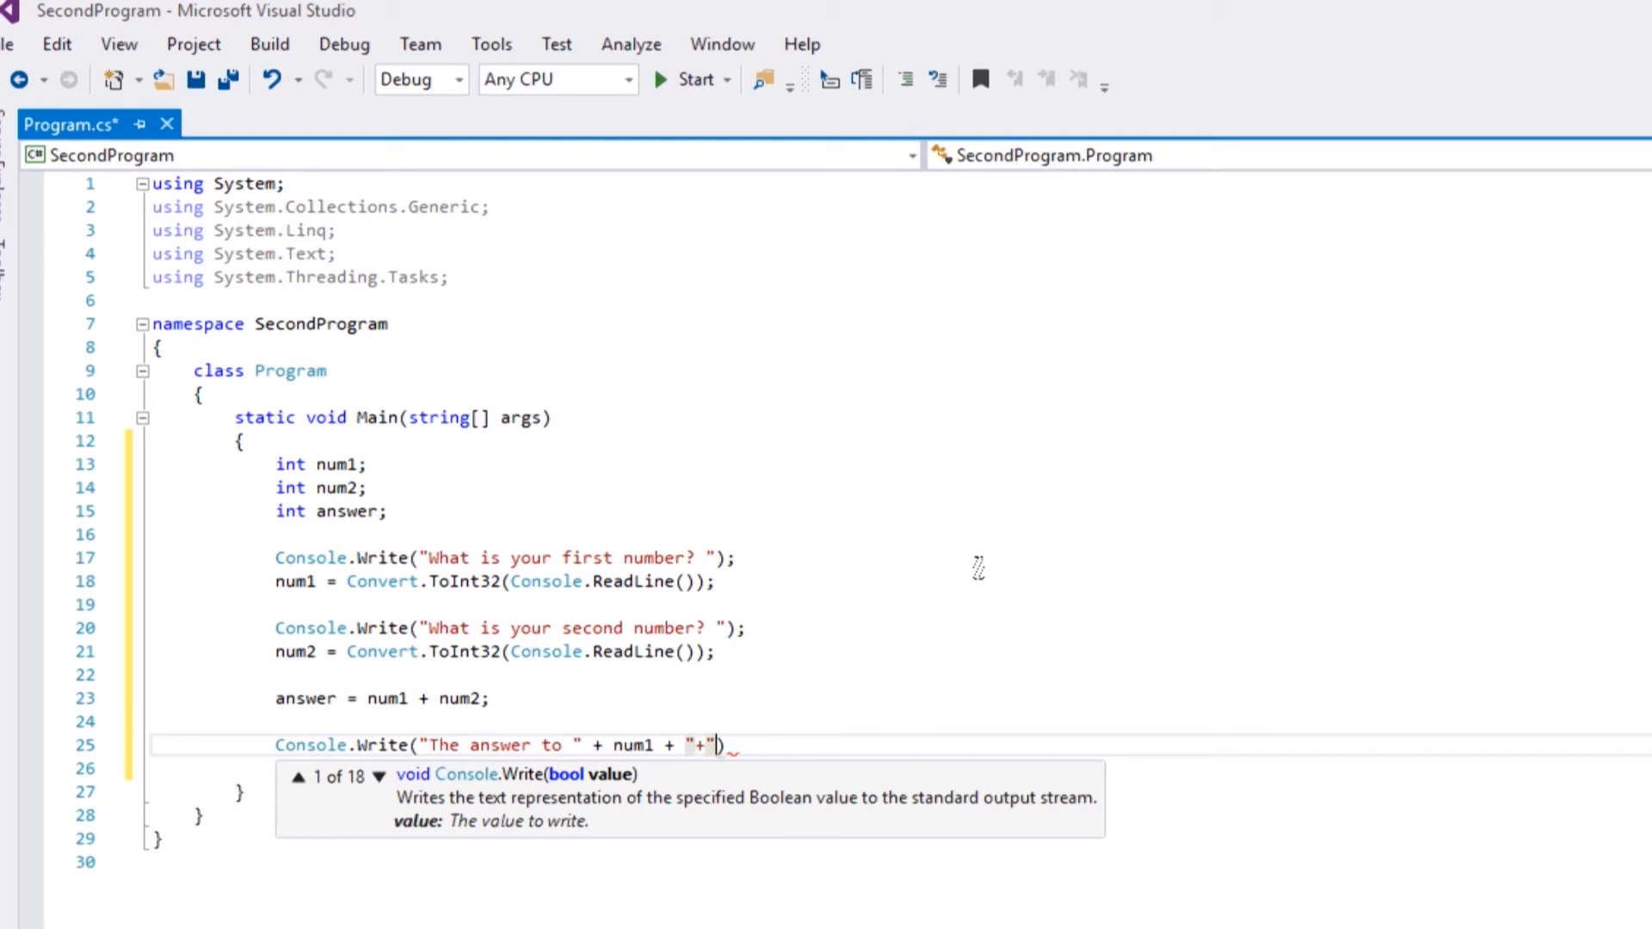
{"action": "type", "text": "+"}
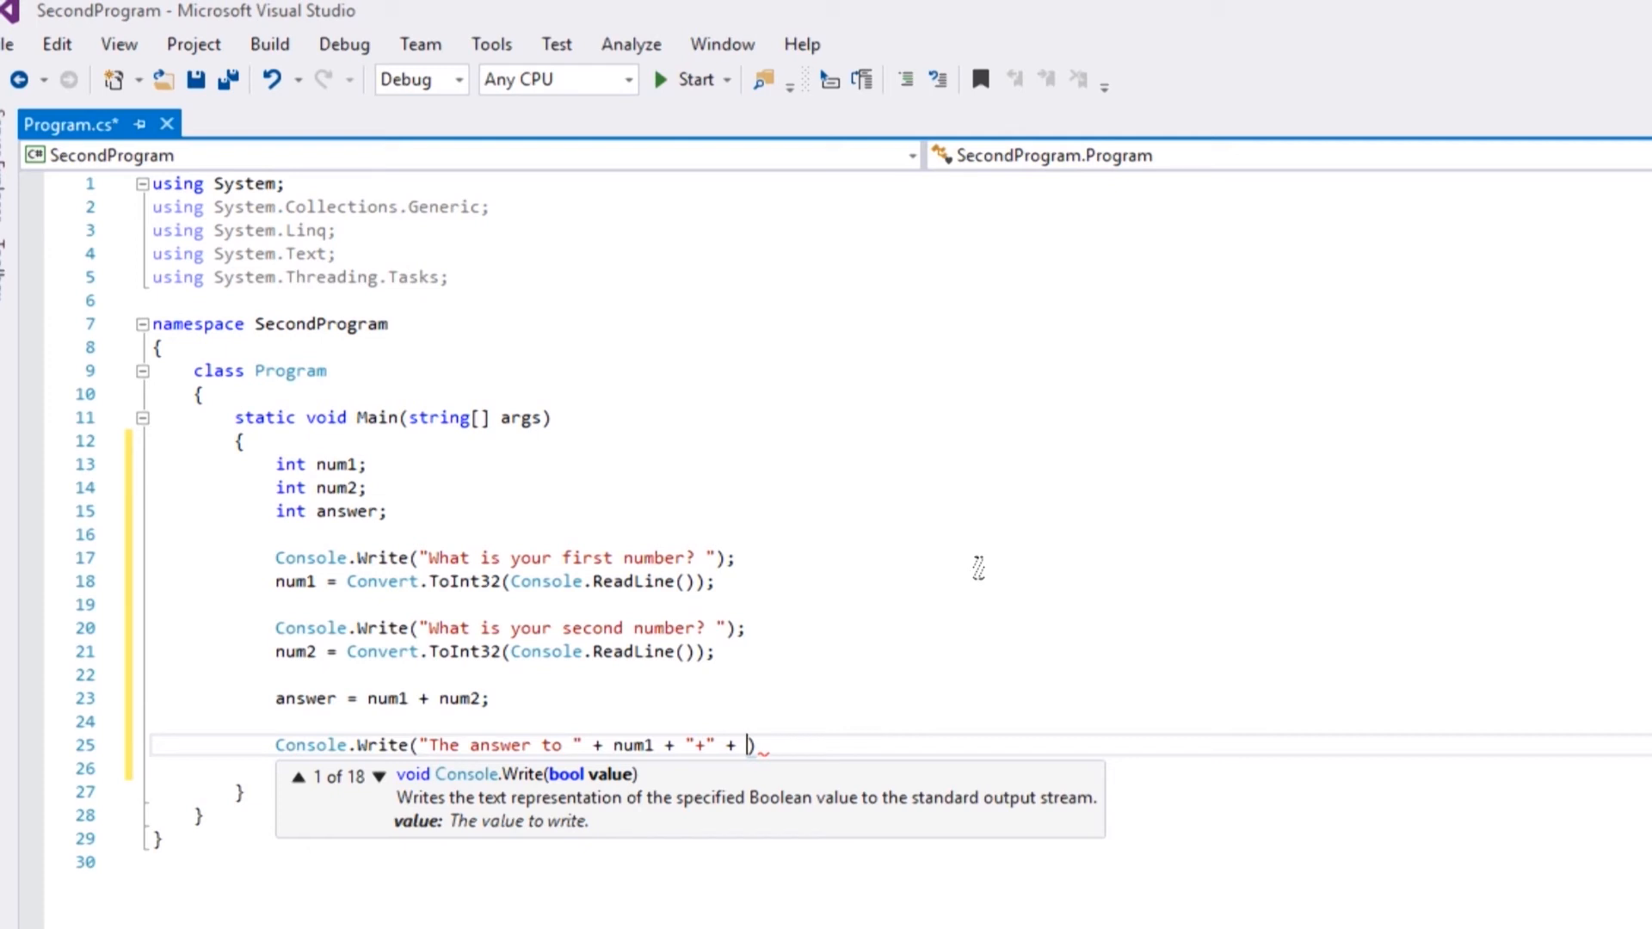
{"action": "type", "text": "num2 + \"=\" +"}
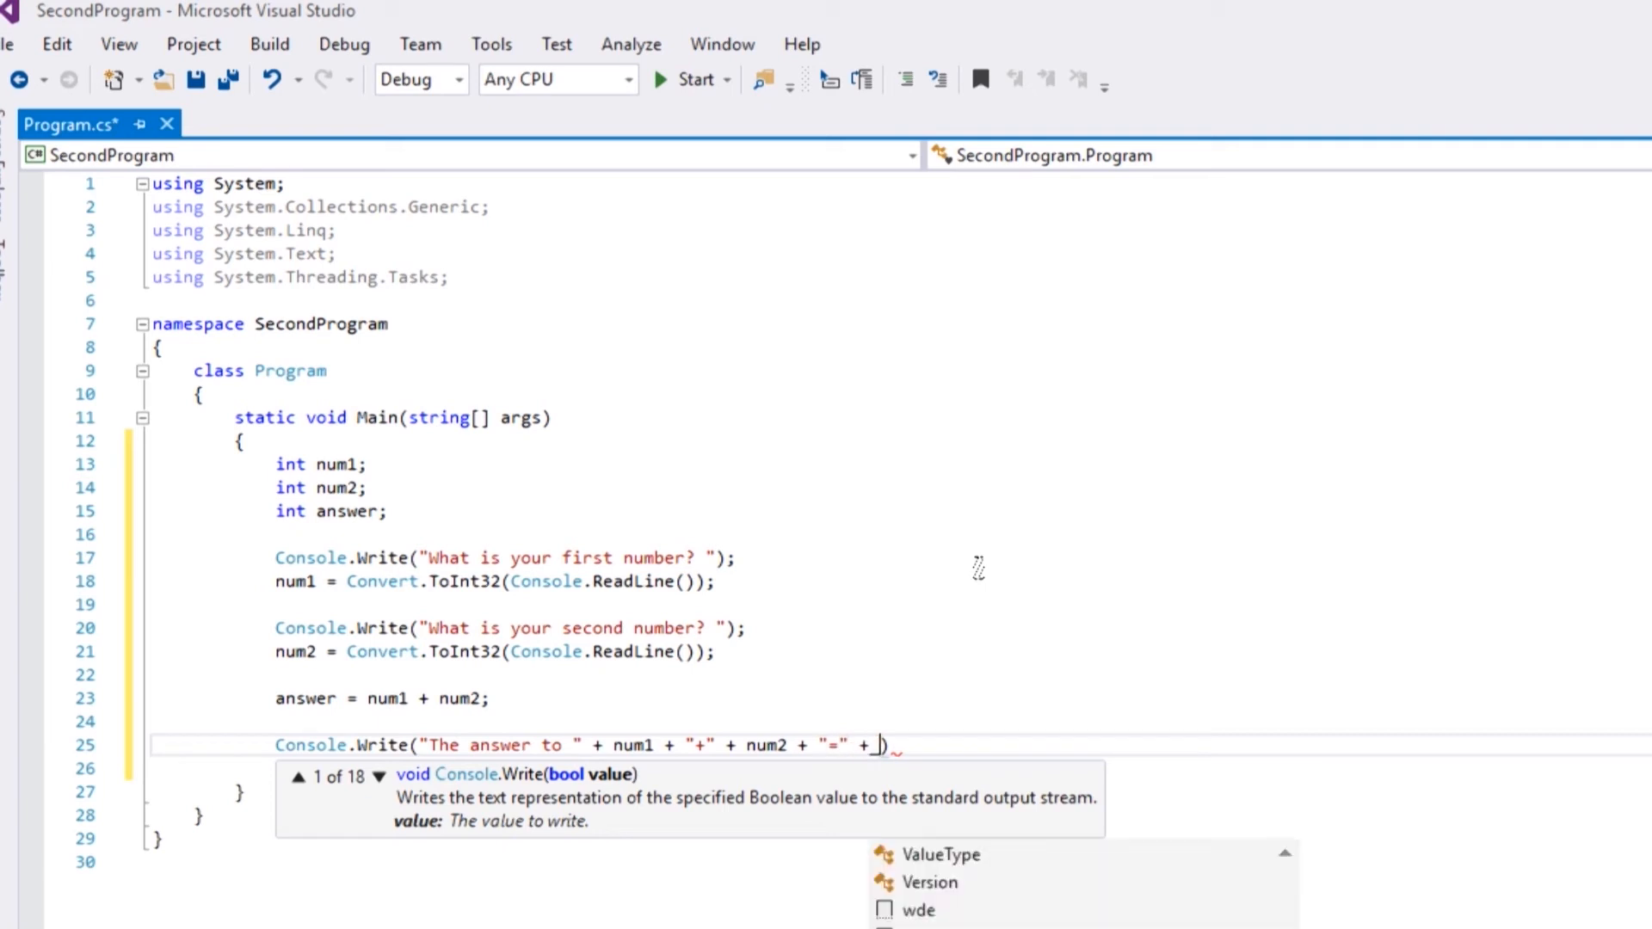
{"action": "type", "text": "A"}
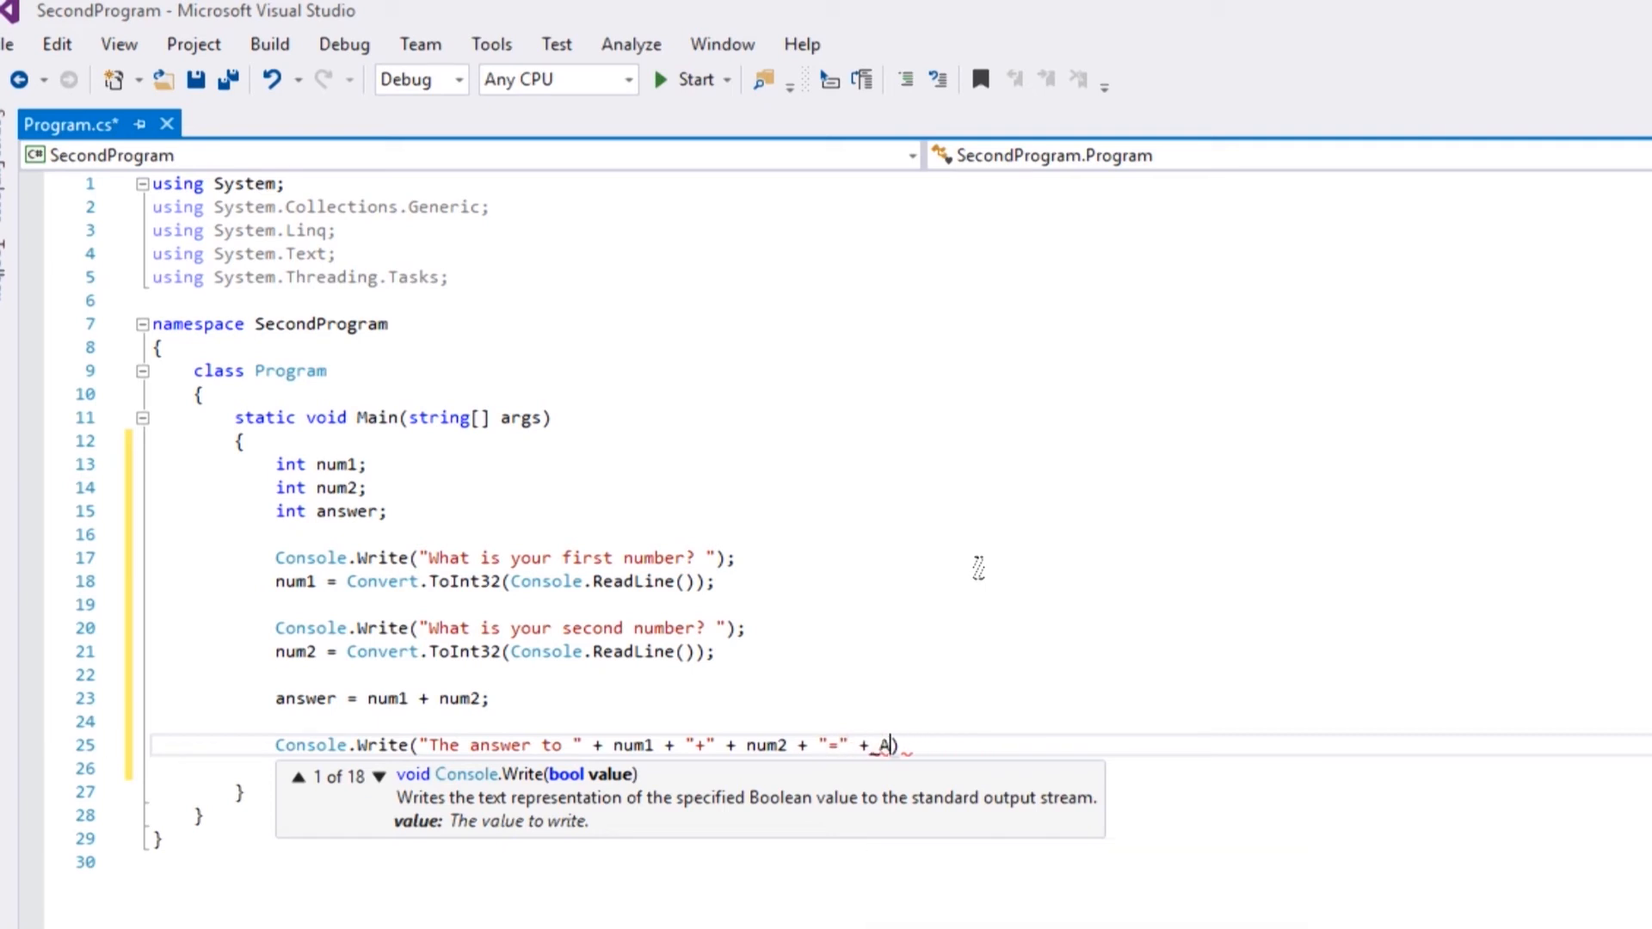
{"action": "type", "text": "nswer"}
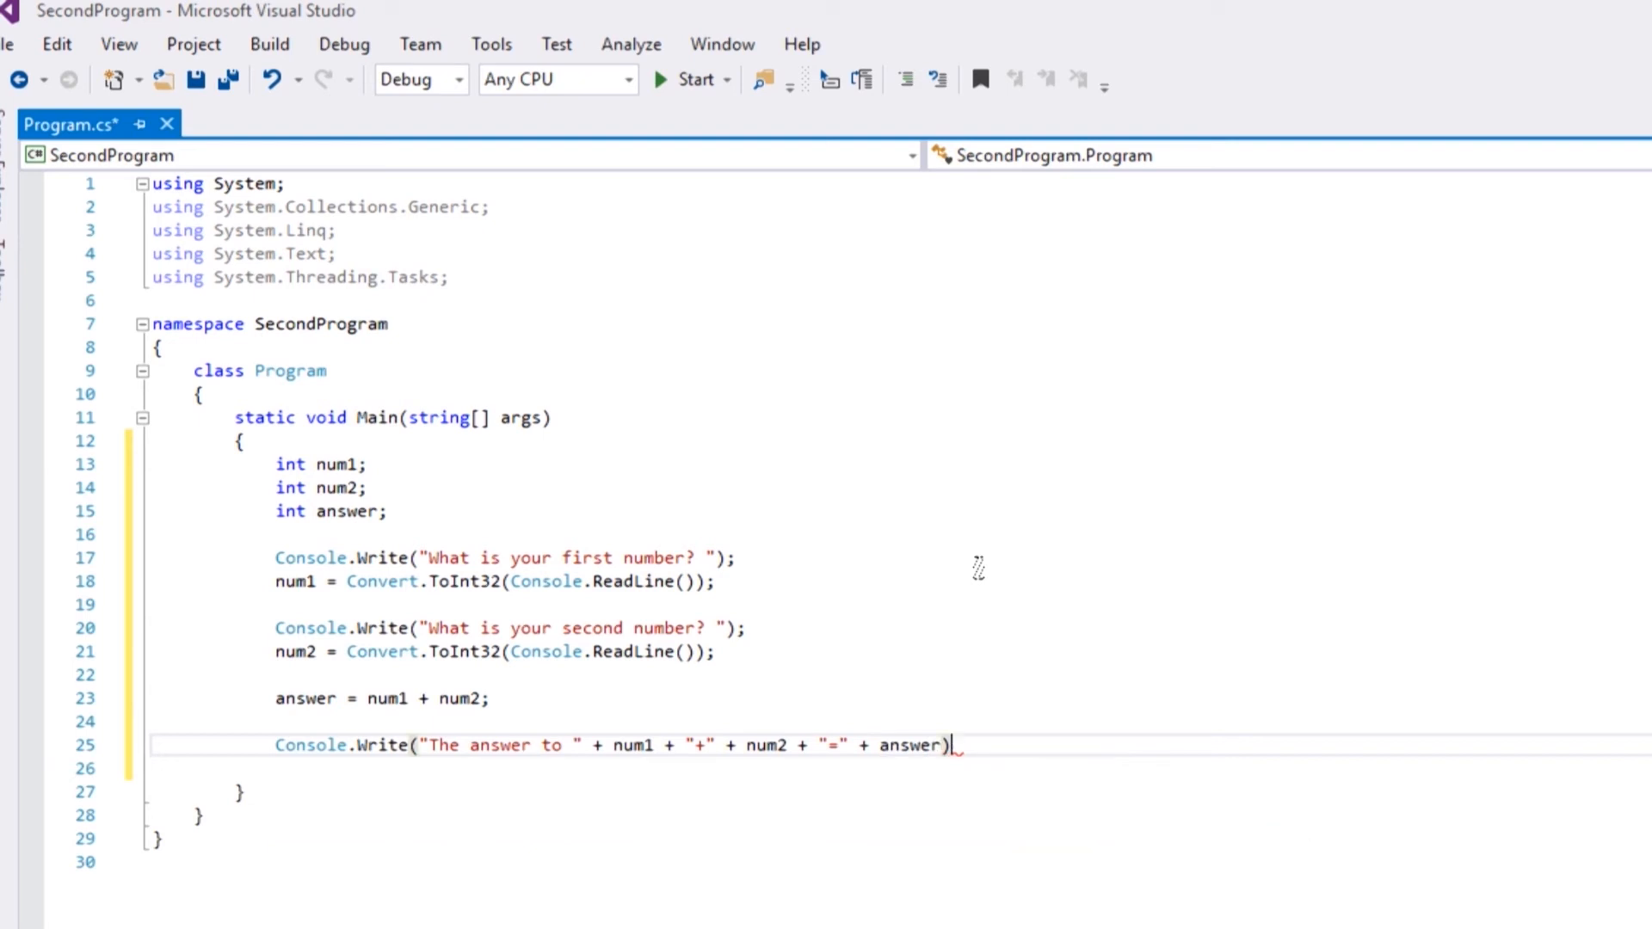
{"action": "type", "text": ";"}
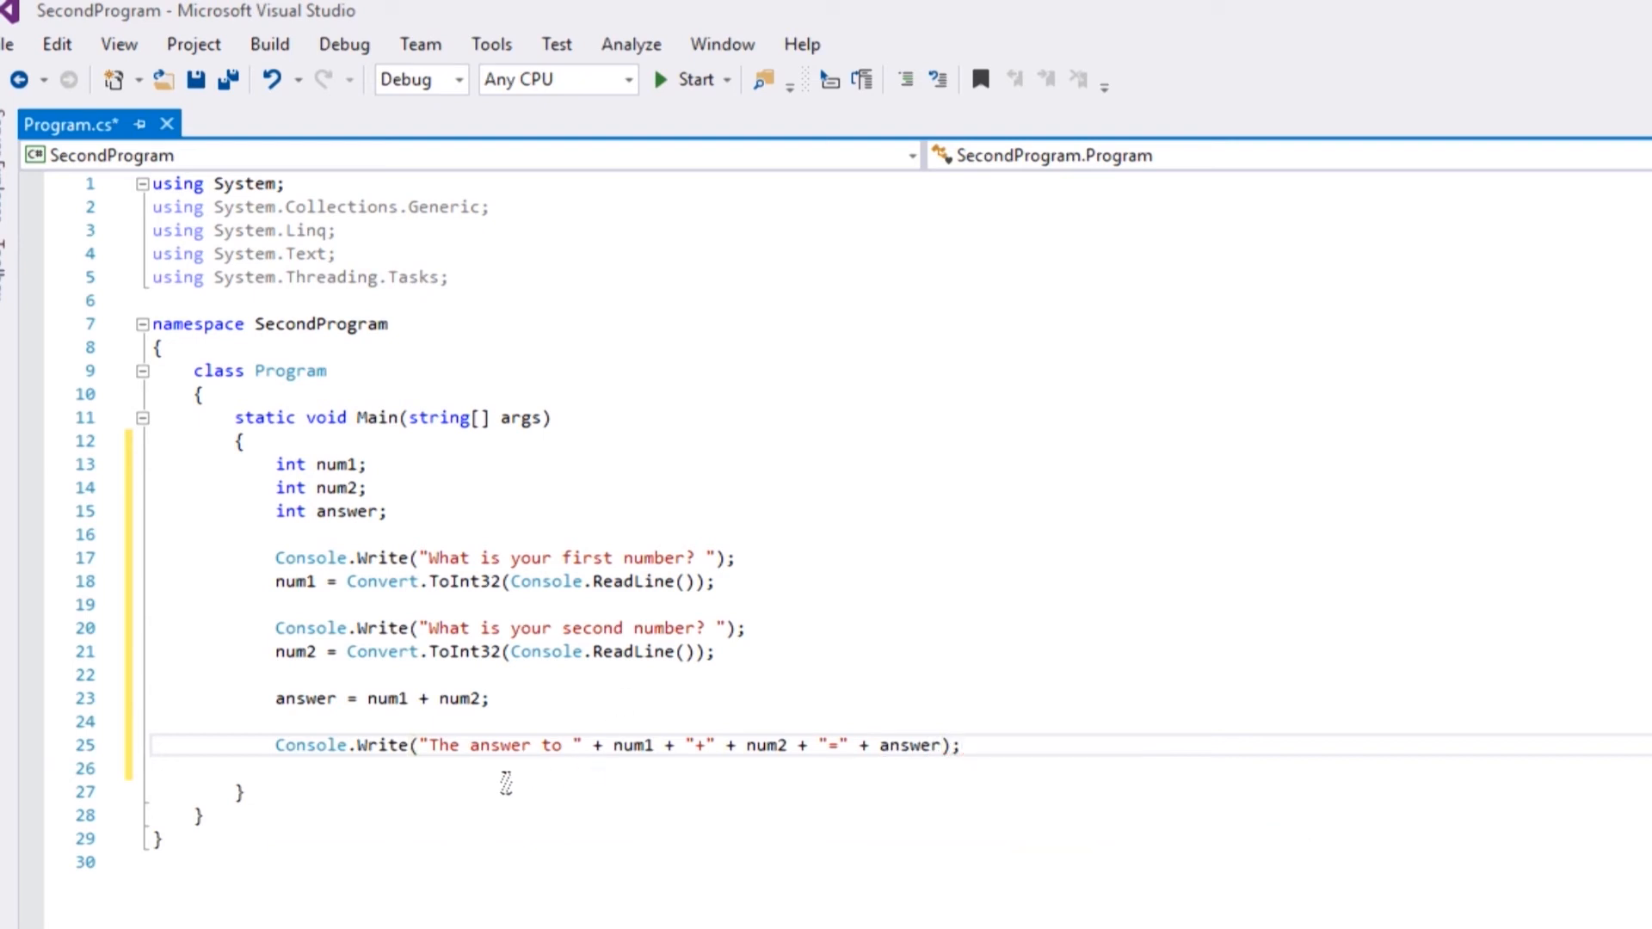
{"action": "double_click", "coordinate": [332, 487]}
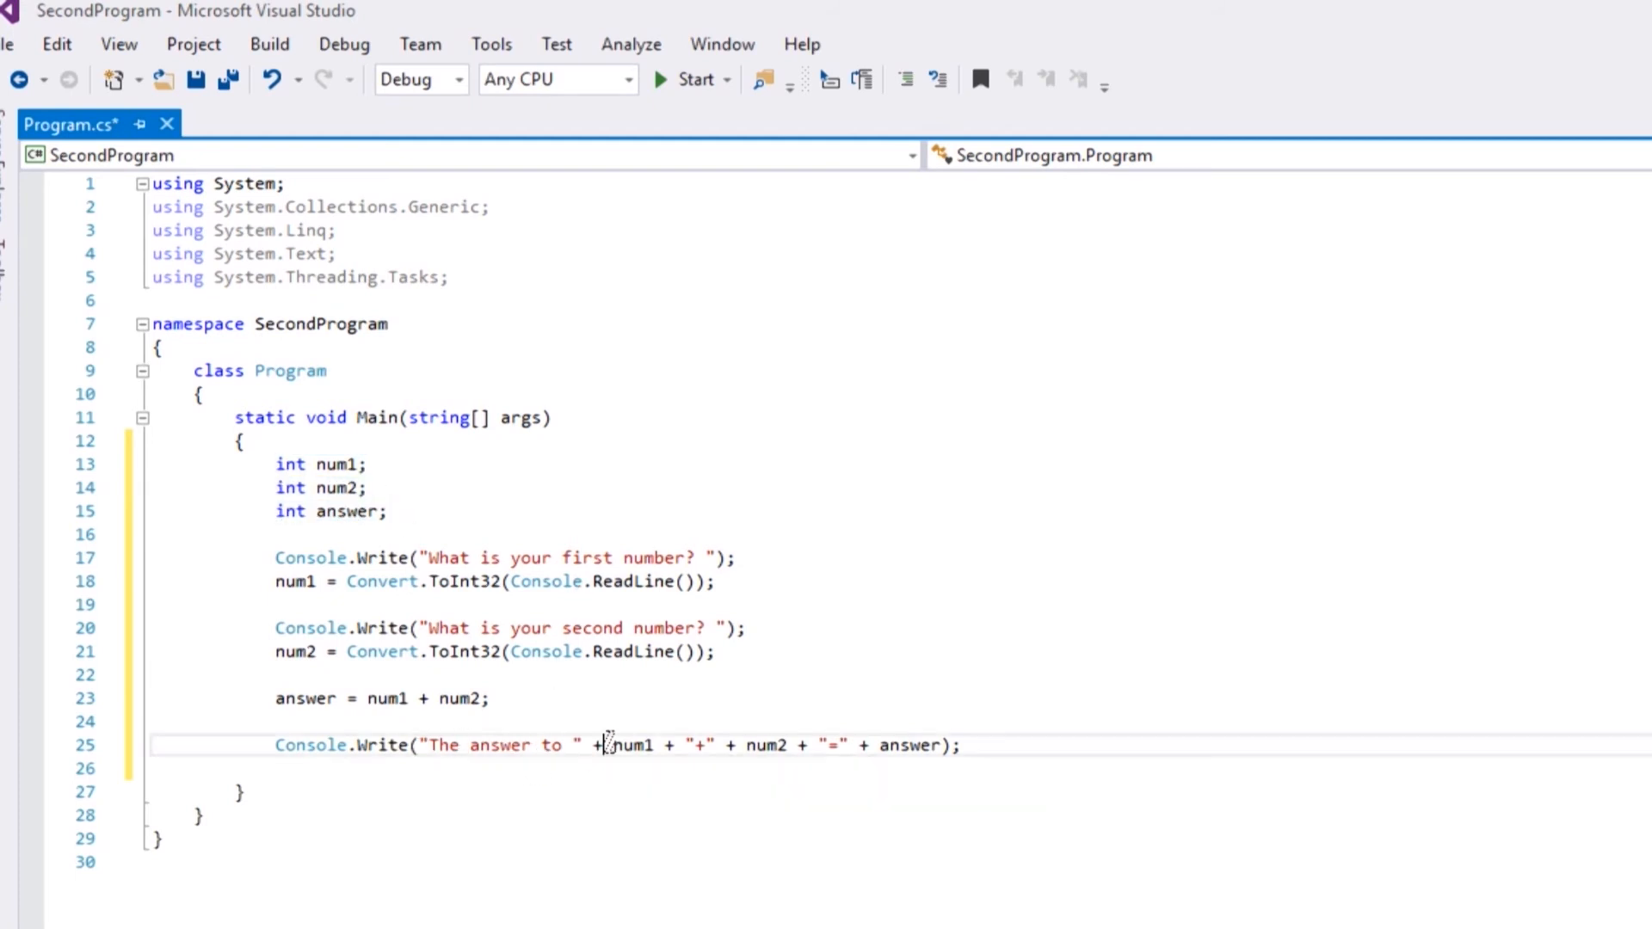
{"action": "double_click", "coordinate": [697, 745]}
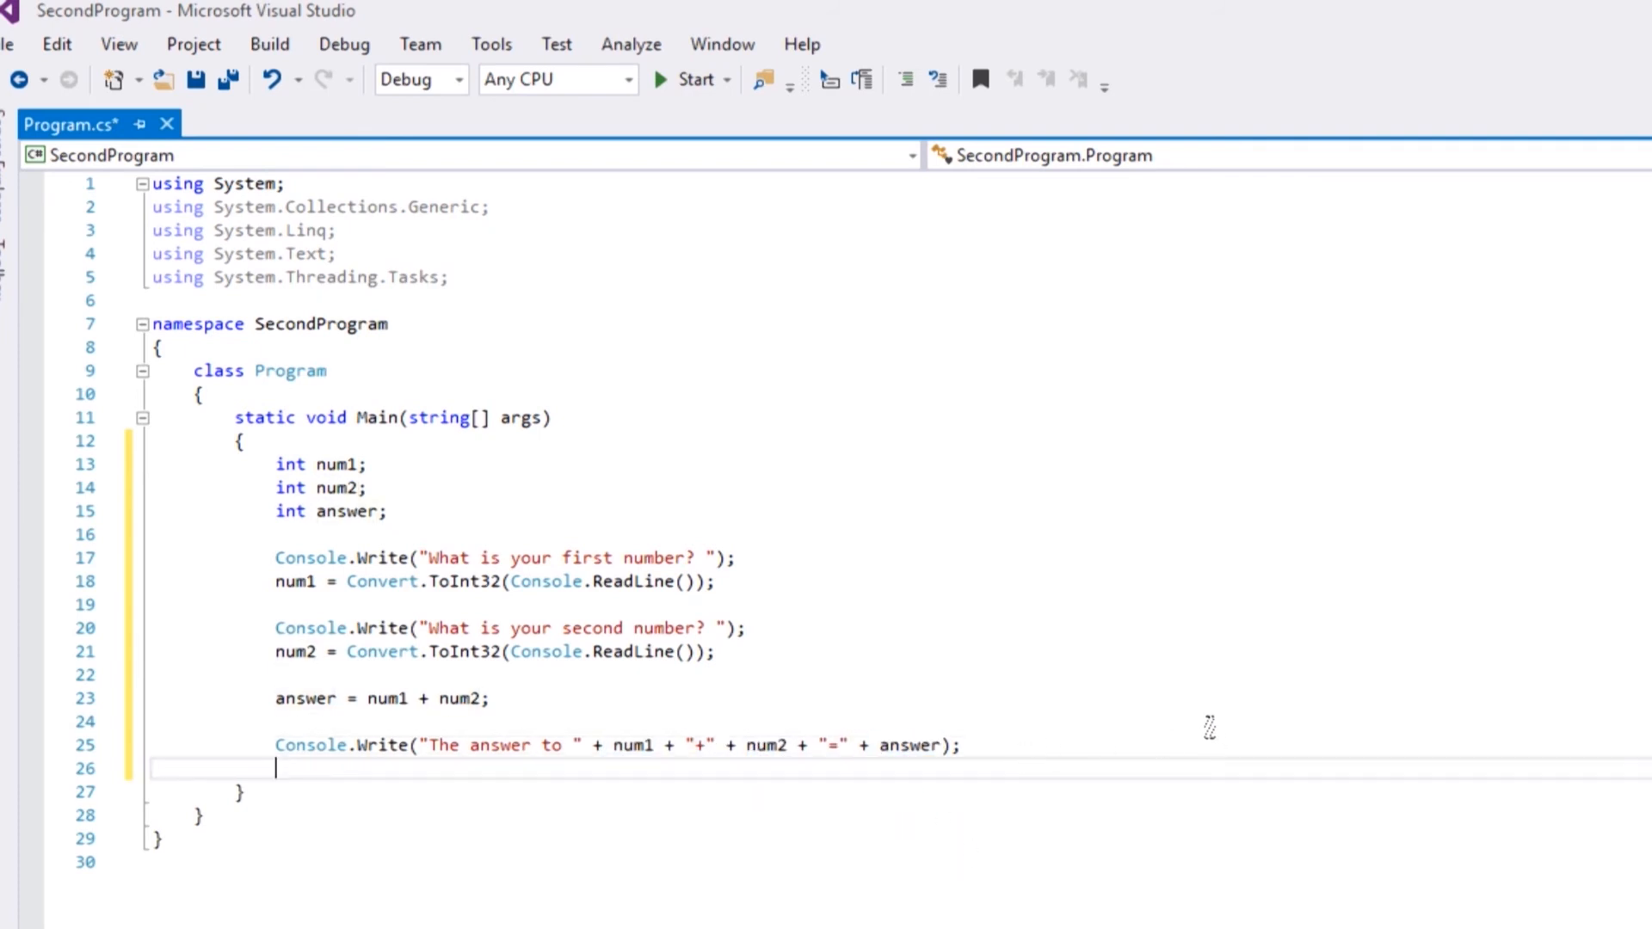
{"action": "key", "text": "ctrl+s"}
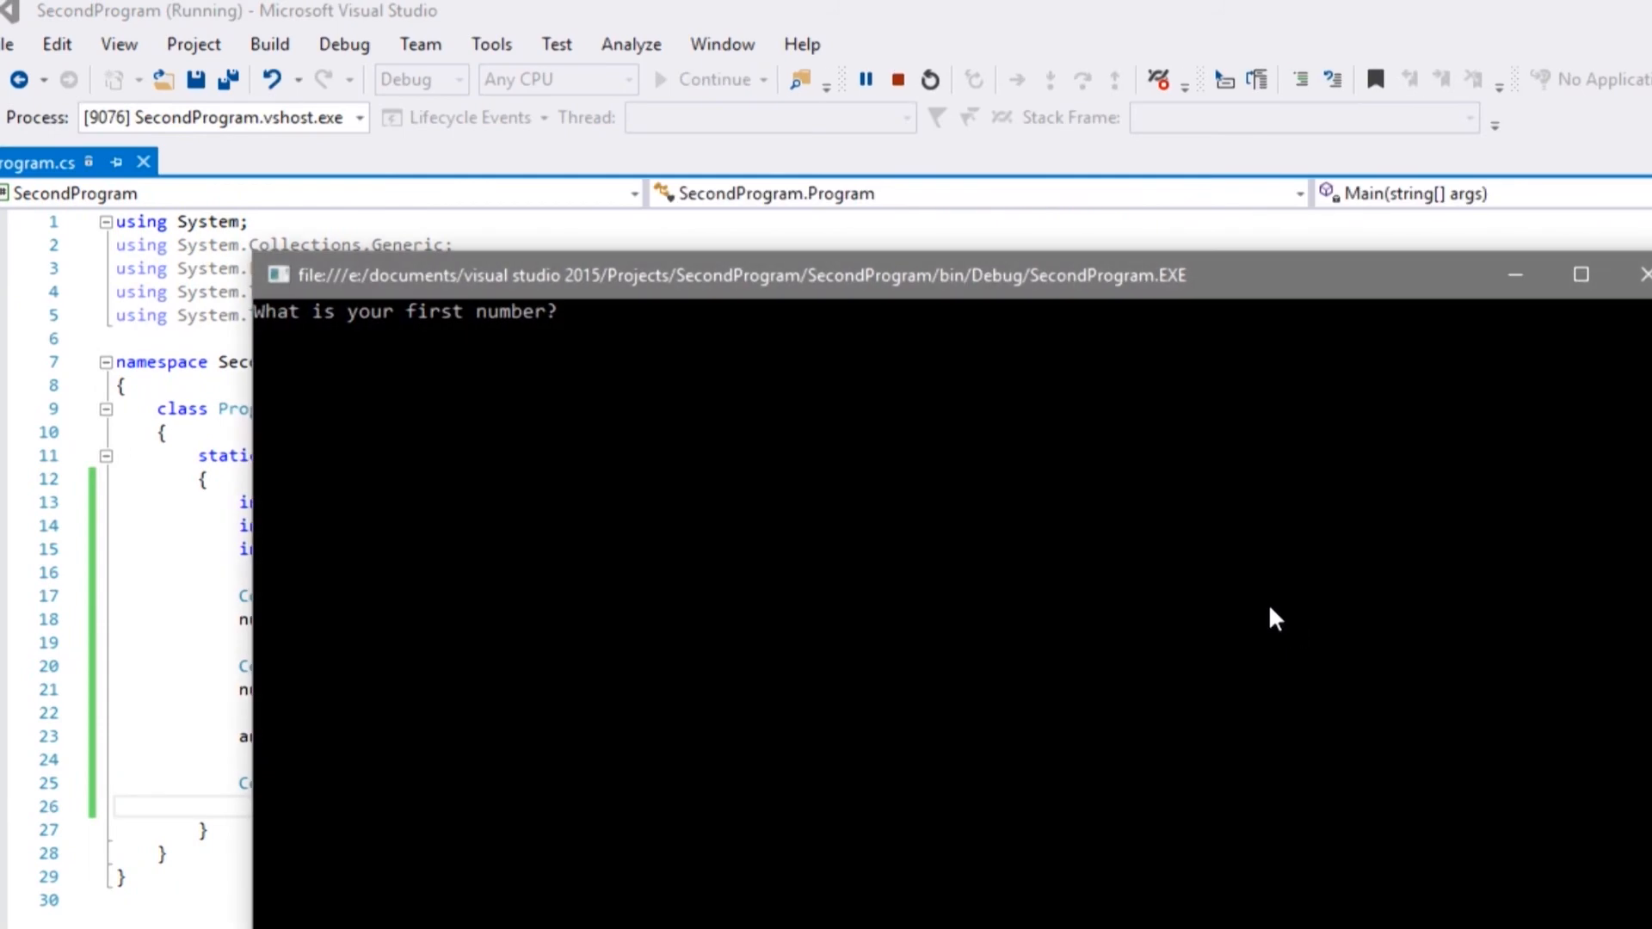
{"action": "type", "text": "10"}
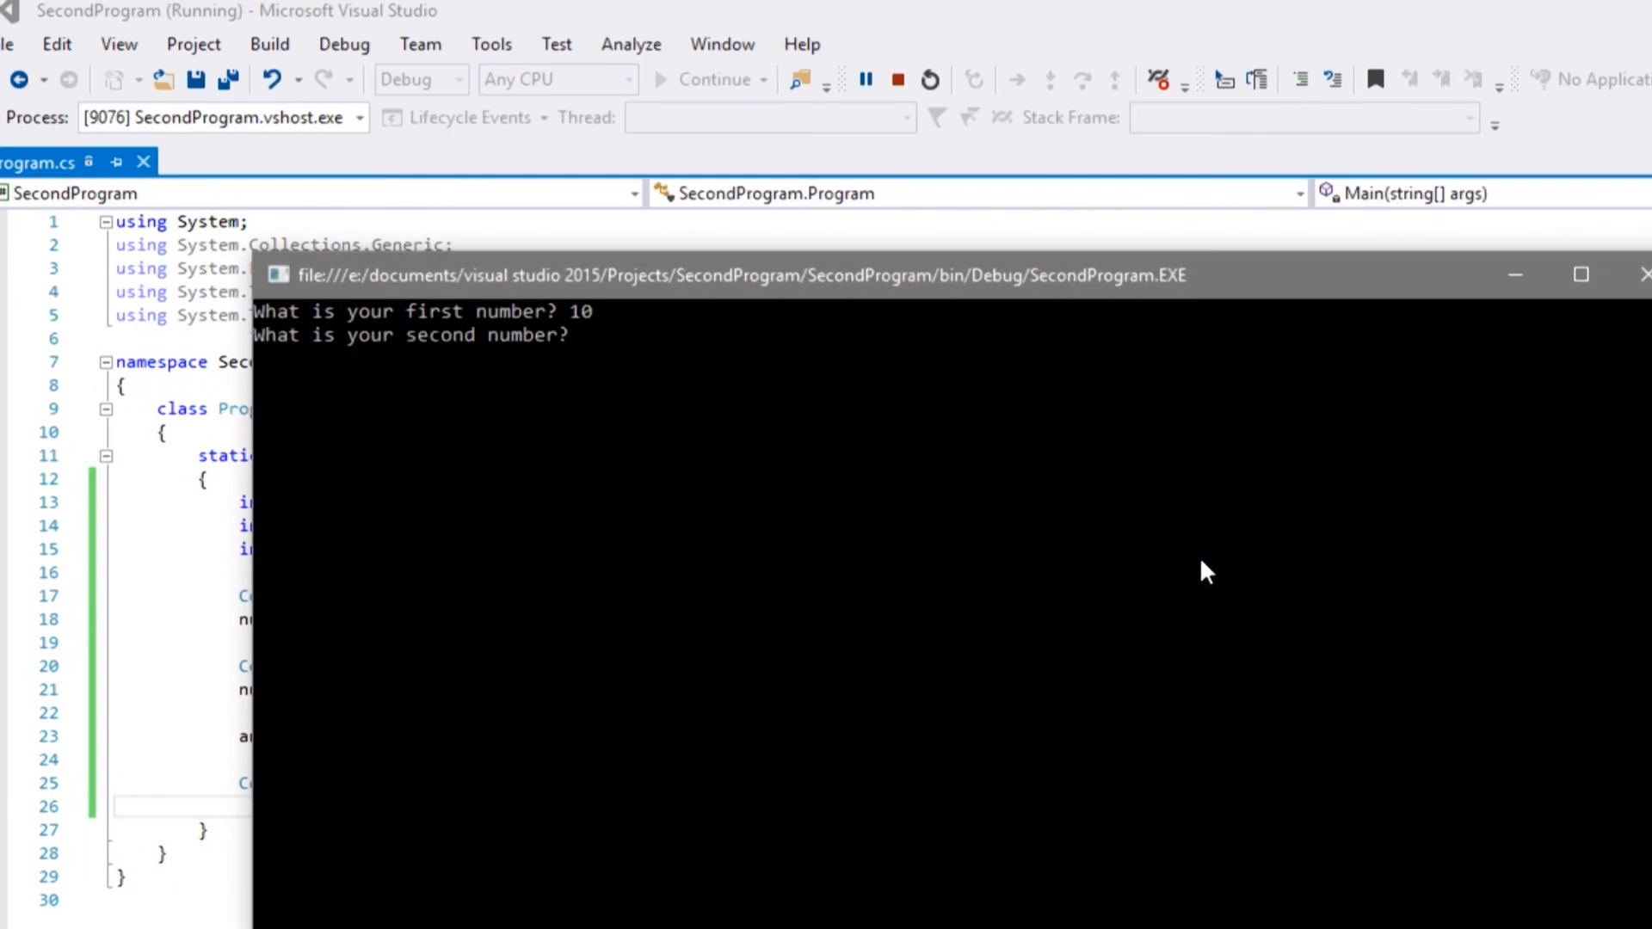
{"action": "left_click", "coordinate": [898, 79]}
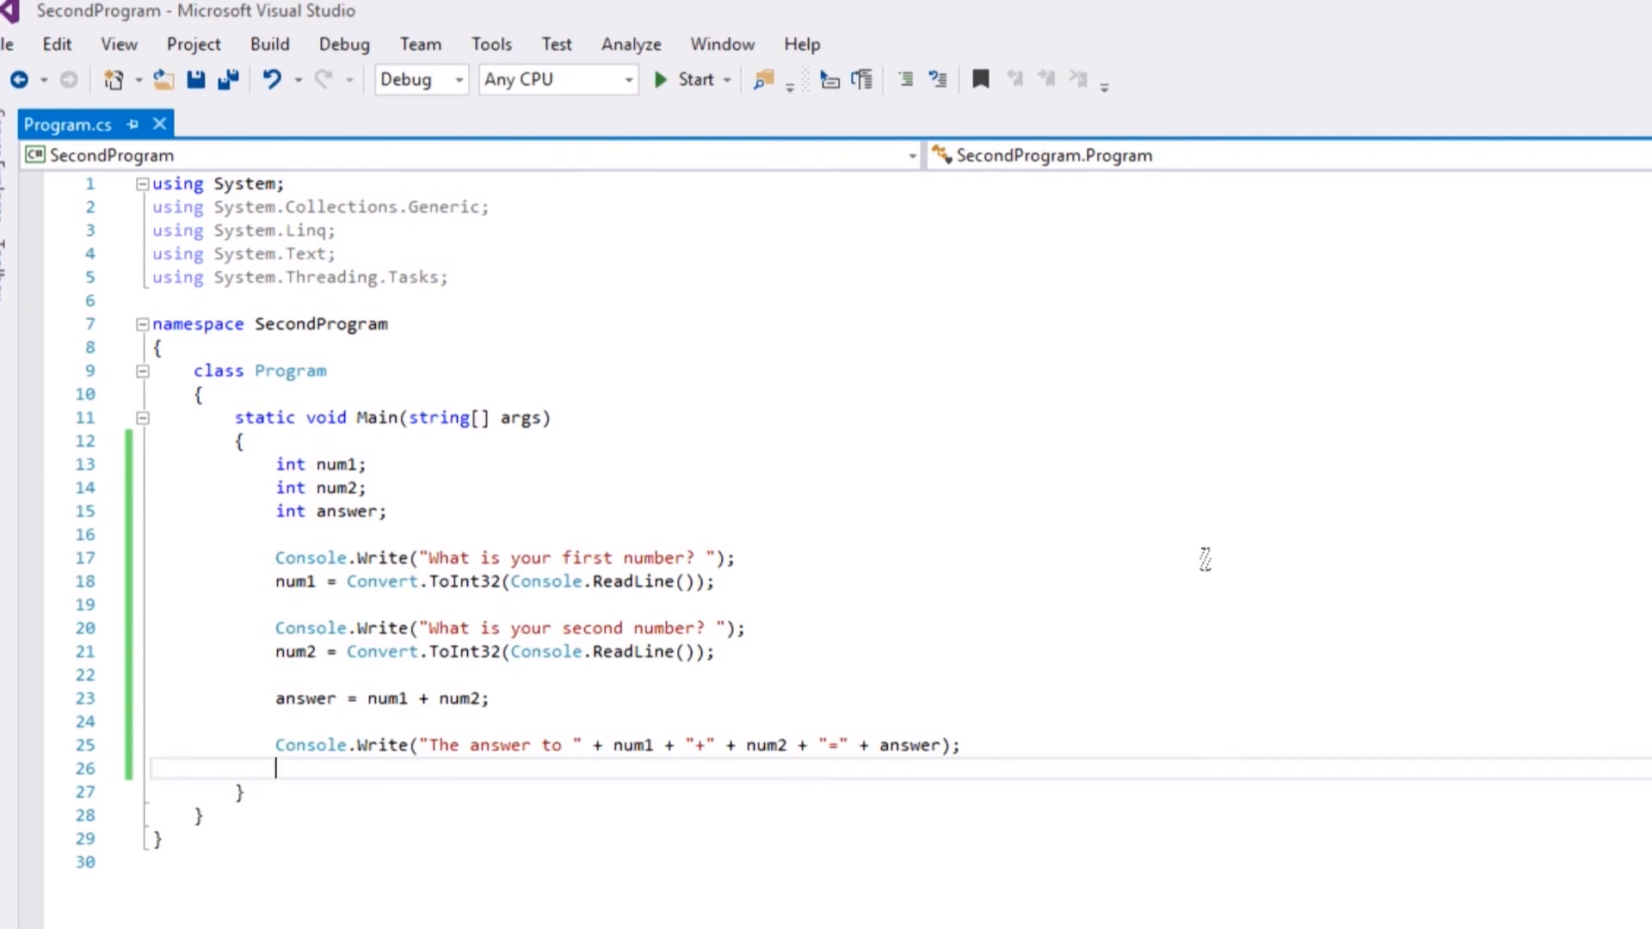
{"action": "mouse_move", "coordinate": [161, 792]}
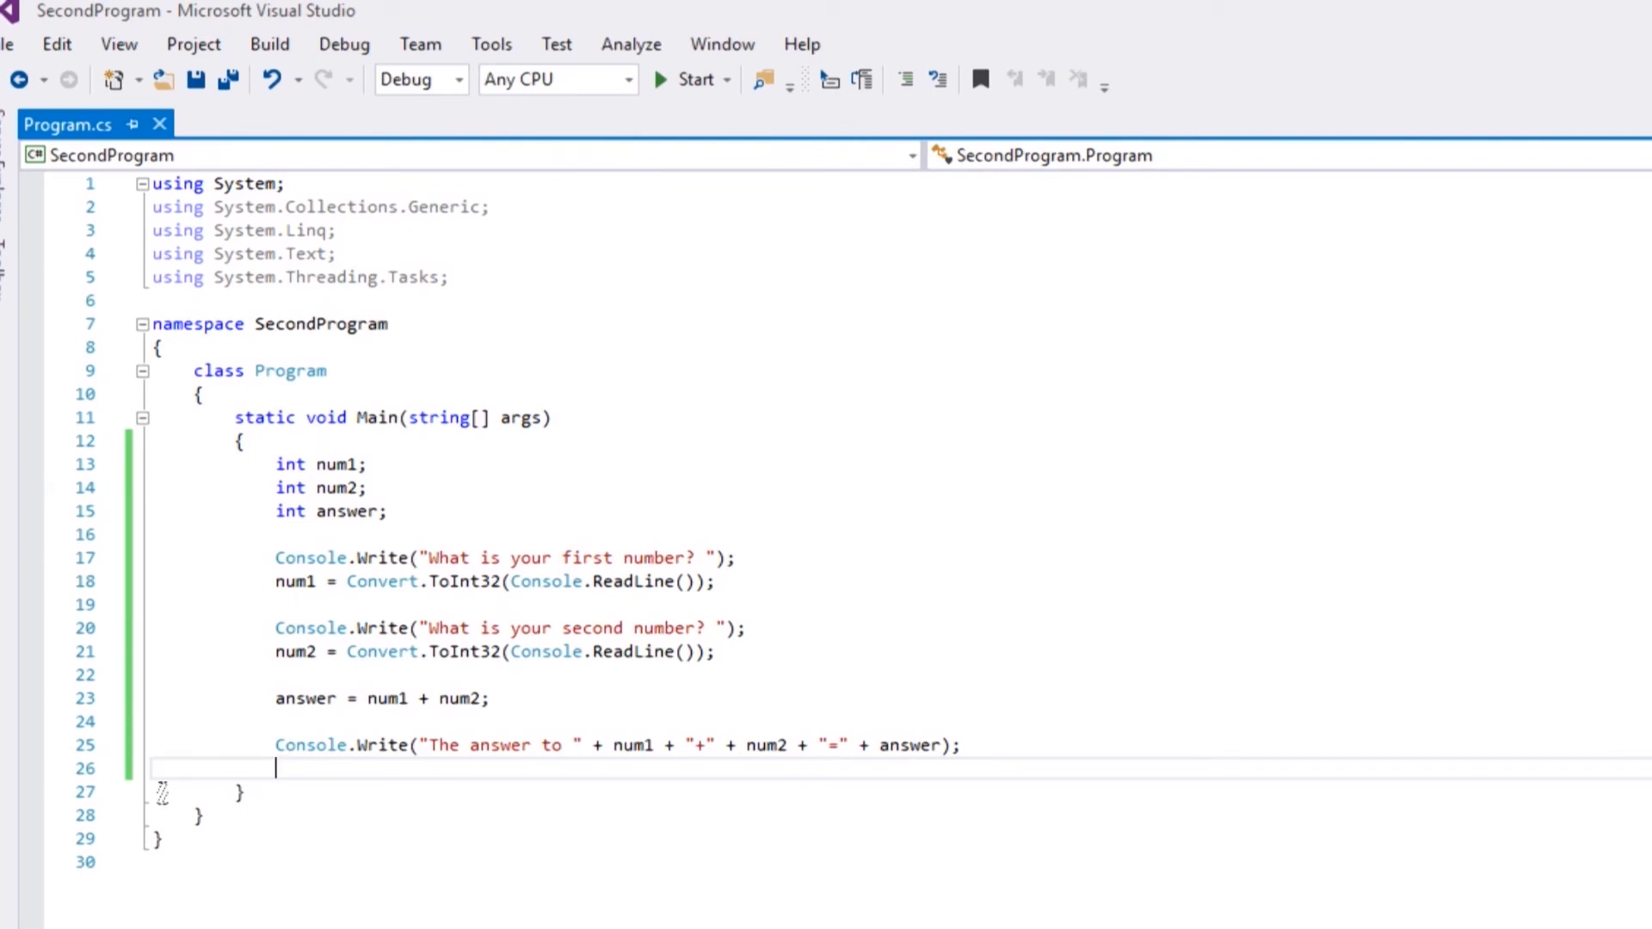
- Add Console.ReadKey(); on a new line after the output statement
{"action": "key", "text": "enter"}
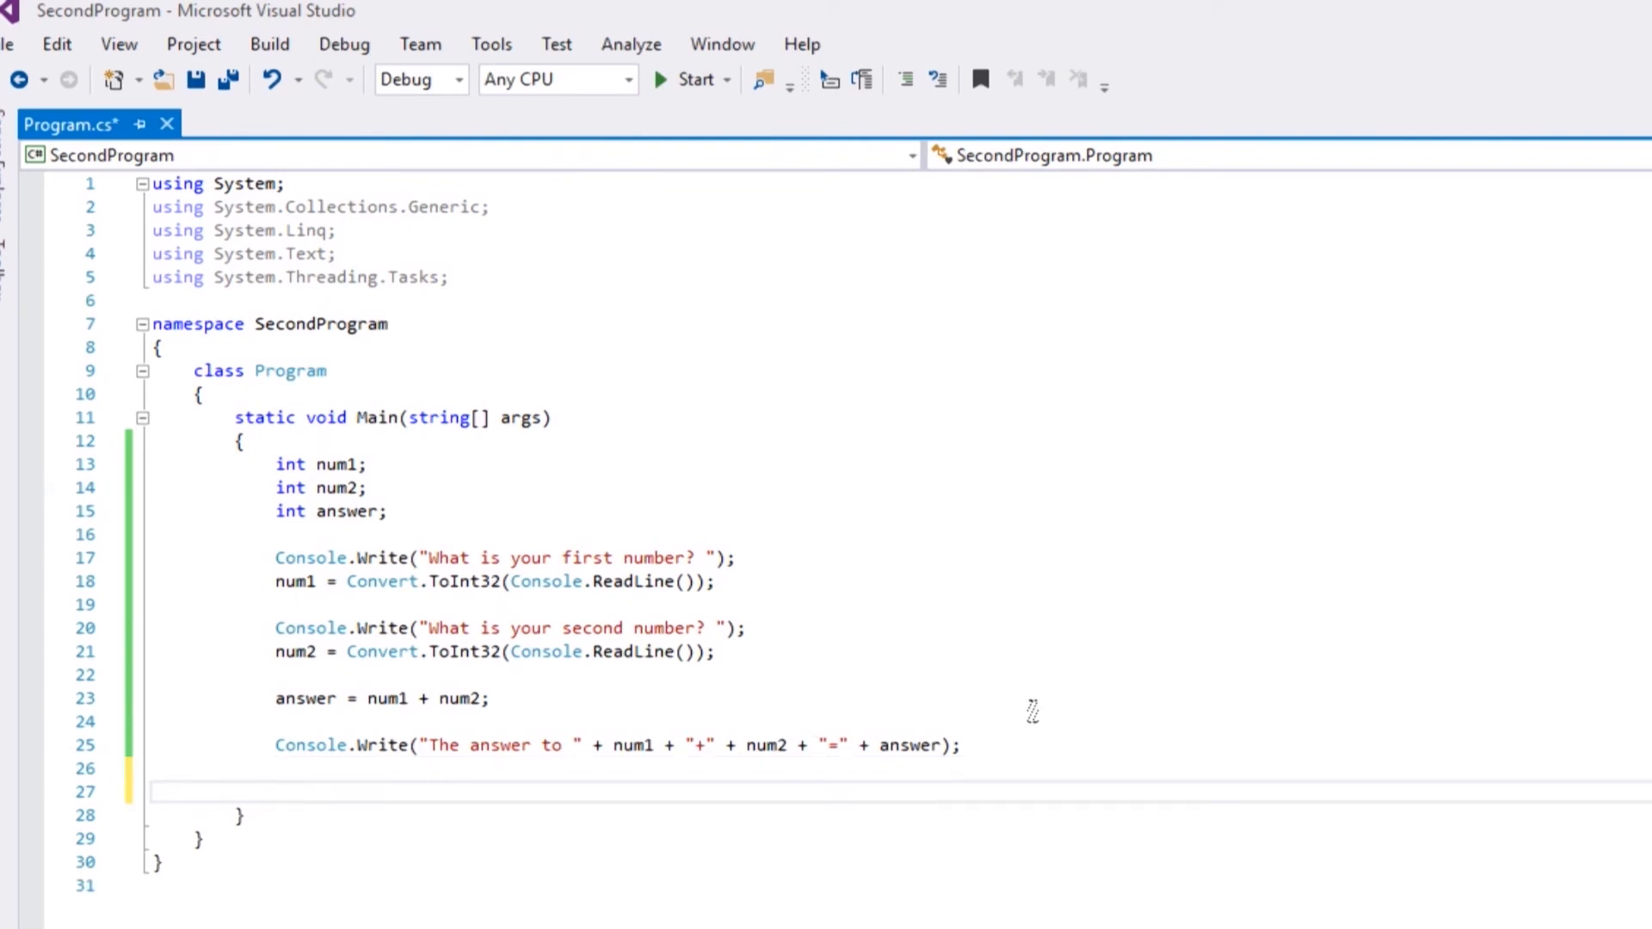
{"action": "type", "text": "Console.ReadKey"}
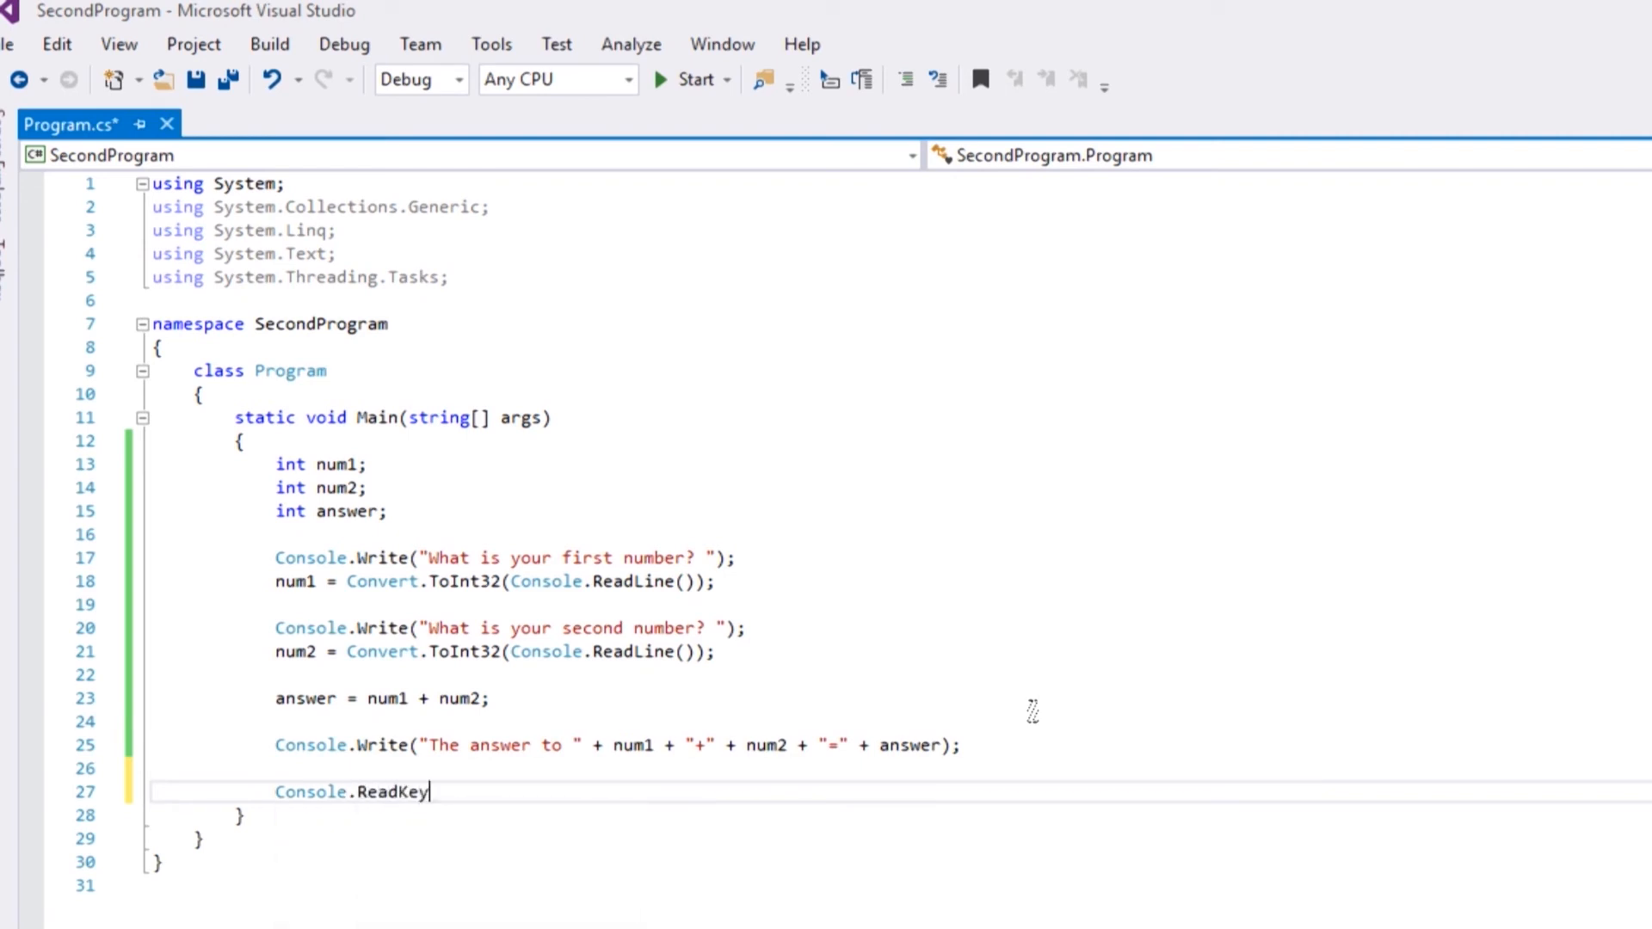
{"action": "type", "text": "();"}
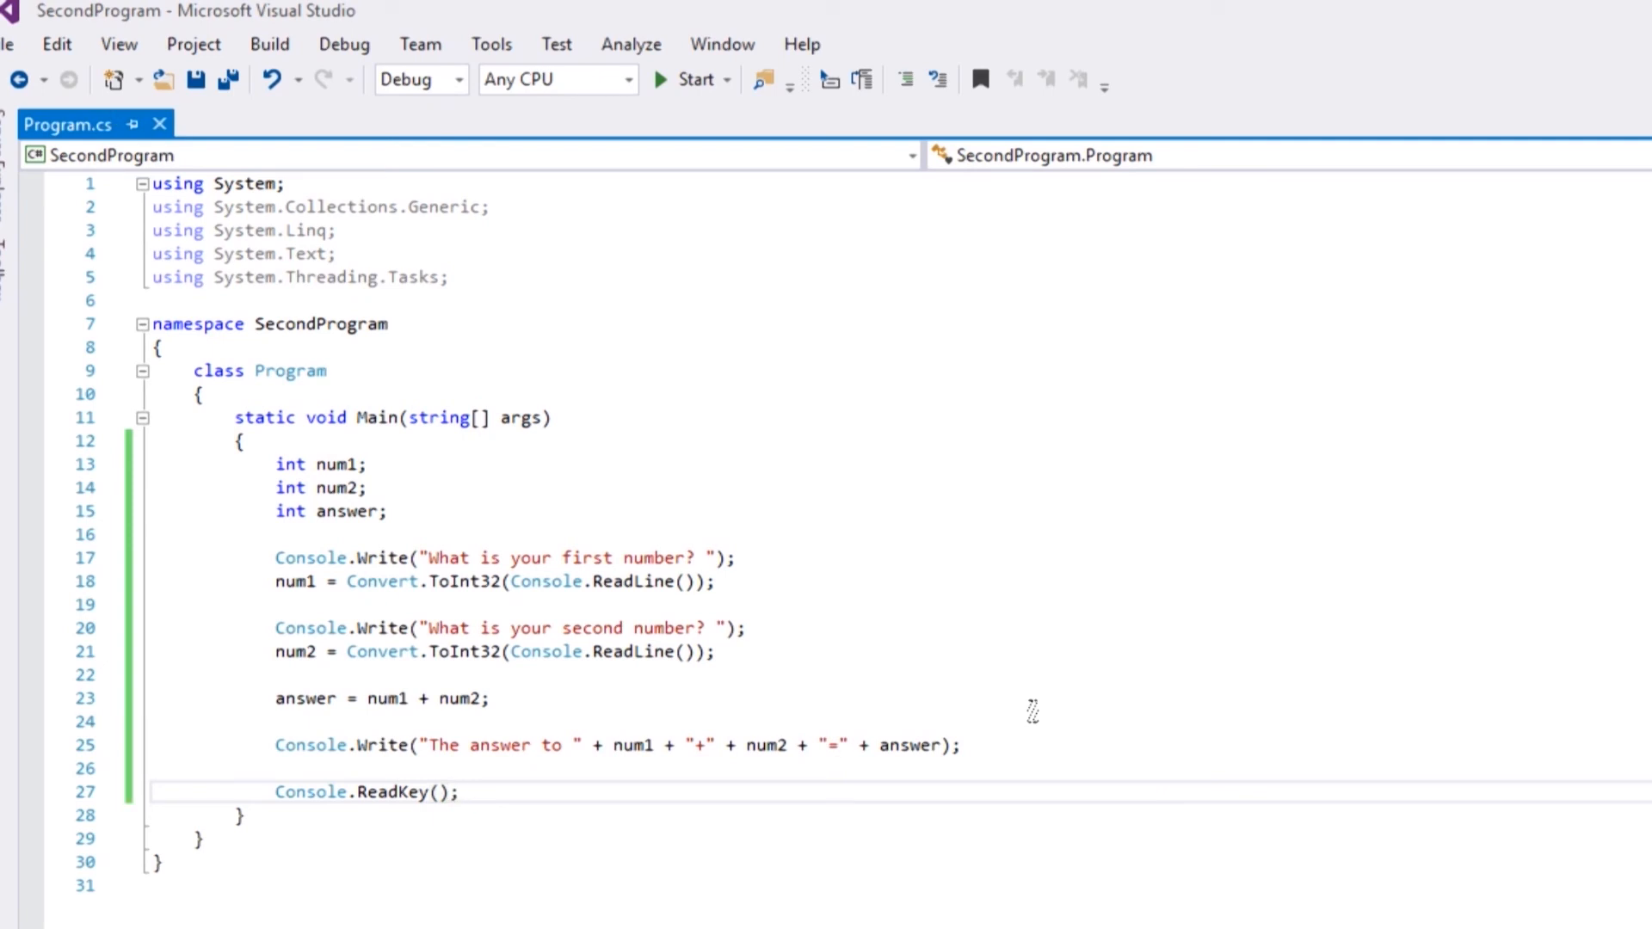
{"action": "left_click", "coordinate": [692, 80]}
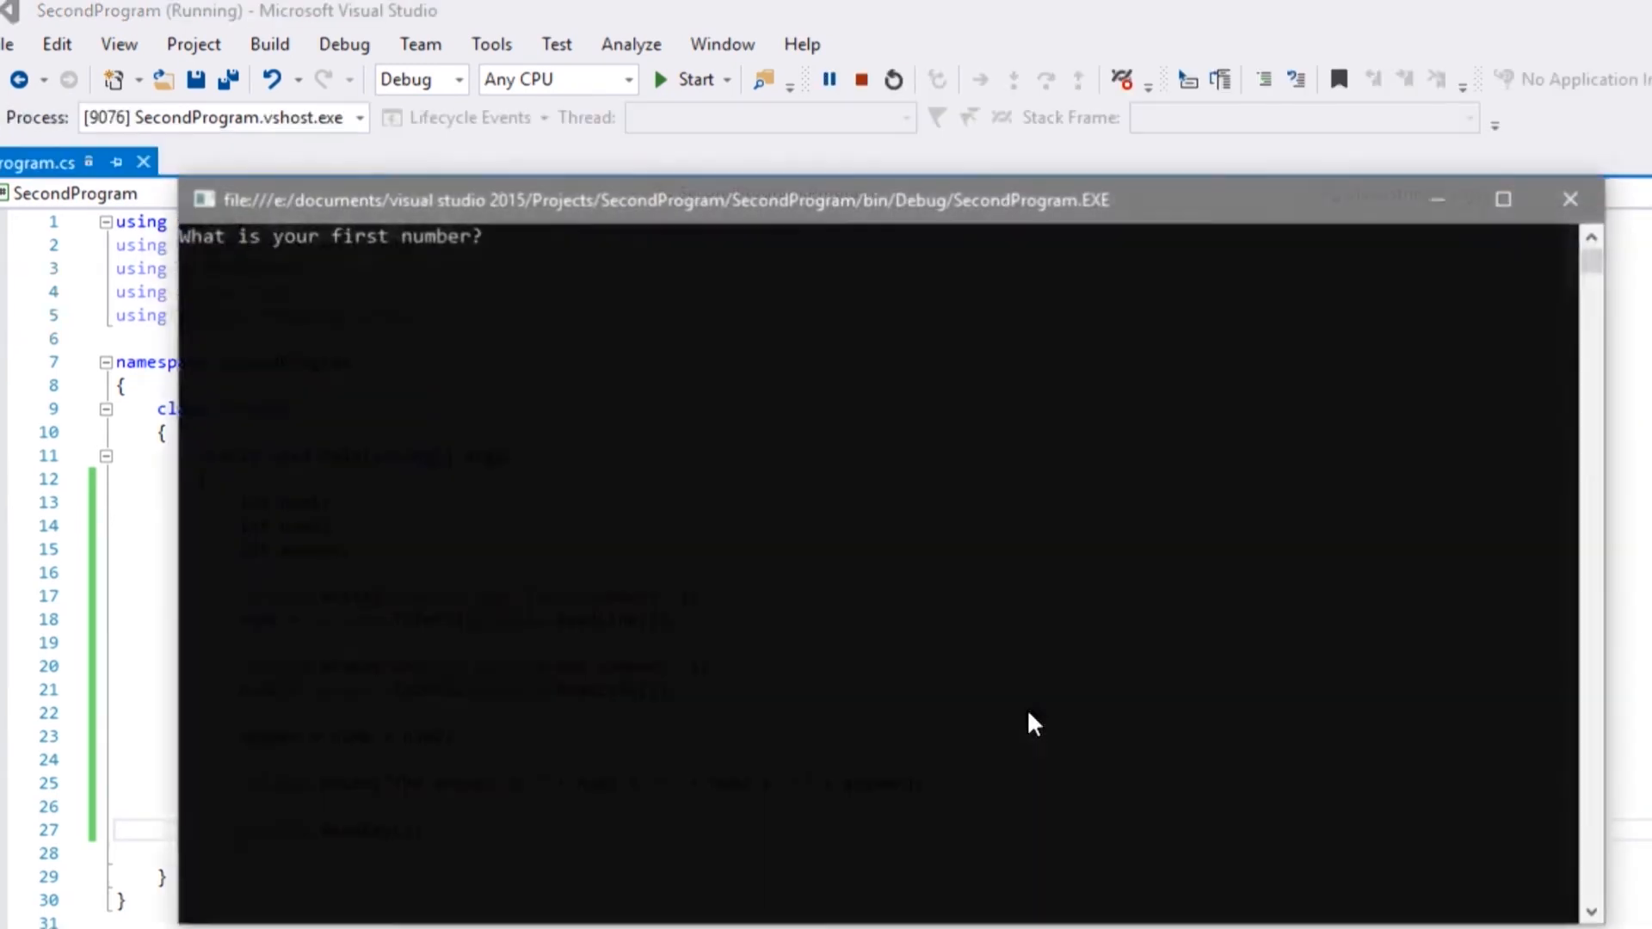
{"action": "type", "text": "10"}
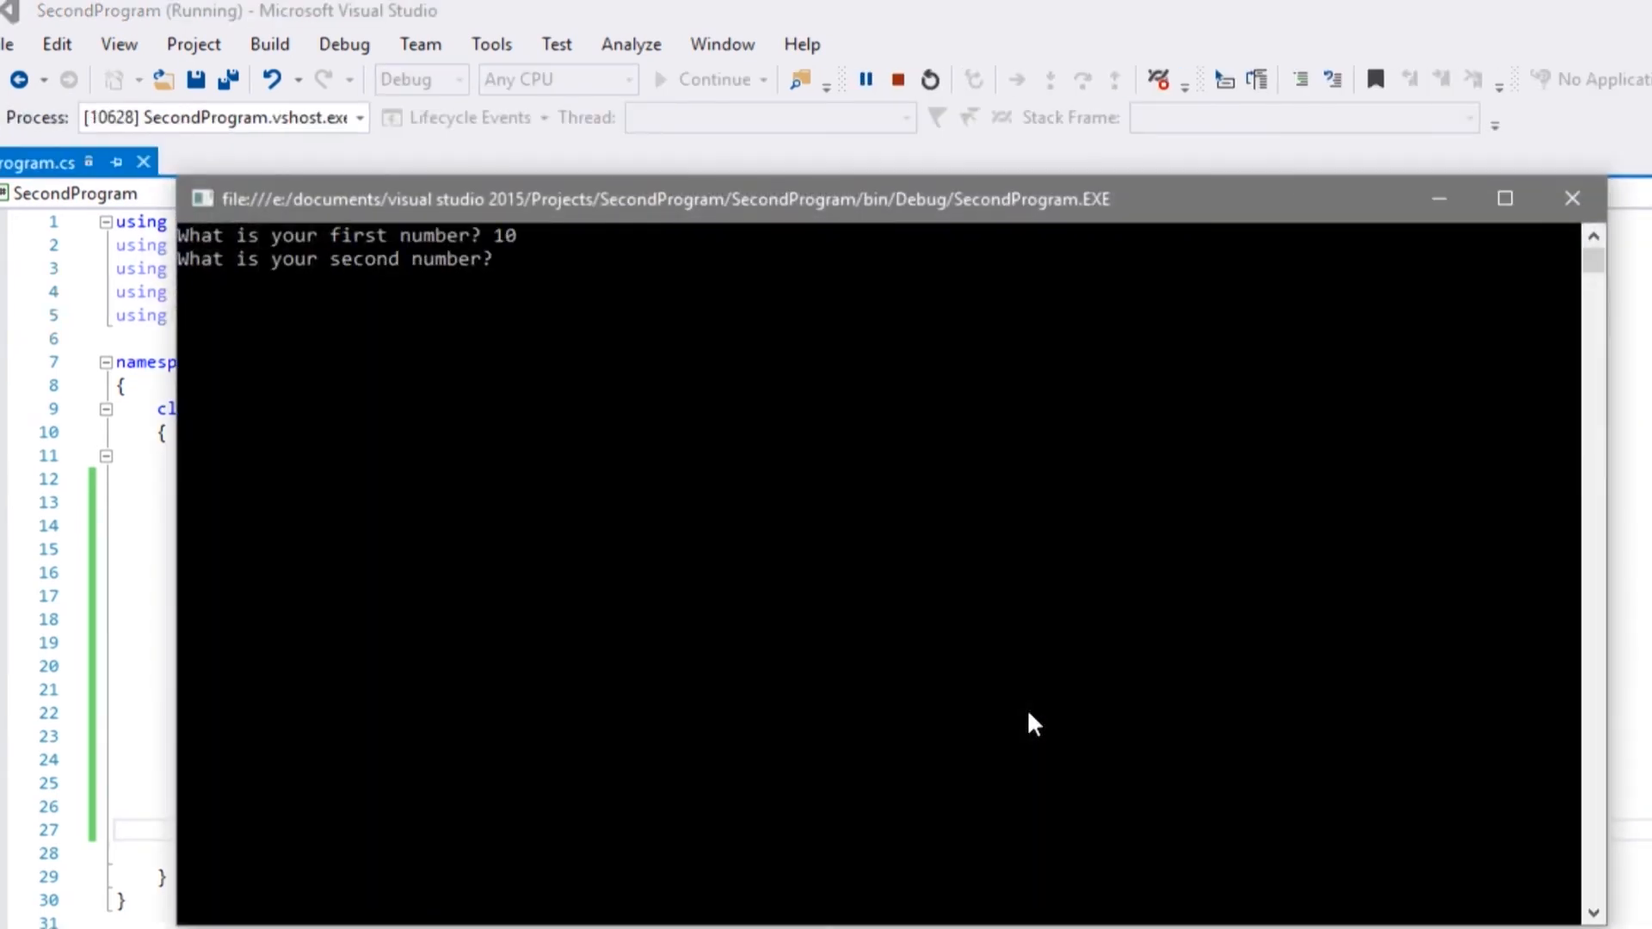
{"action": "type", "text": "10"}
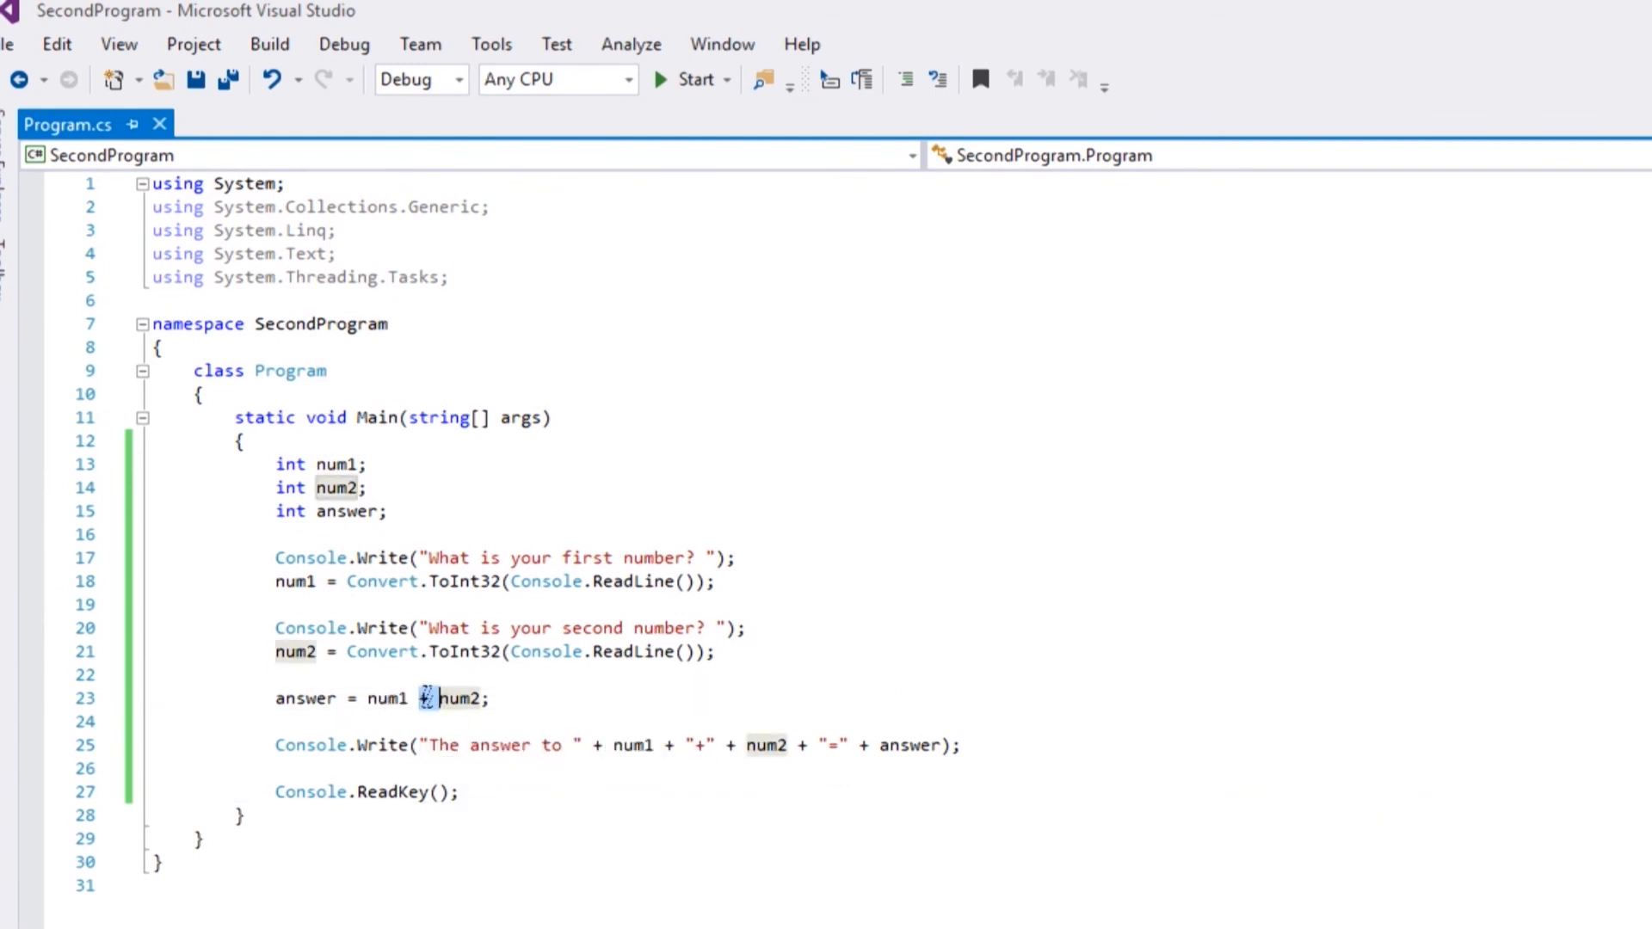
- Change + to / so answer = num1 / num2 and the output shows "/"
{"action": "type", "text": "/"}
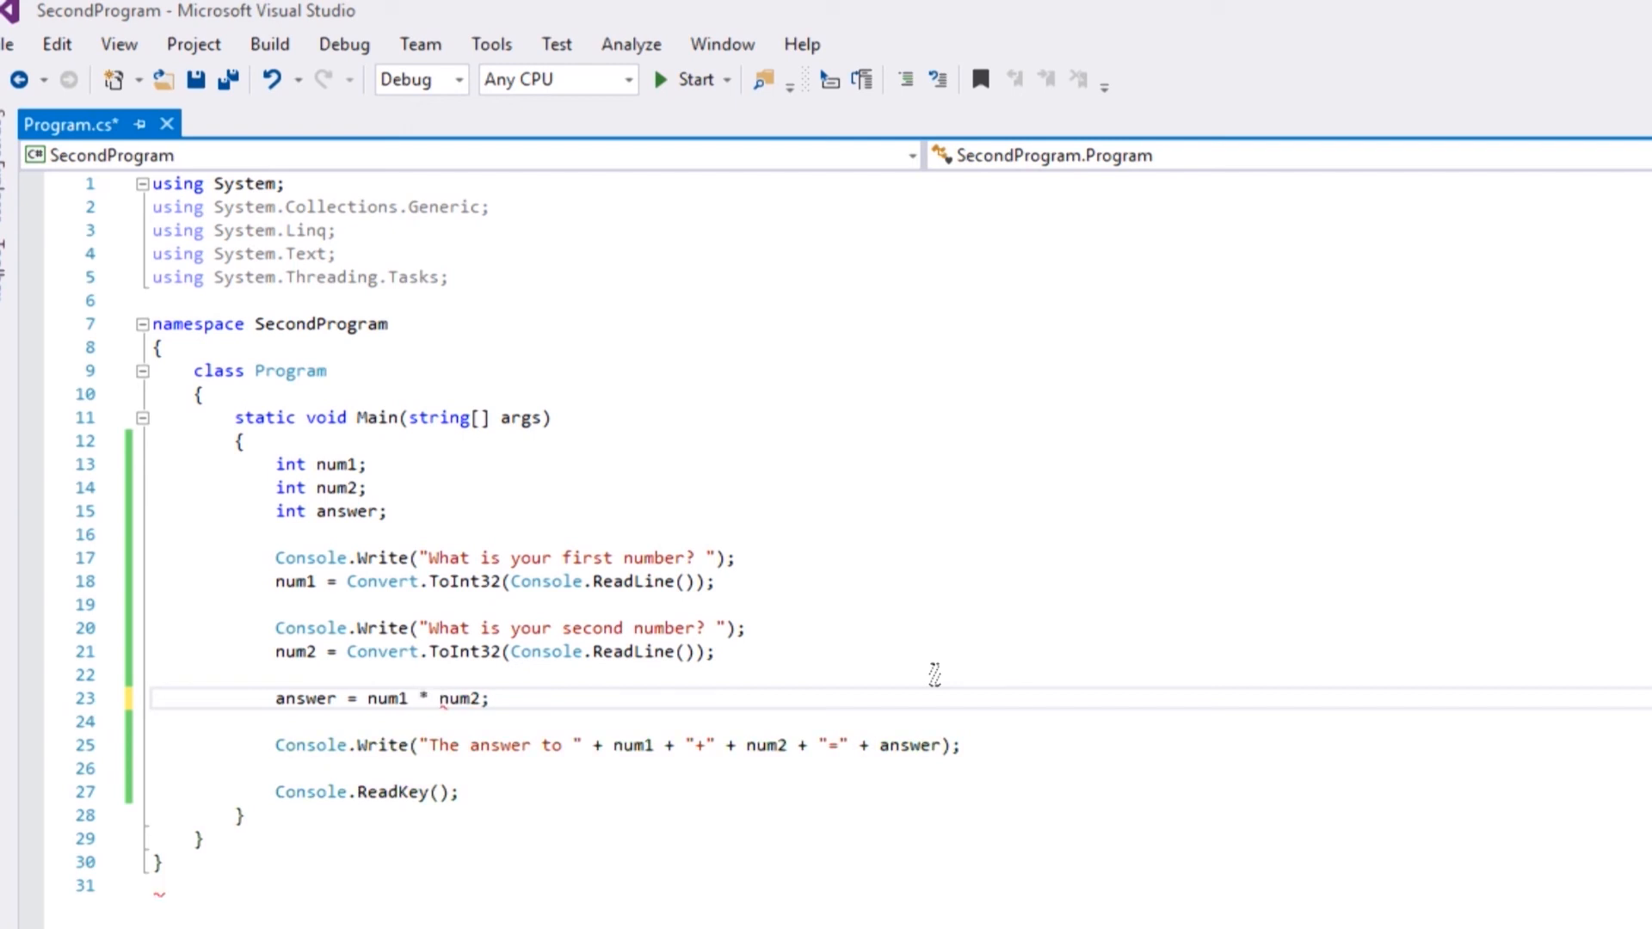
{"action": "type", "text": "-"}
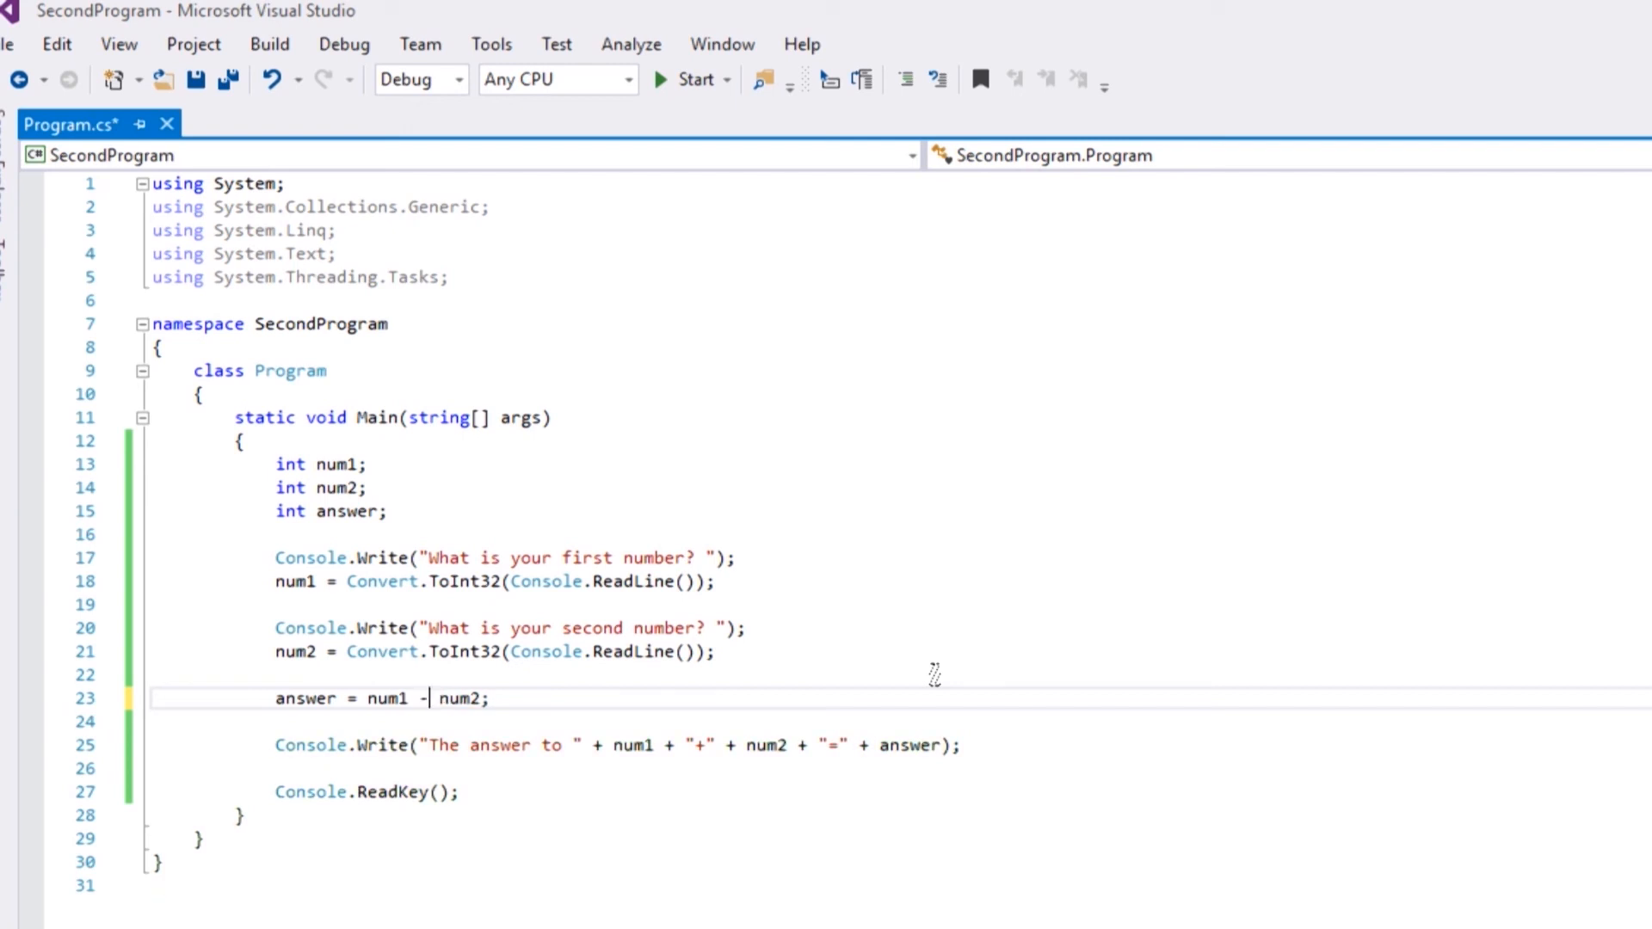
{"action": "type", "text": "/"}
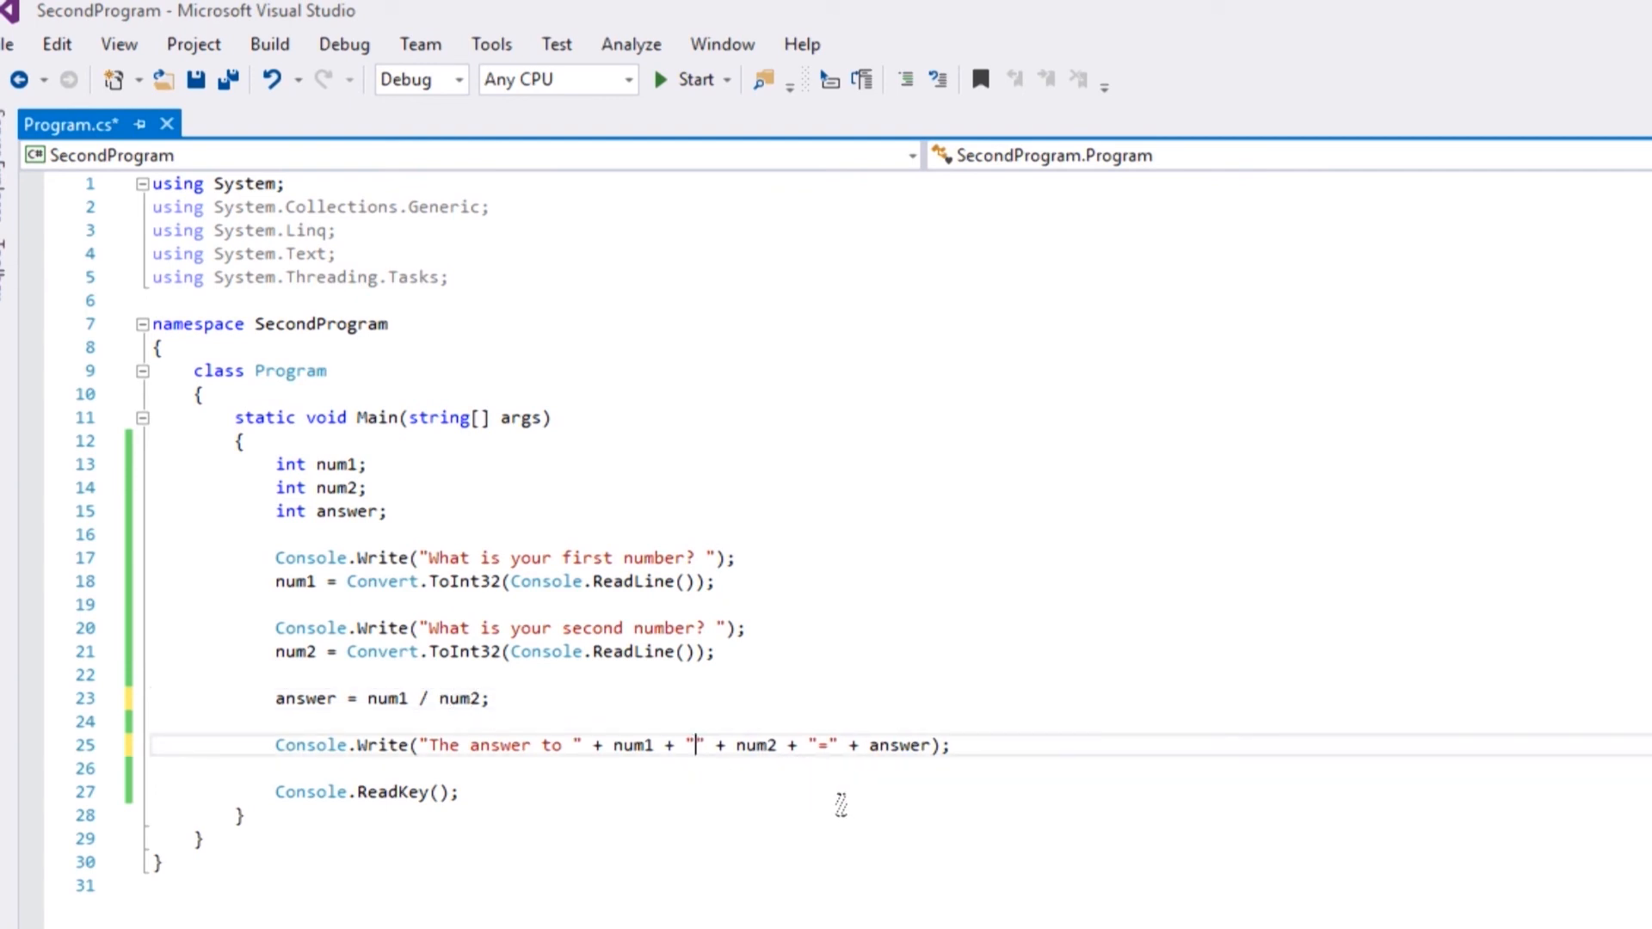
{"action": "type", "text": "/"}
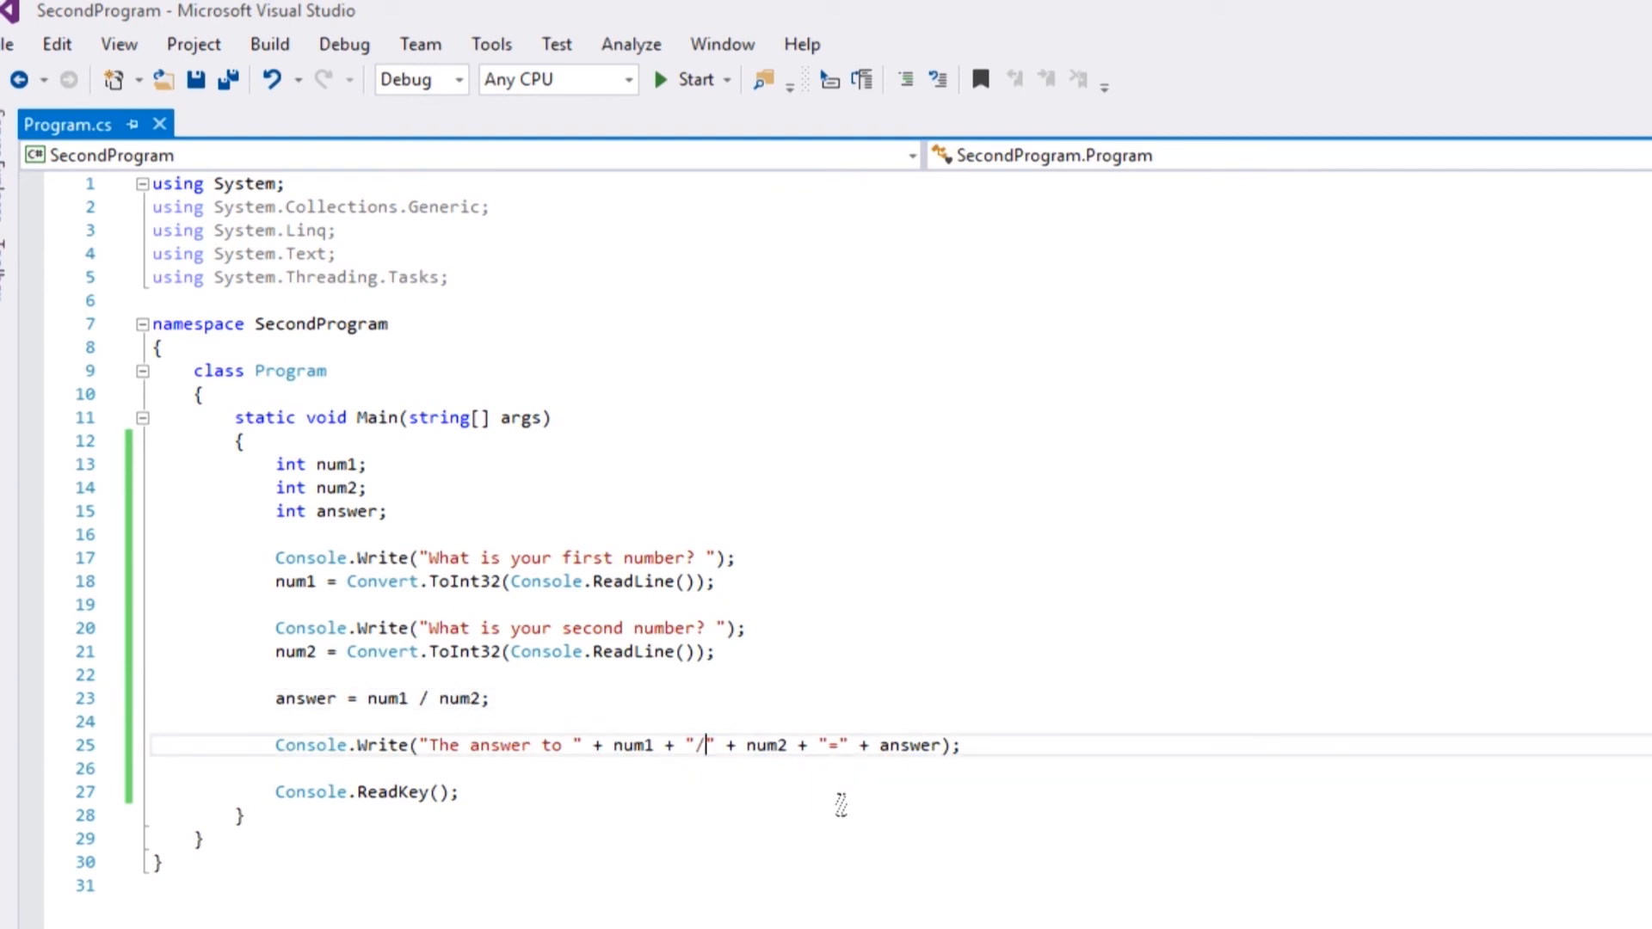
{"action": "left_click", "coordinate": [692, 79]}
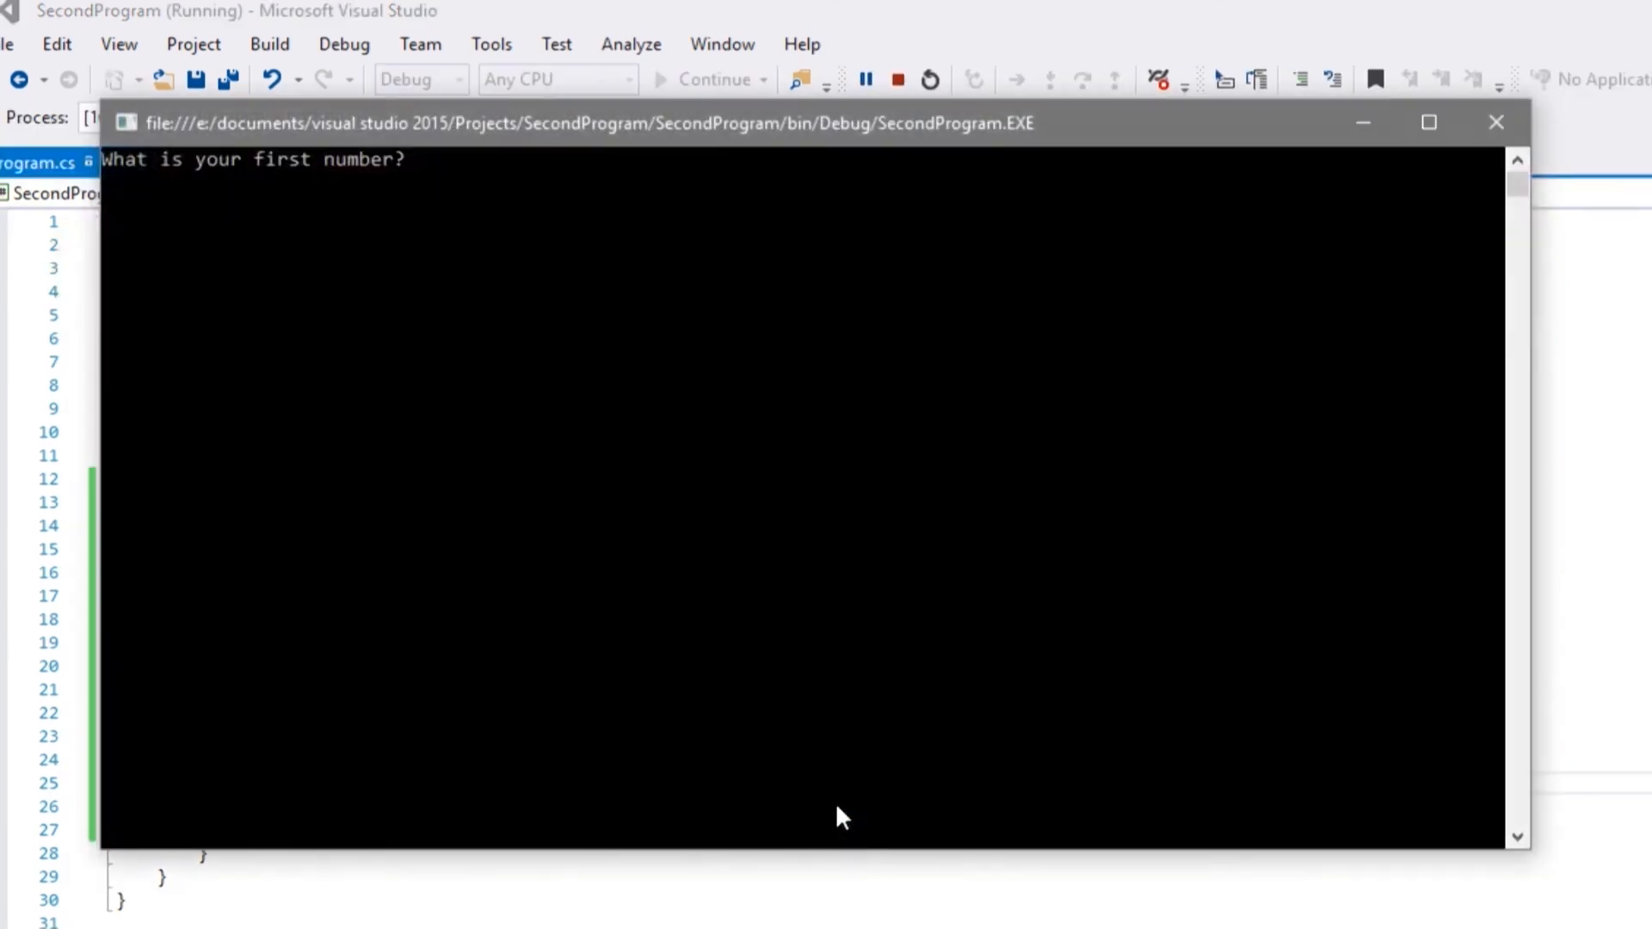
{"action": "type", "text": "1"}
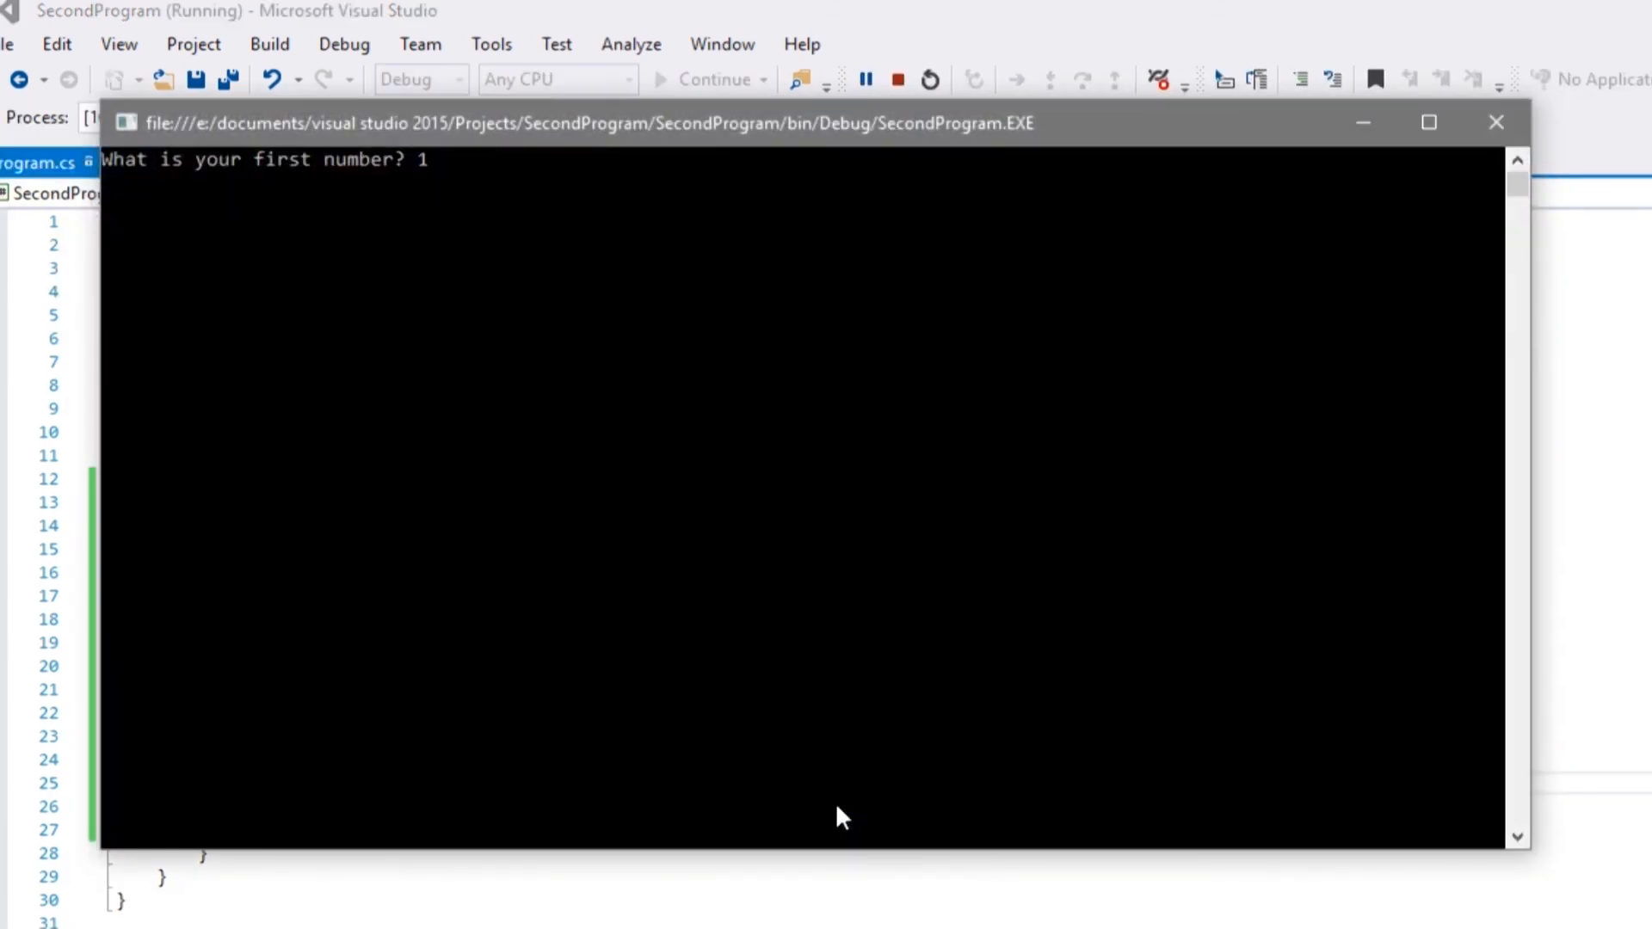
{"action": "type", "text": "00"}
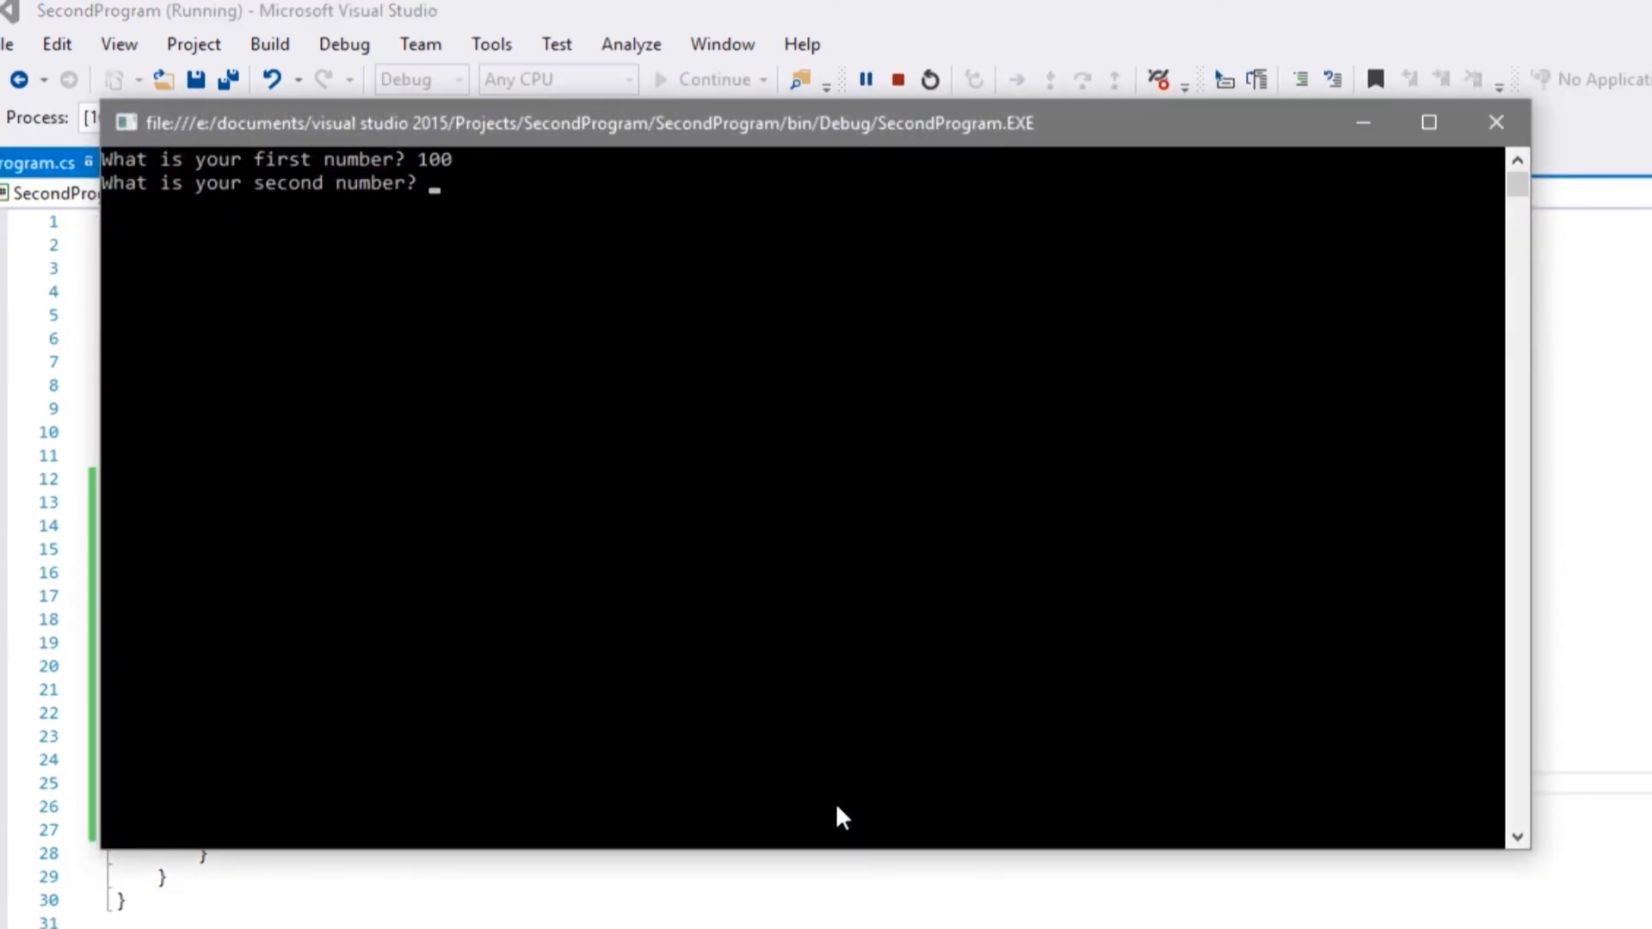
{"action": "type", "text": "10"}
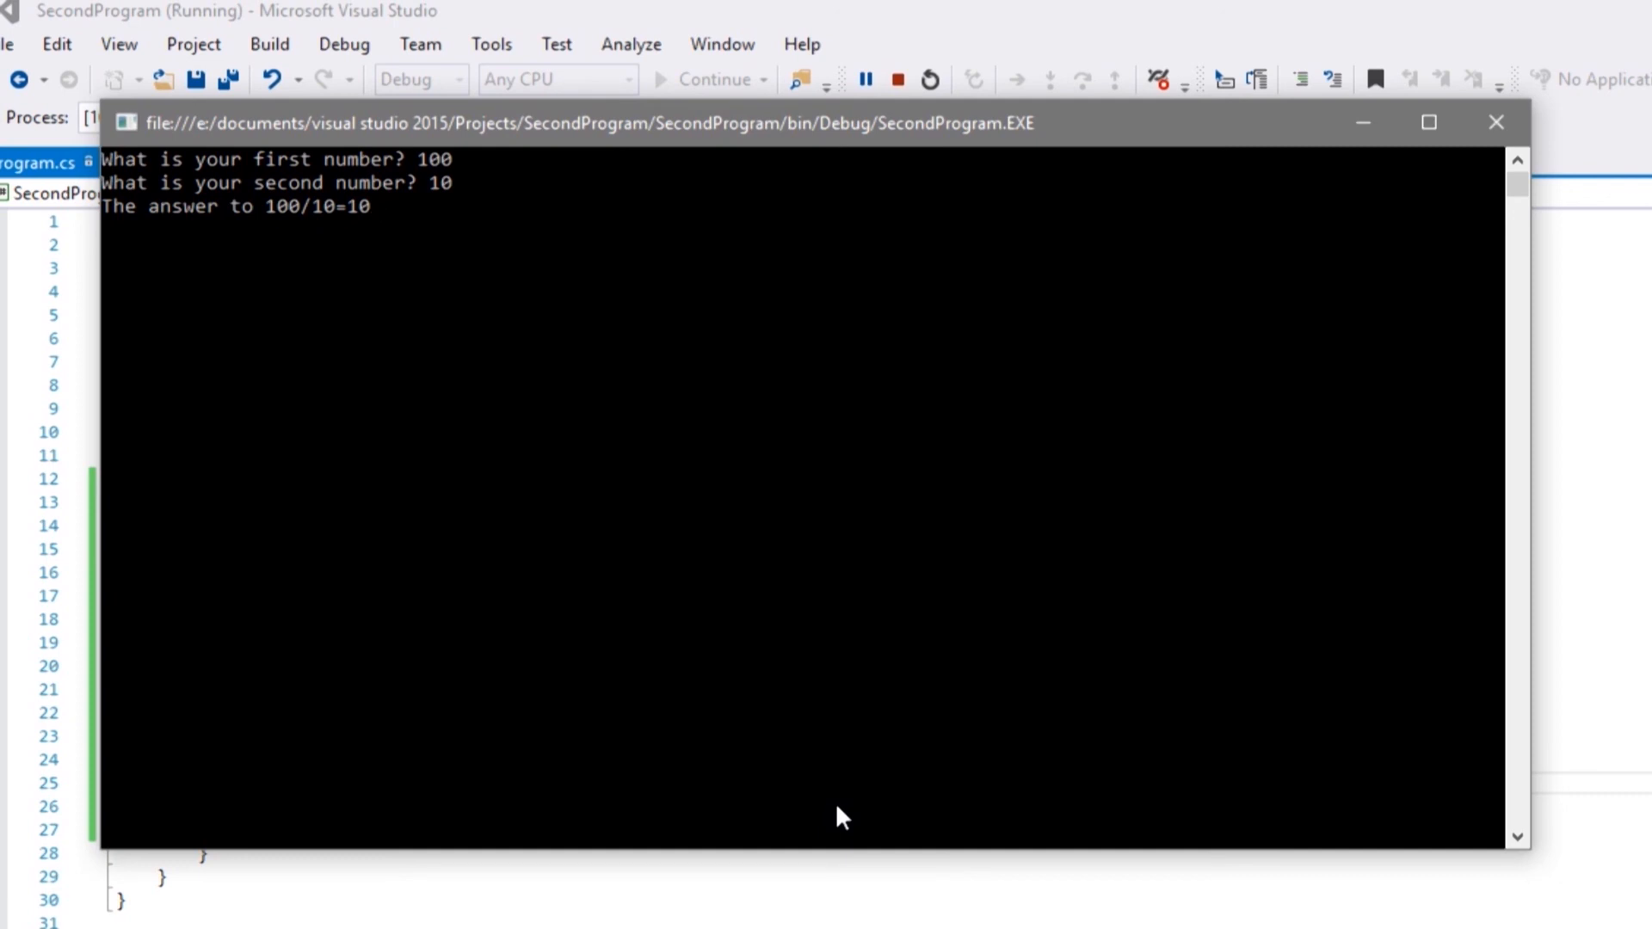
{"action": "mouse_move", "coordinate": [1495, 122]}
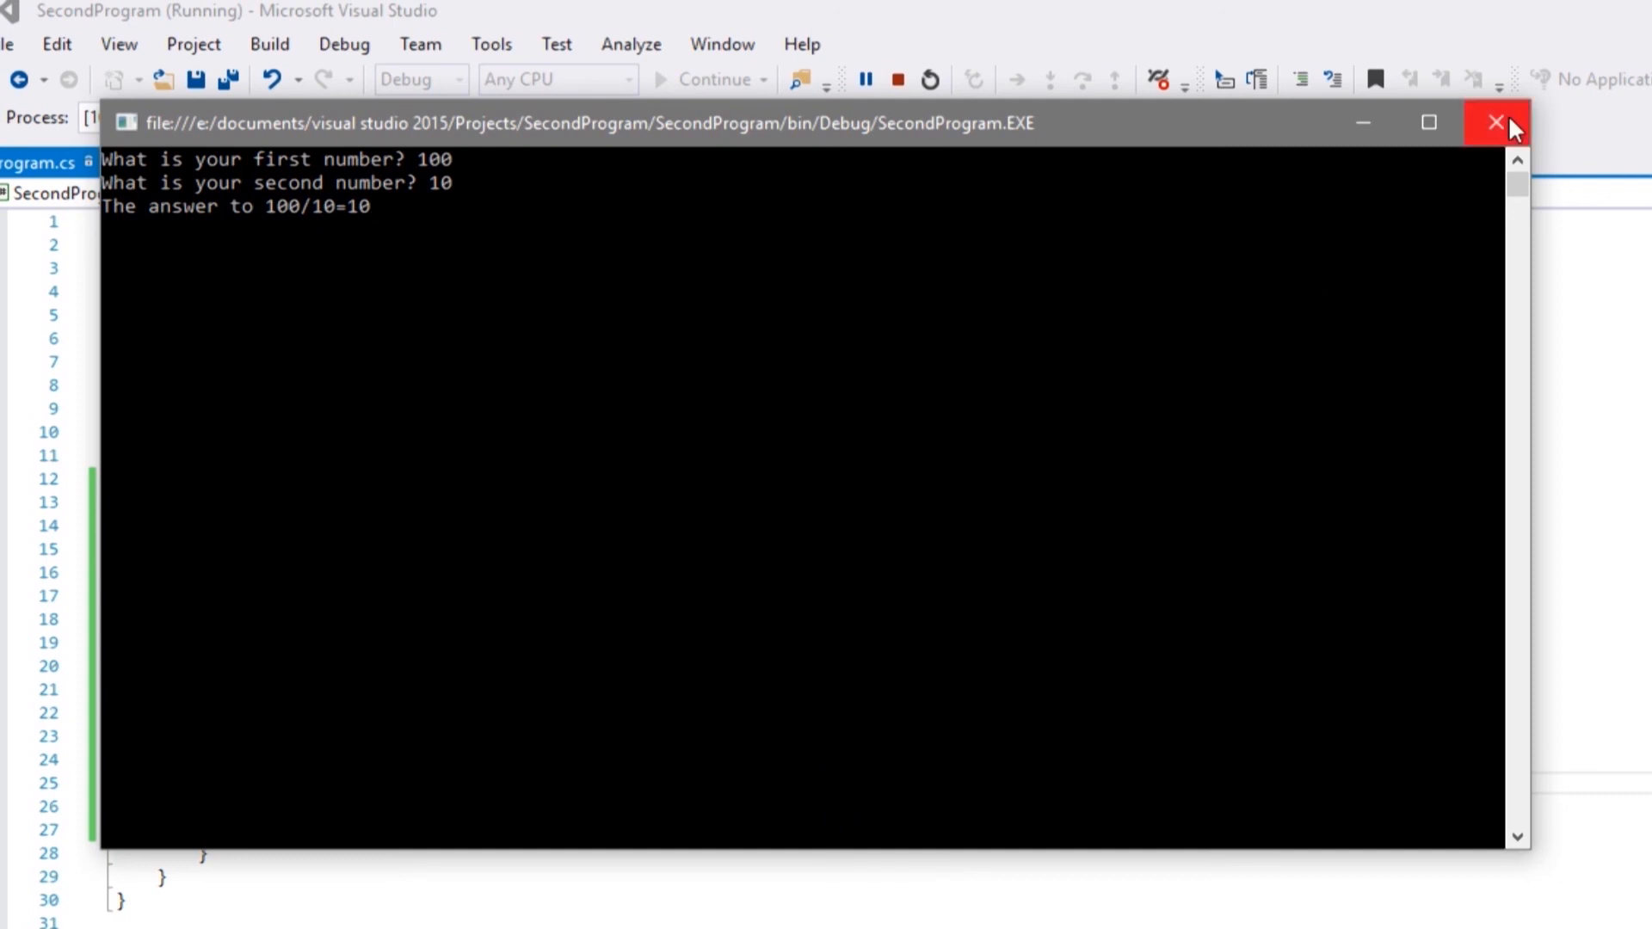
{"action": "left_click", "coordinate": [1495, 121]}
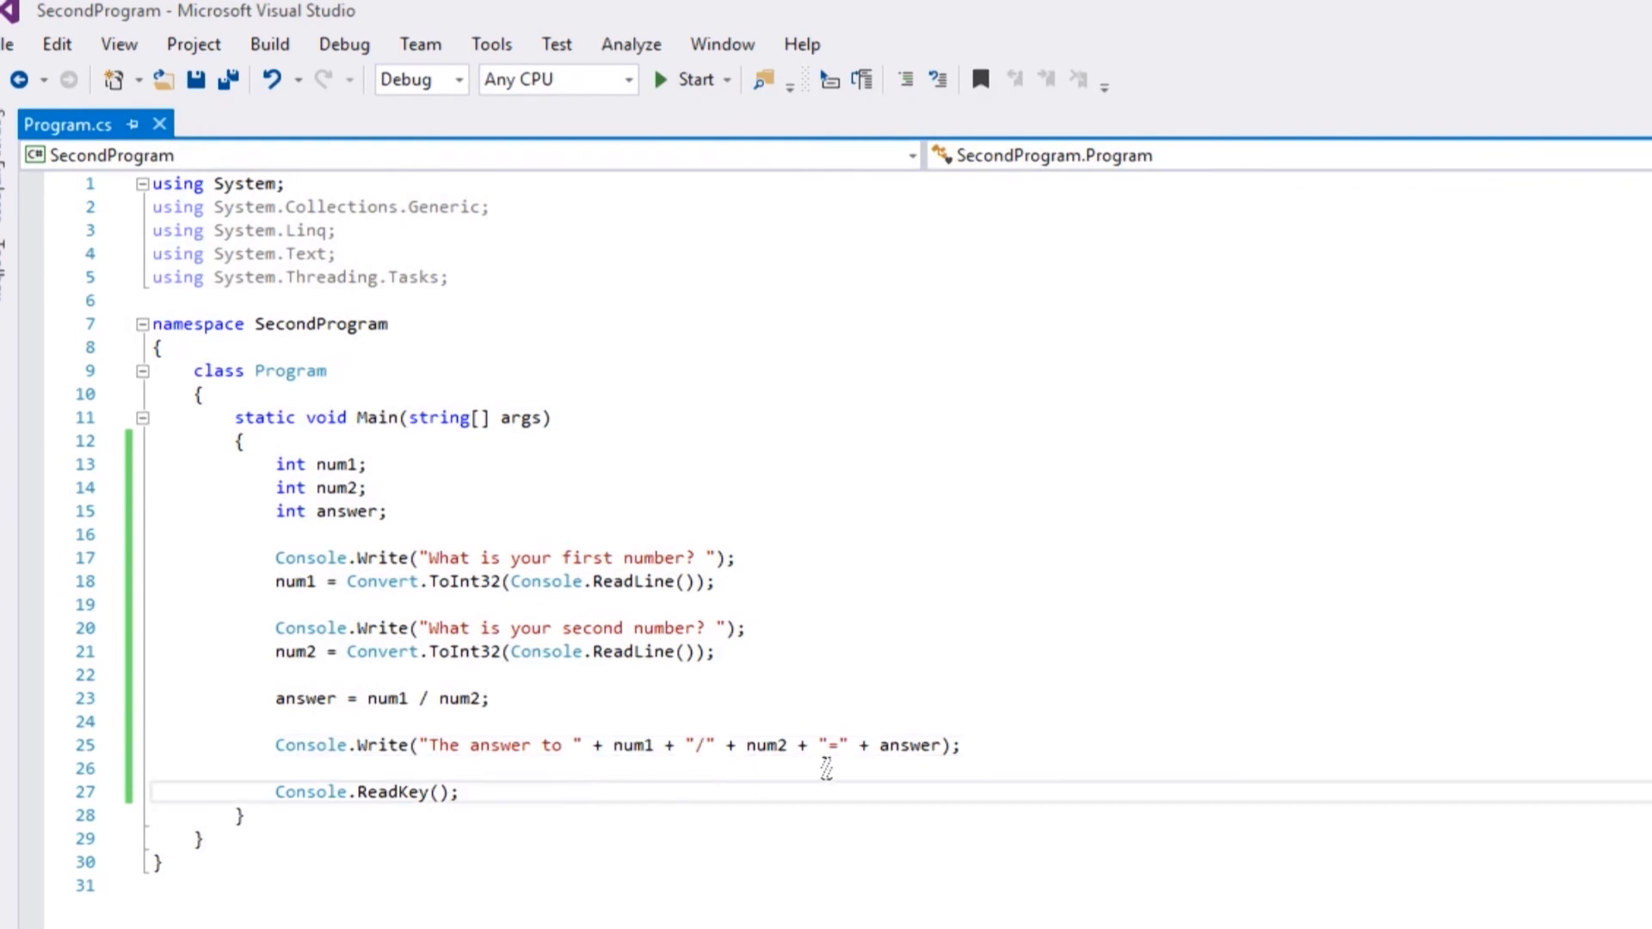